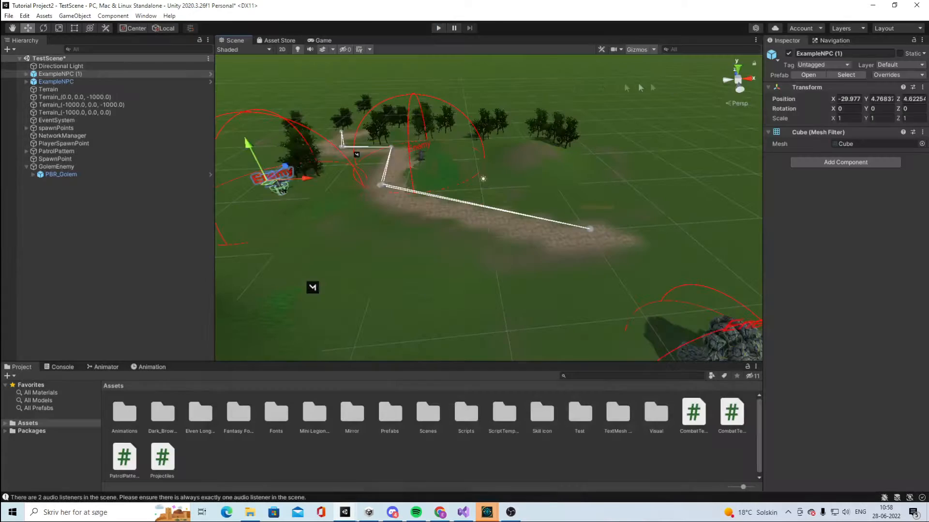
Step: Open the Asset Store panel and continue to the online Asset Store website
click(277, 41)
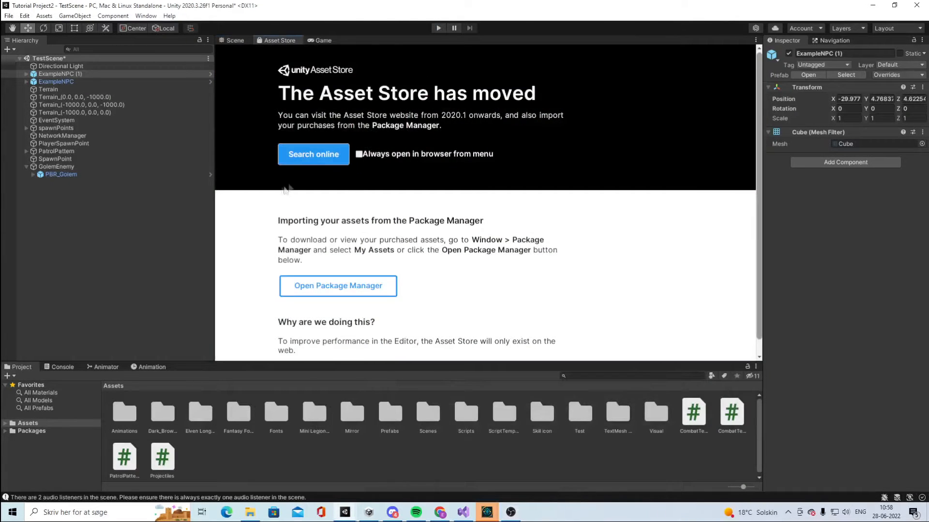
click(313, 154)
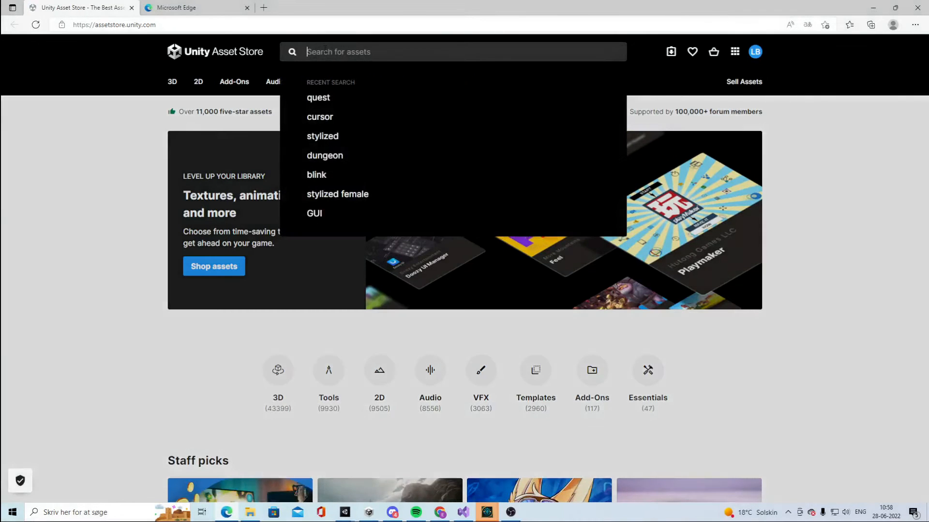
Step: Search 'cursor' with the Free Assets filter and send Basic RPG Cursors to Unity
click(319, 117)
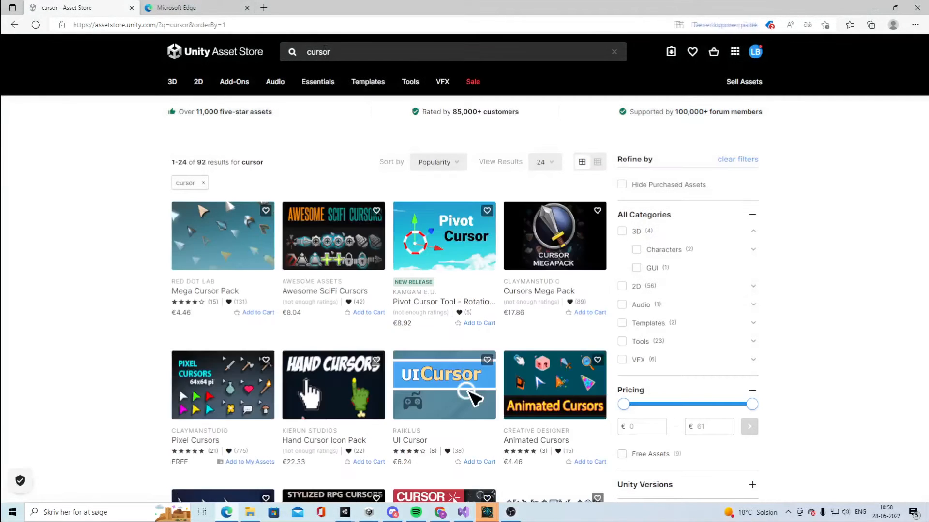
scroll(down, 3)
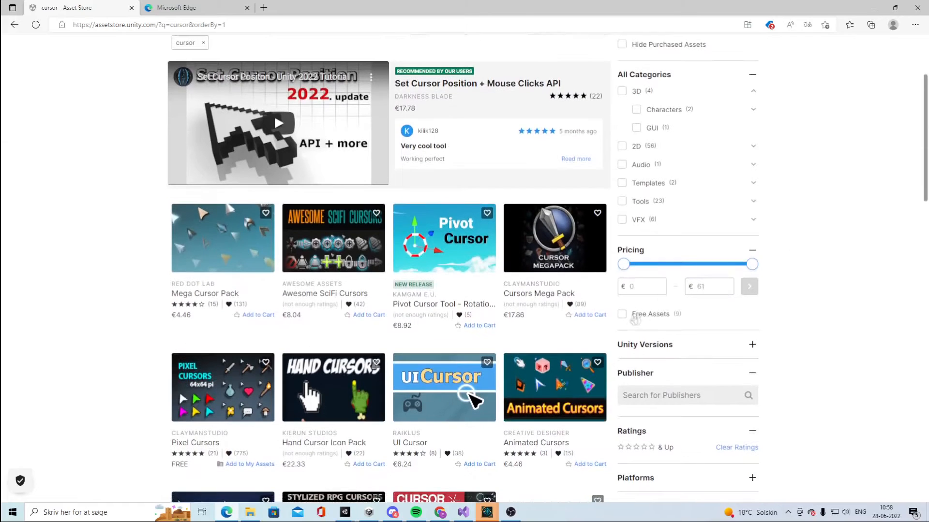
mouse_move(622, 318)
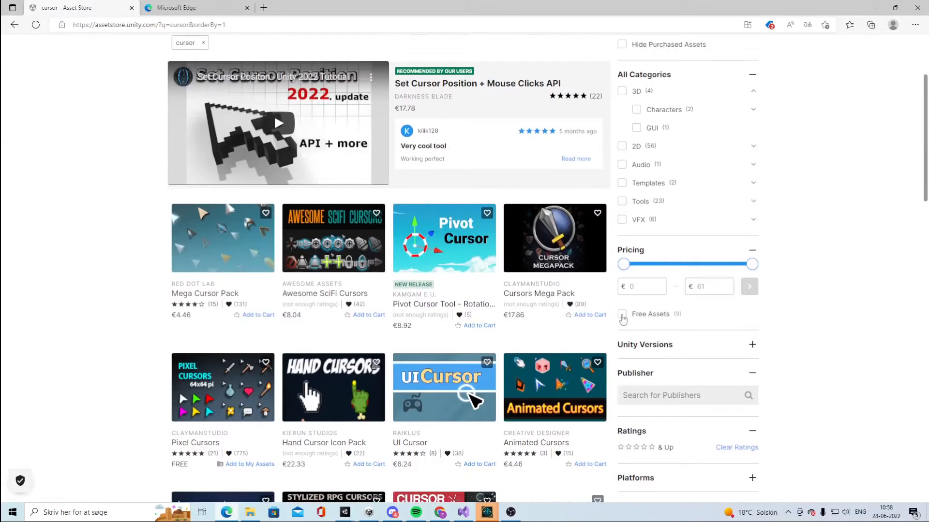
click(622, 314)
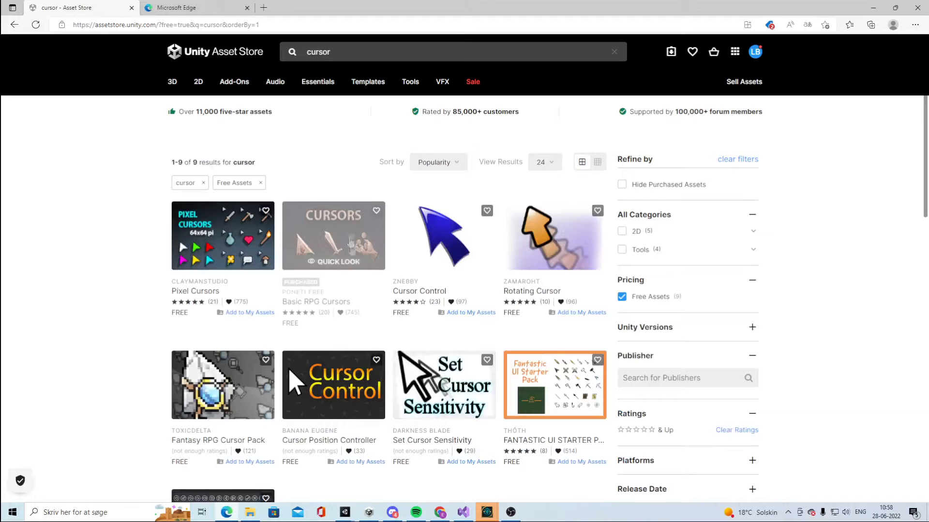
scroll(down, 3)
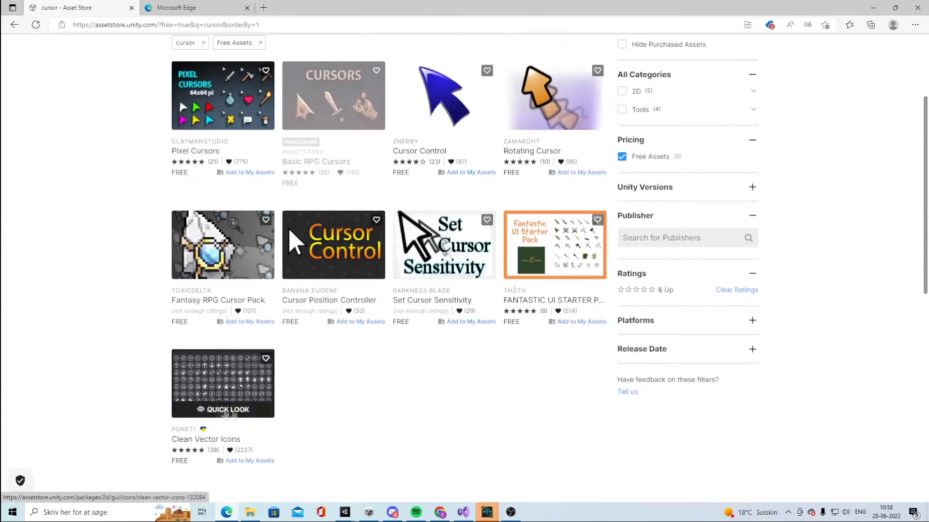
mouse_move(344, 138)
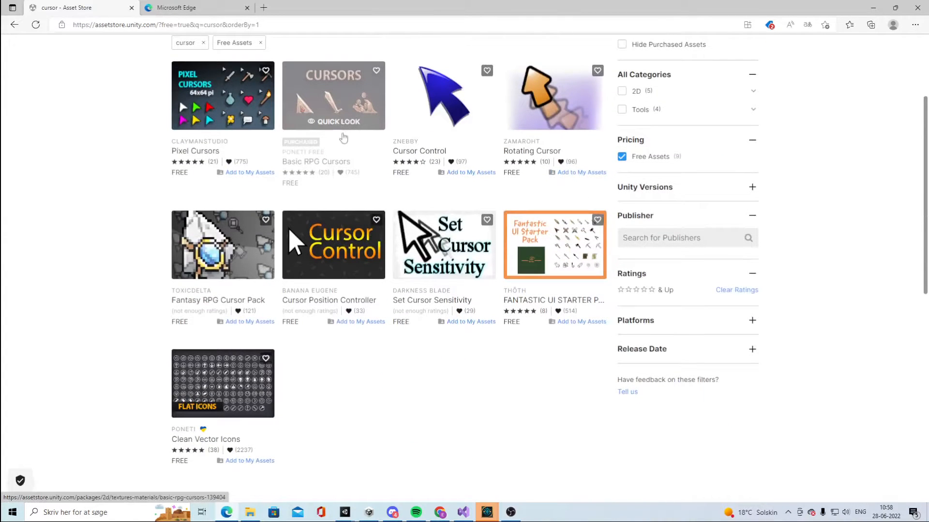
click(333, 106)
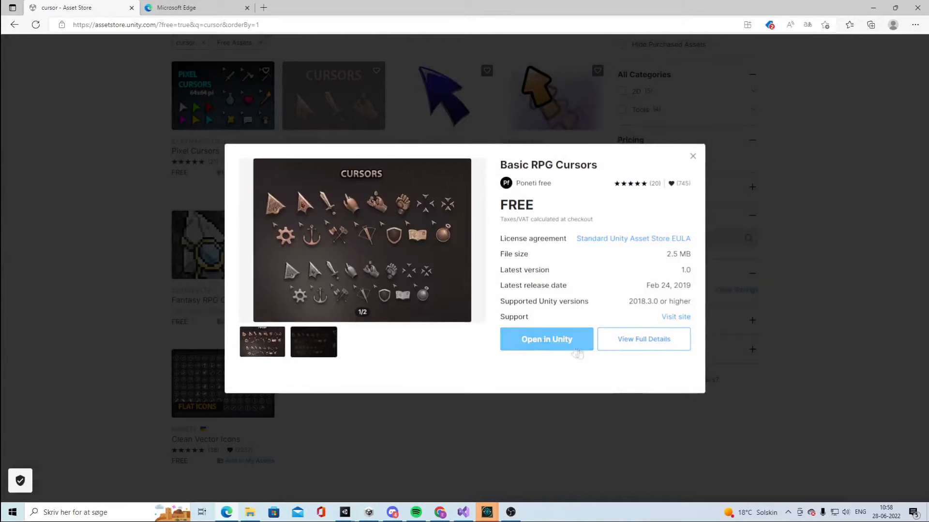
click(545, 338)
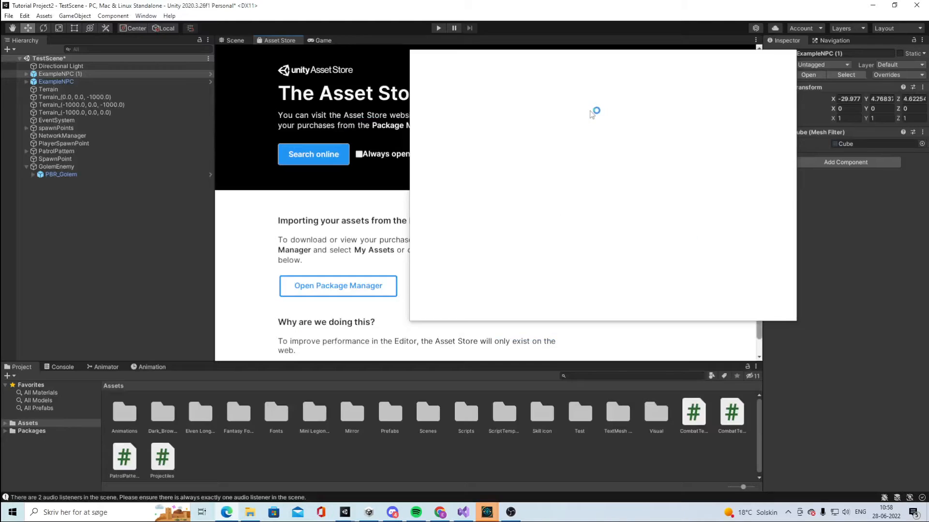
Step: Select Basic RPG Cursors in Package Manager's My Assets list to view its details
click(337, 286)
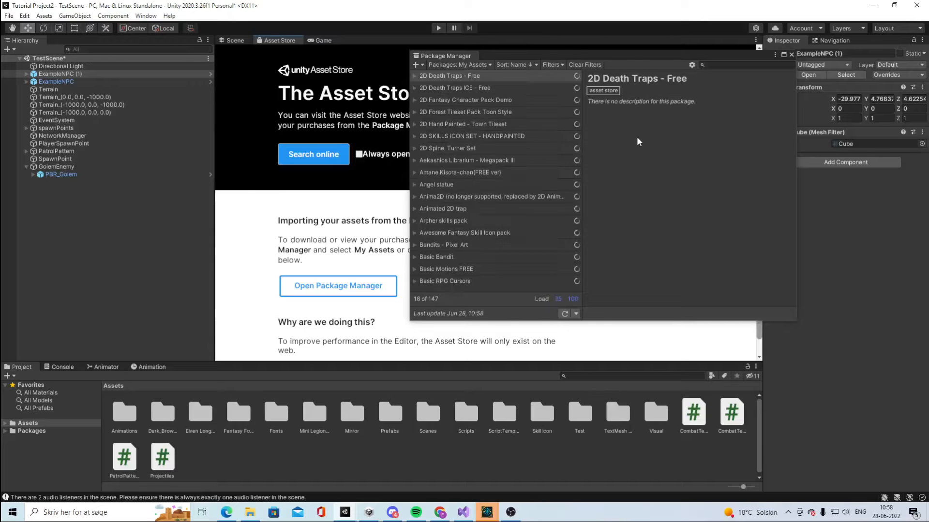
click(451, 76)
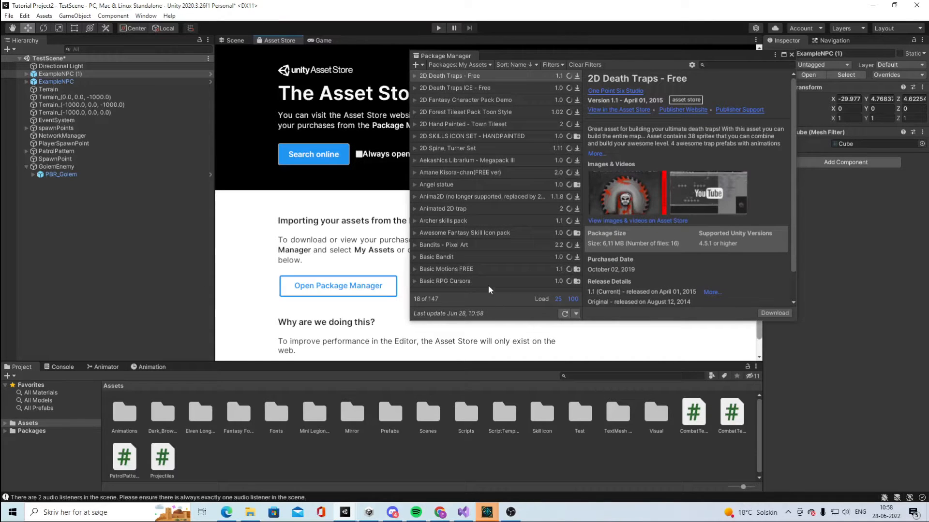
mouse_move(479, 288)
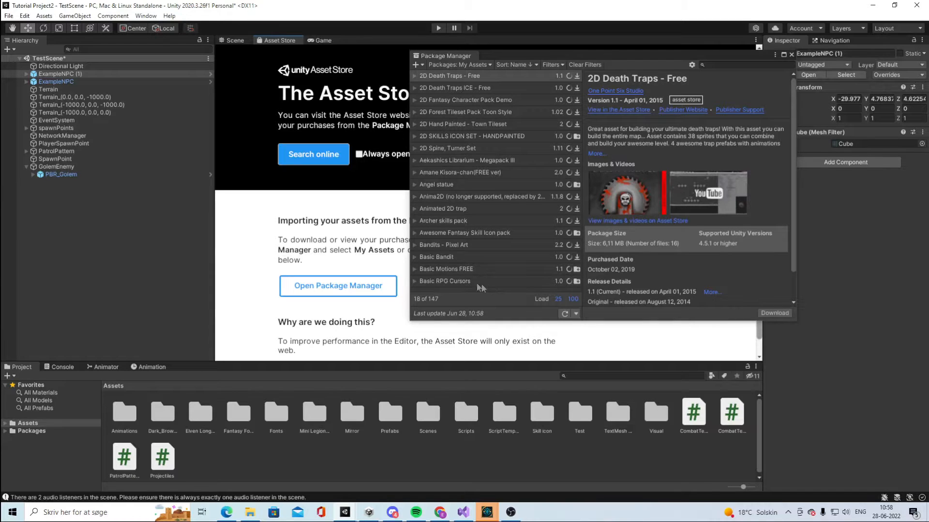
click(444, 280)
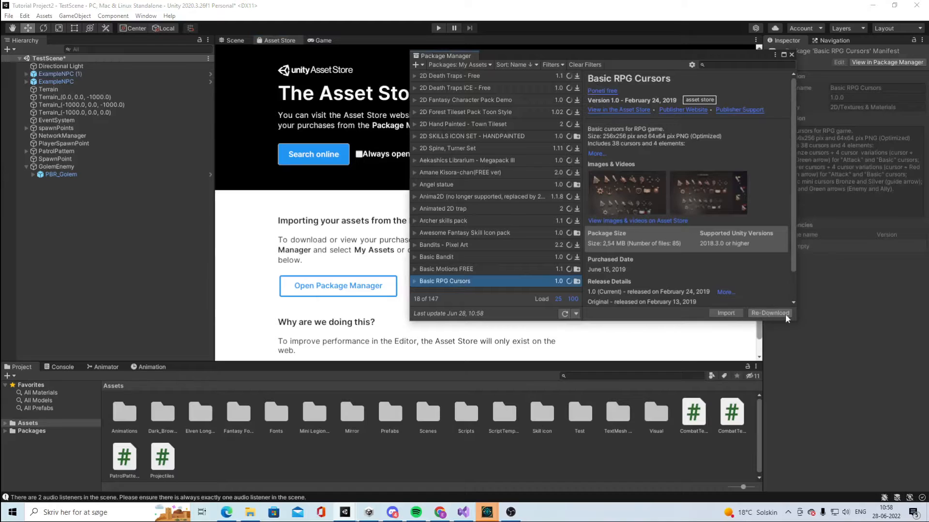
Step: Import the Basic RPG Cursors package with the Cursors 64 folder unchecked
click(725, 313)
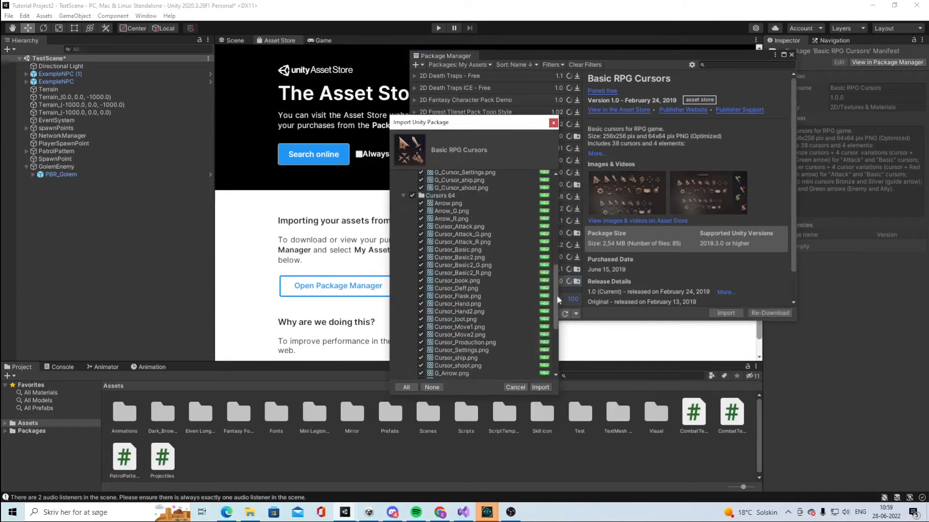
scroll(down, 3)
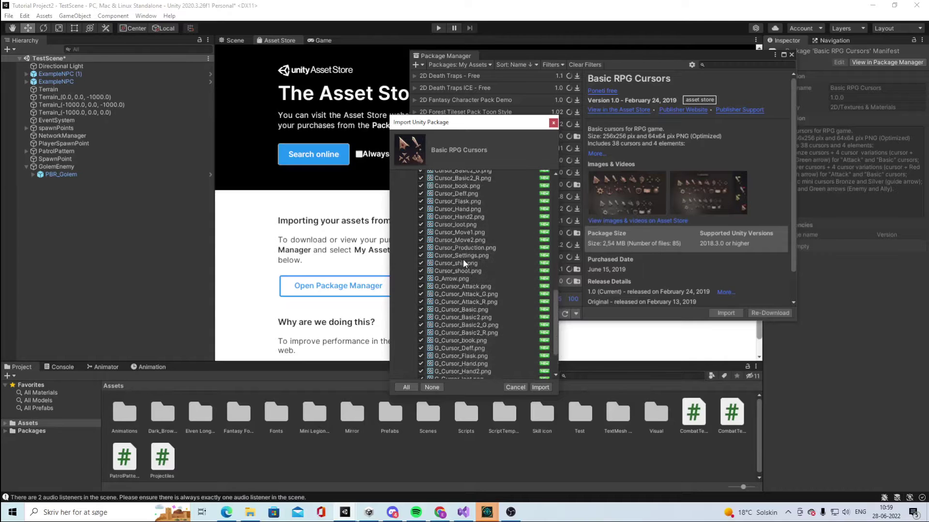
scroll(up, 3)
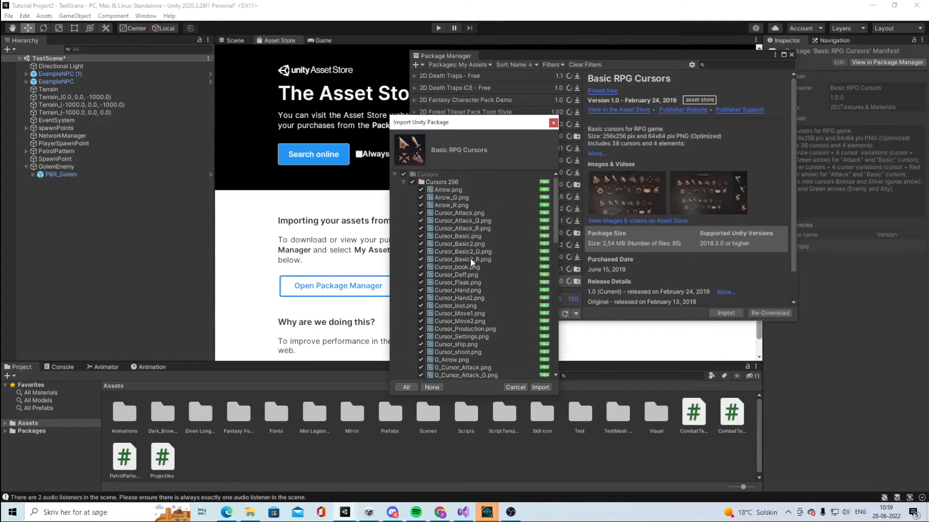
scroll(down, 3)
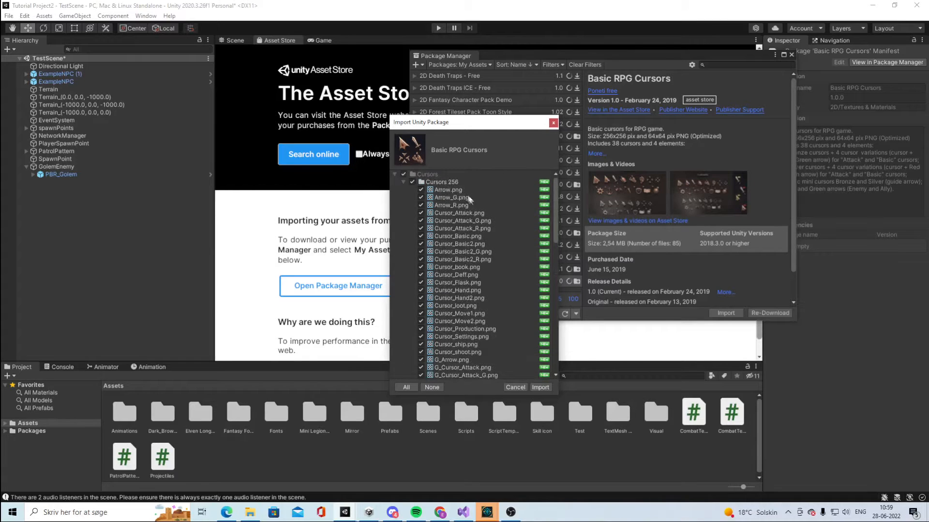
click(412, 181)
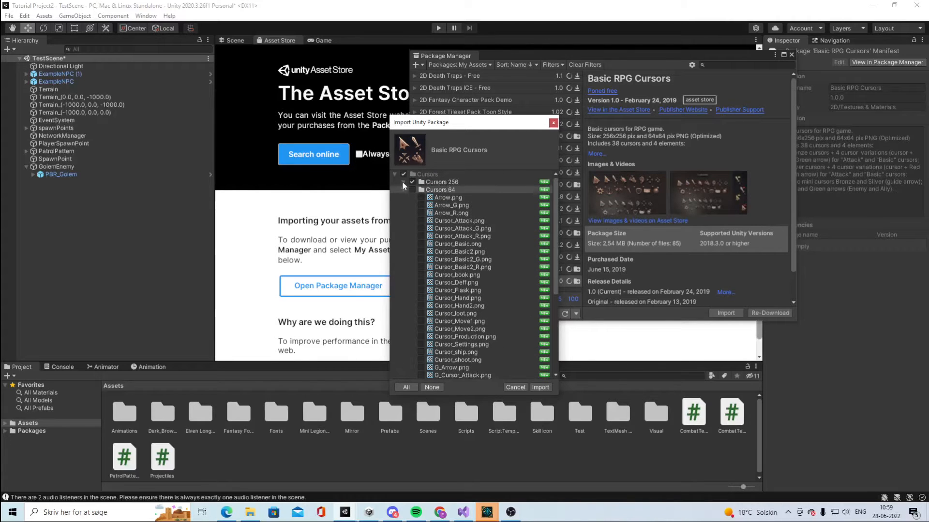
click(413, 182)
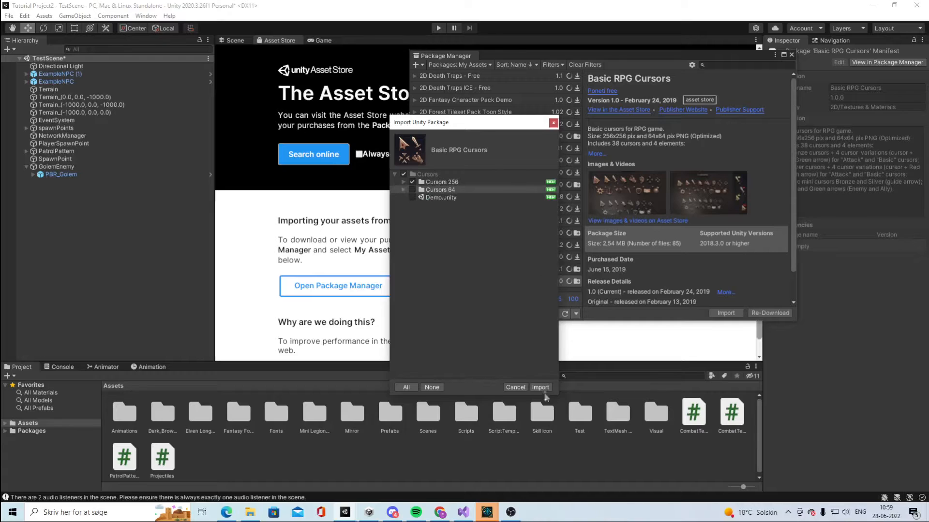
click(539, 387)
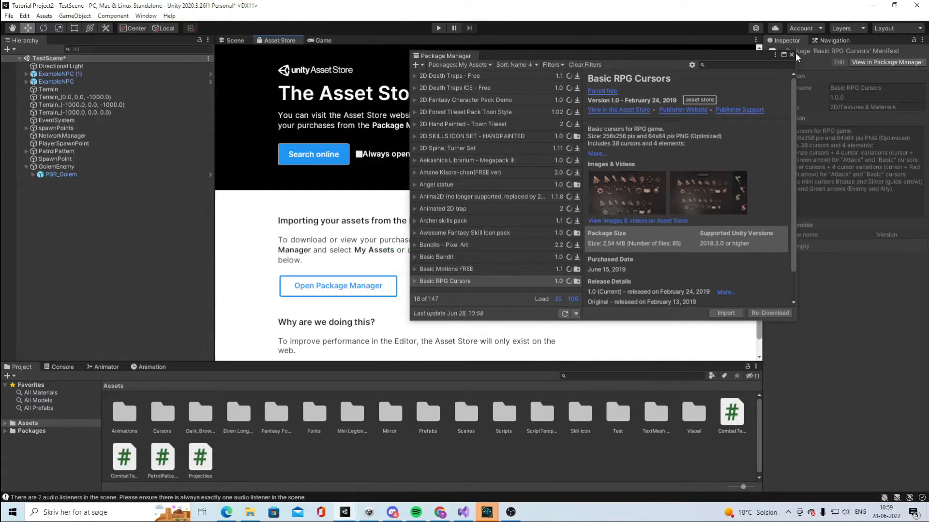
Step: Close the Package Manager and build settings, returning to the scene view
click(790, 55)
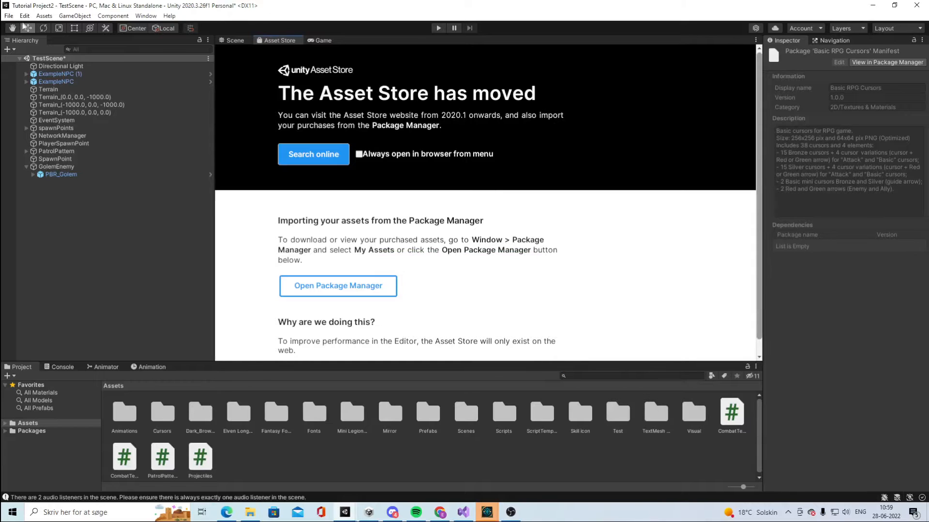
click(235, 40)
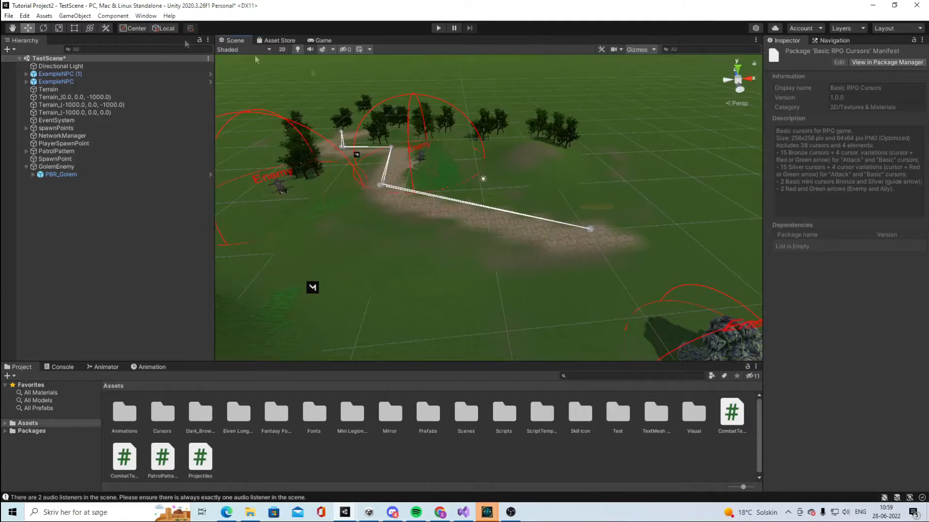
click(8, 15)
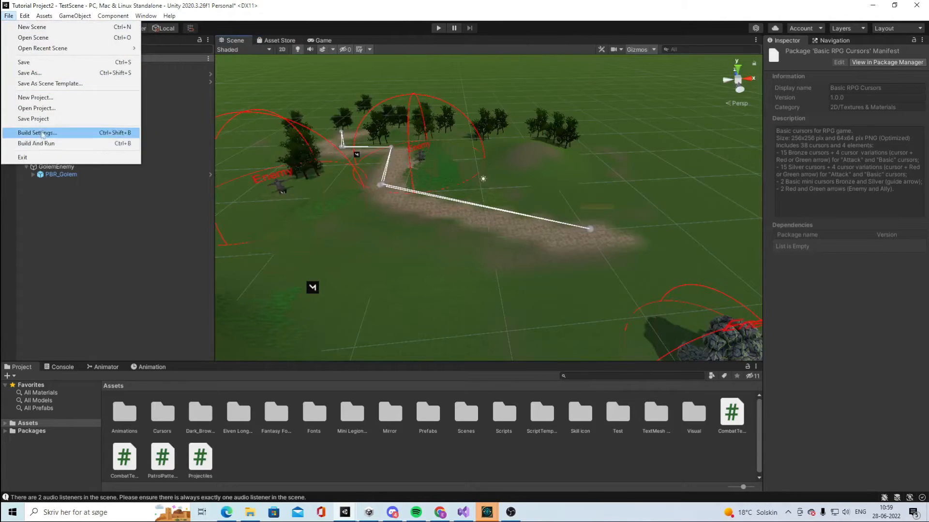
click(37, 132)
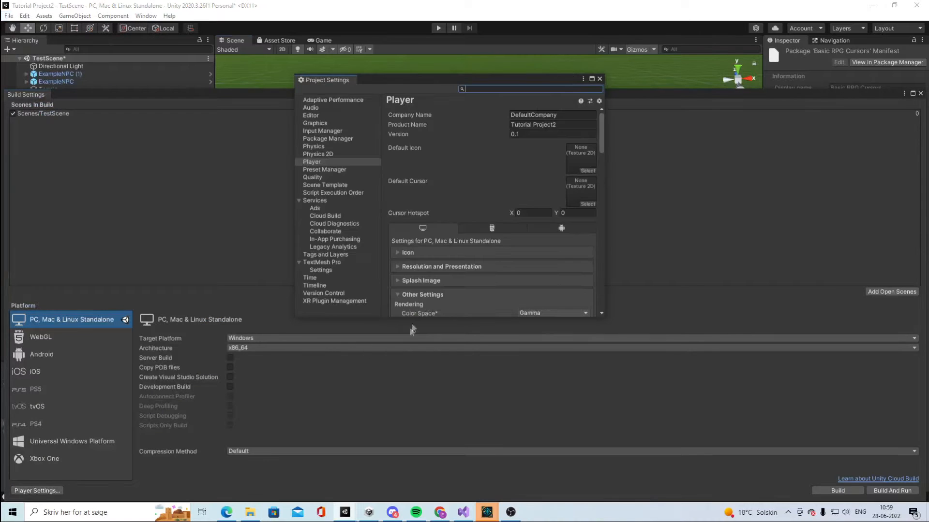
click(598, 79)
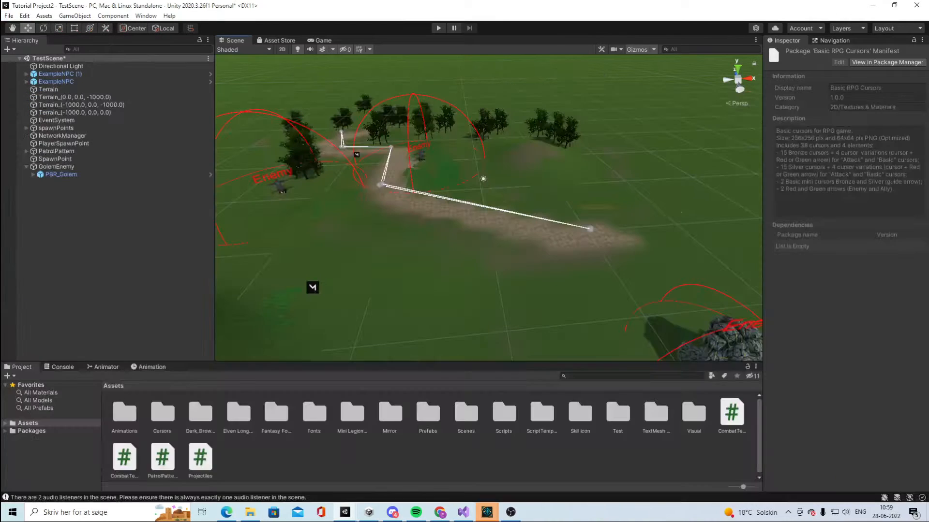
Step: Set the Cursors 256 textures' Texture Type to Cursor and apply
double_click(162, 412)
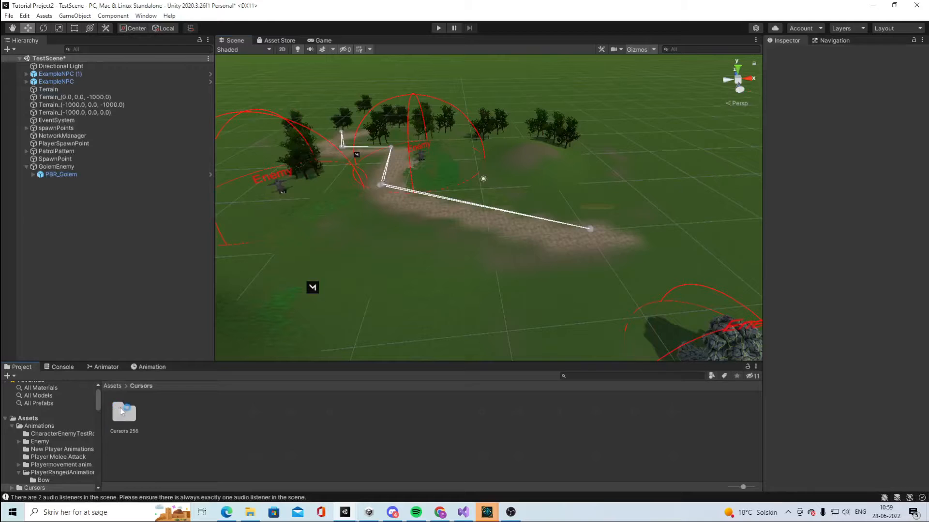
double_click(123, 411)
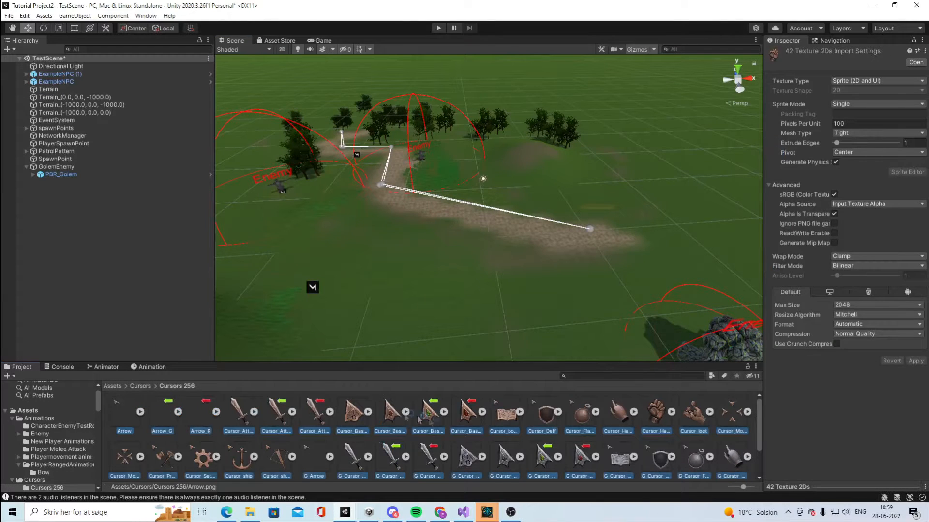
mouse_move(850, 95)
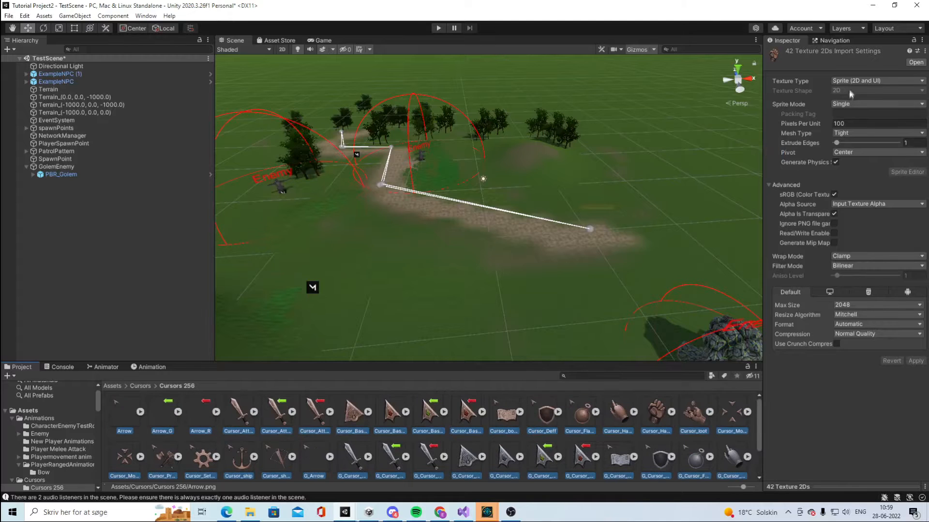
click(876, 80)
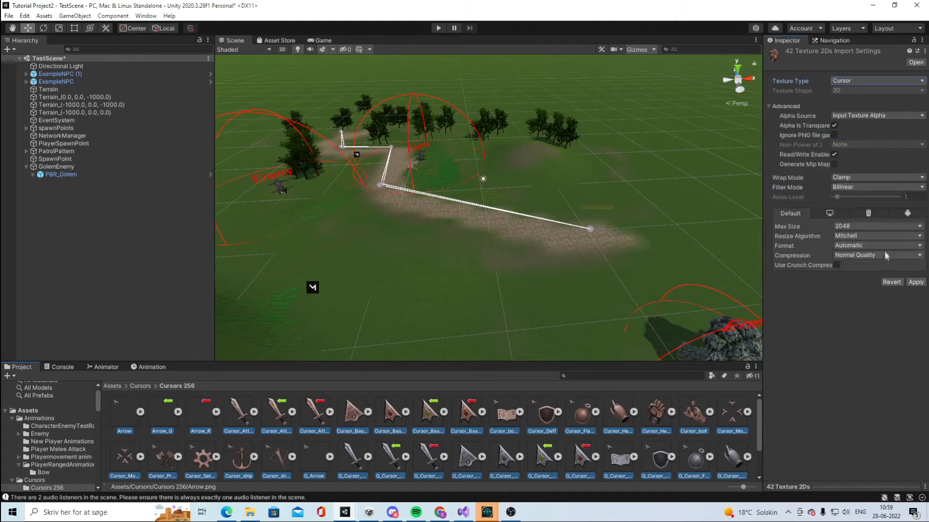
click(914, 282)
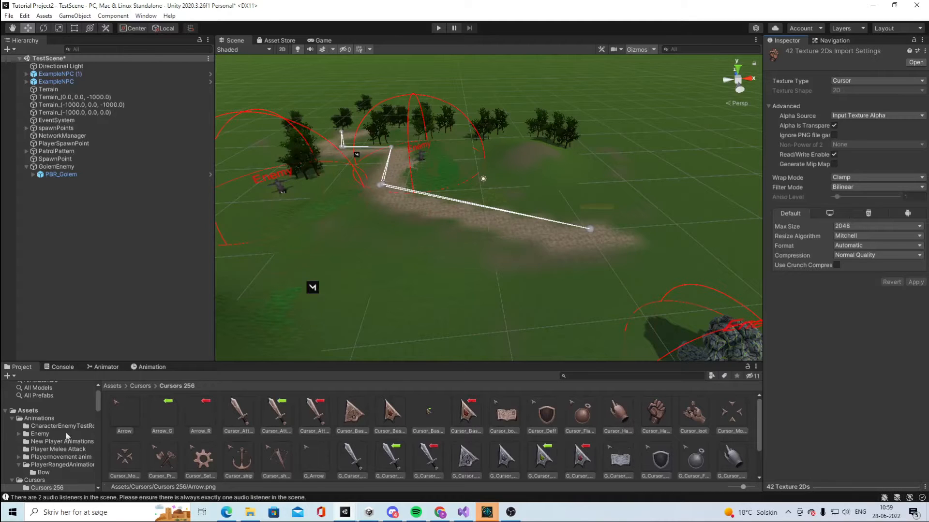
mouse_move(145, 162)
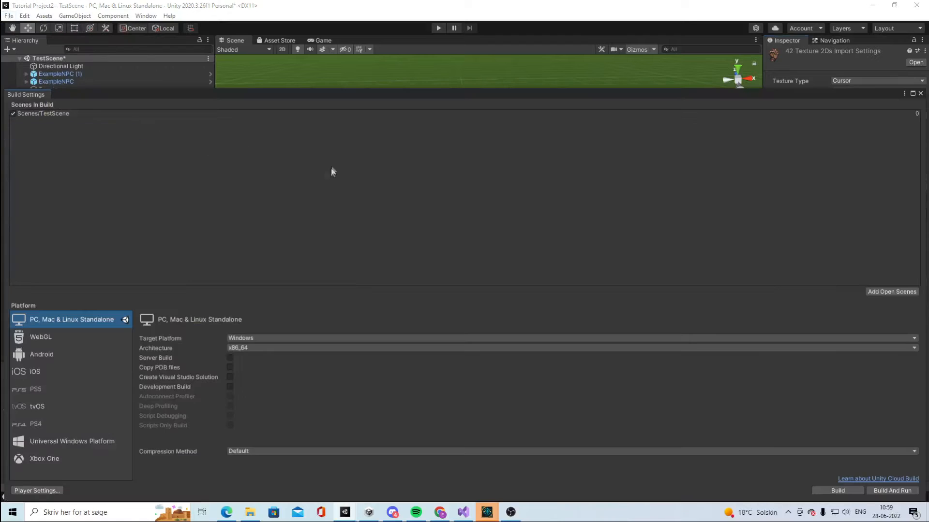
click(37, 491)
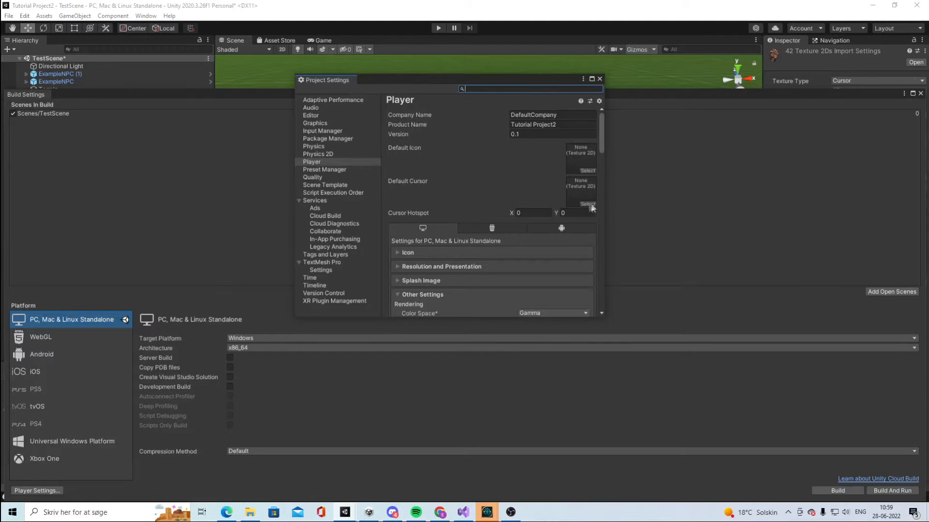
click(587, 204)
text(cursor)
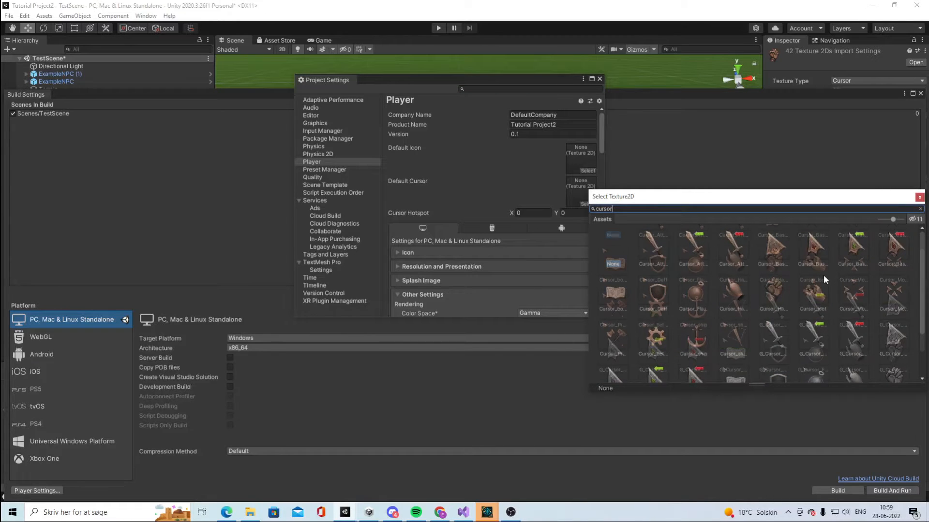
scroll(down, 3)
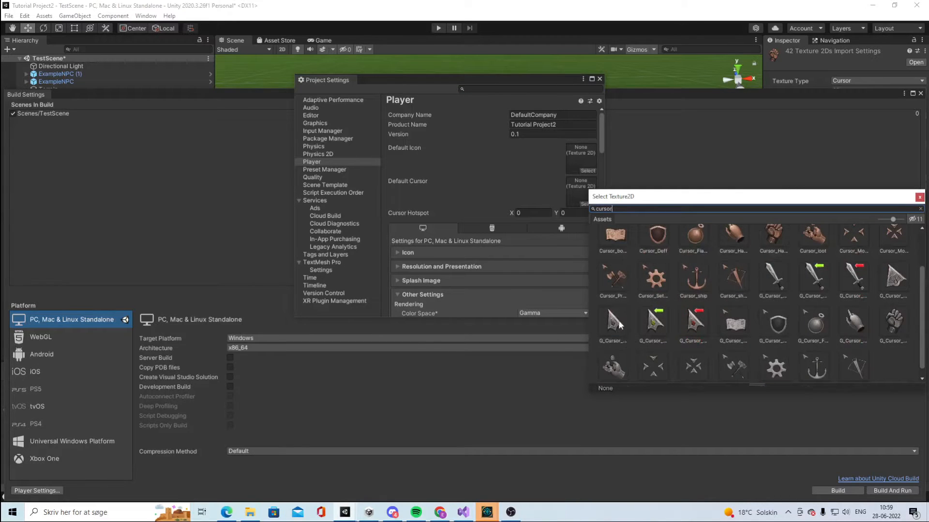
click(612, 322)
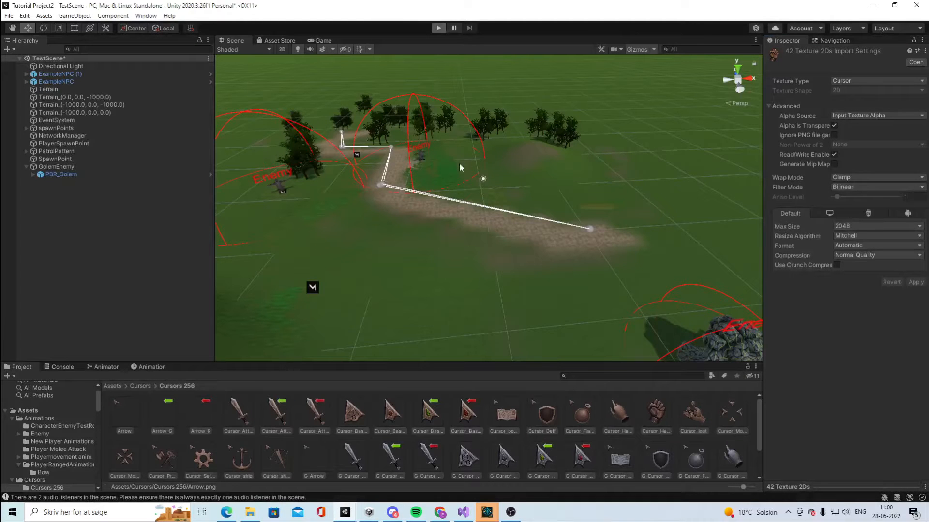
Step: Enter Play mode and view the Game tab to try the cursor
click(438, 28)
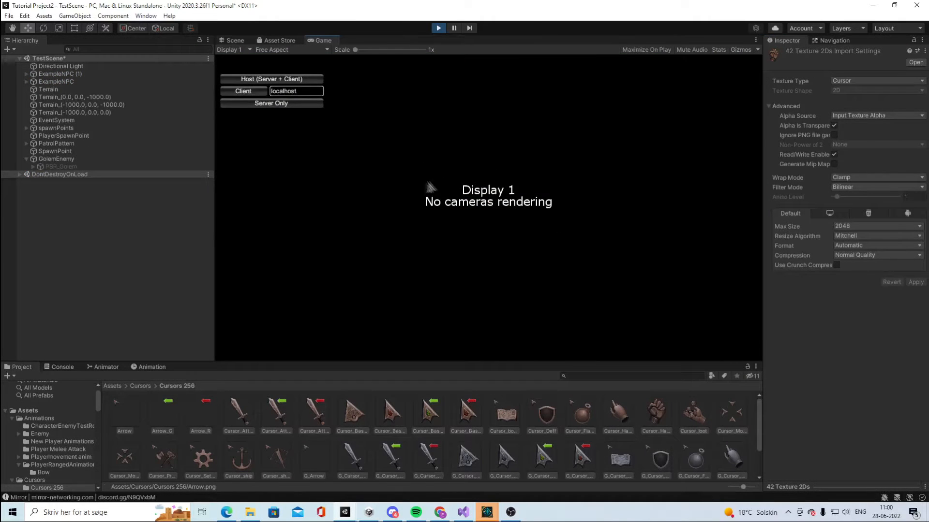
mouse_move(480, 193)
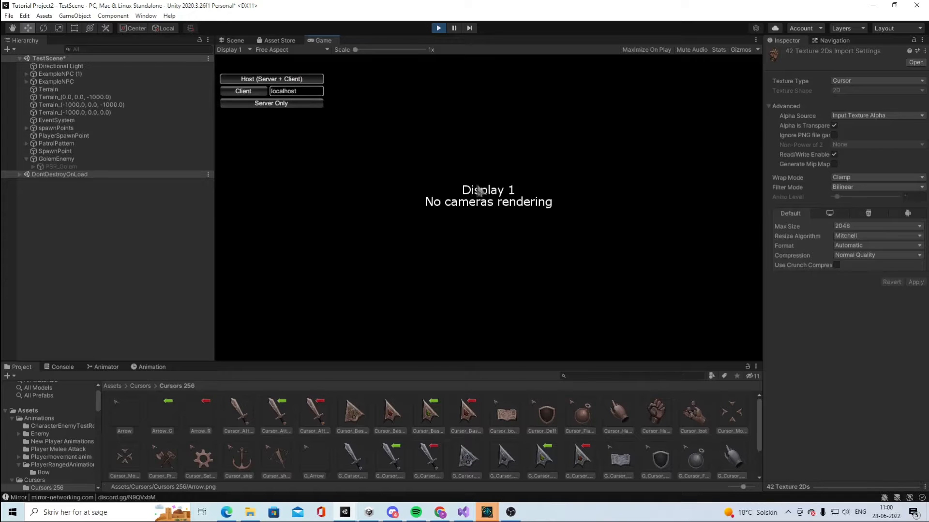
click(270, 79)
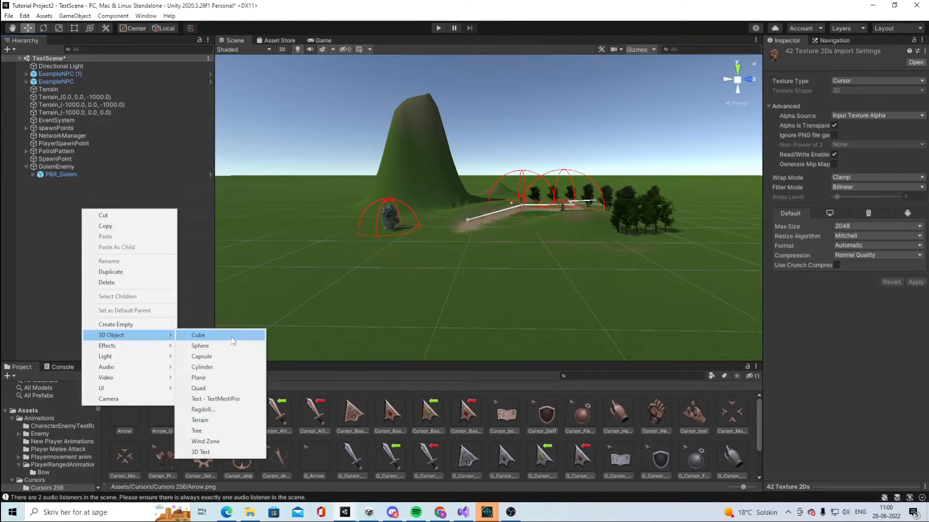
Step: Add a cube, a capsule and a sphere to the scene from the Hierarchy
click(197, 334)
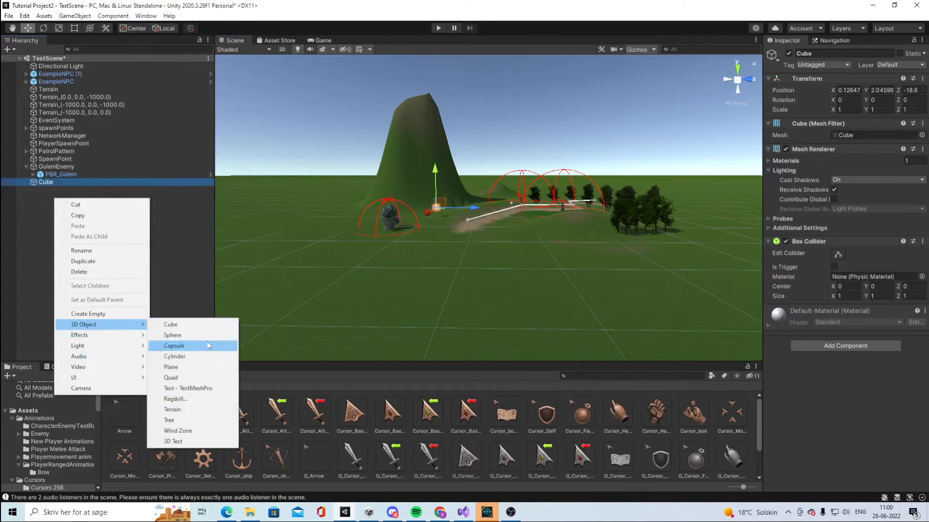
click(174, 346)
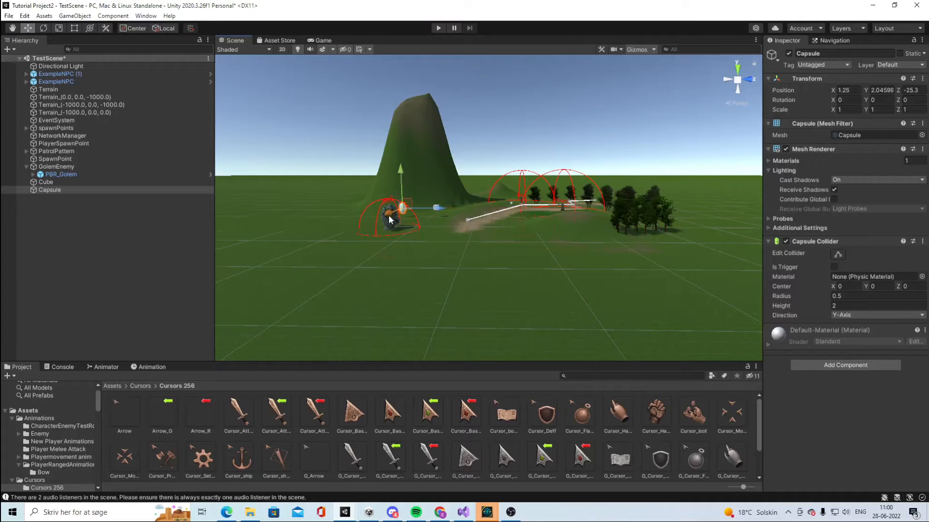
right_click(50, 190)
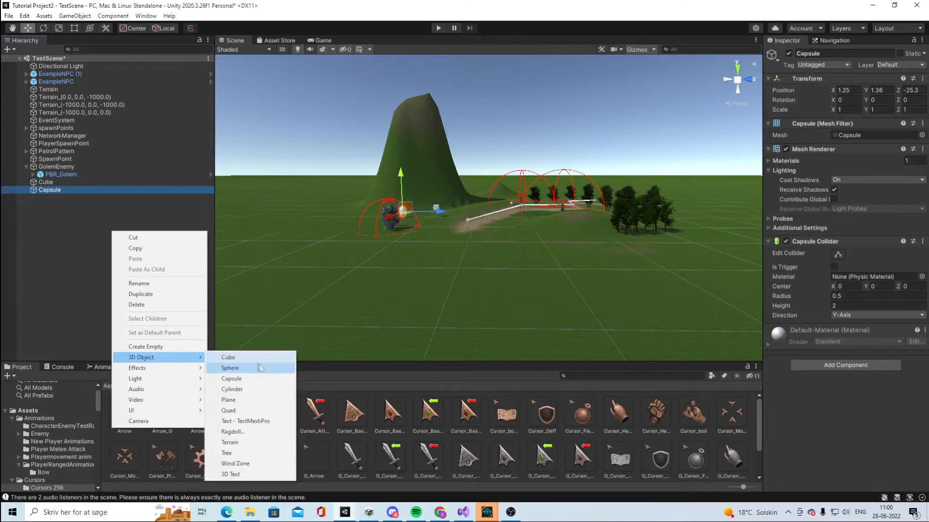
mouse_move(254, 370)
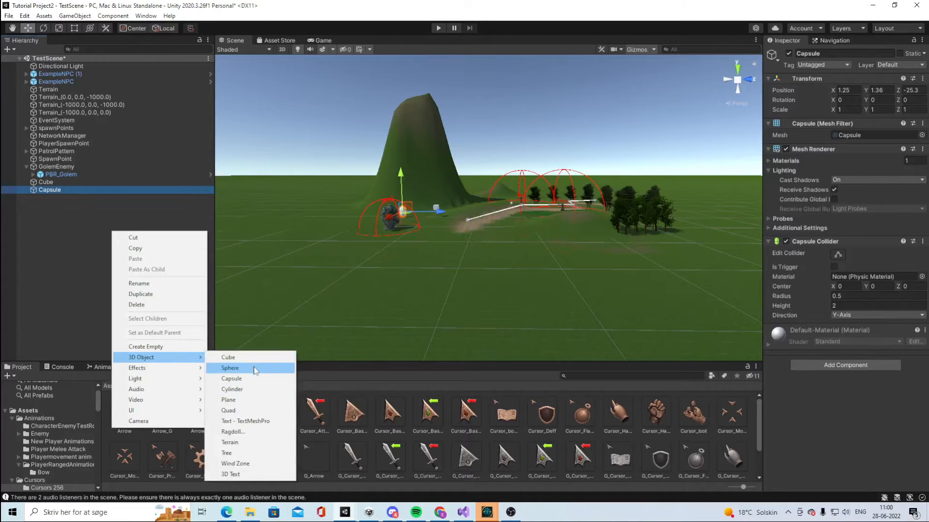
click(230, 368)
text(Enemy)
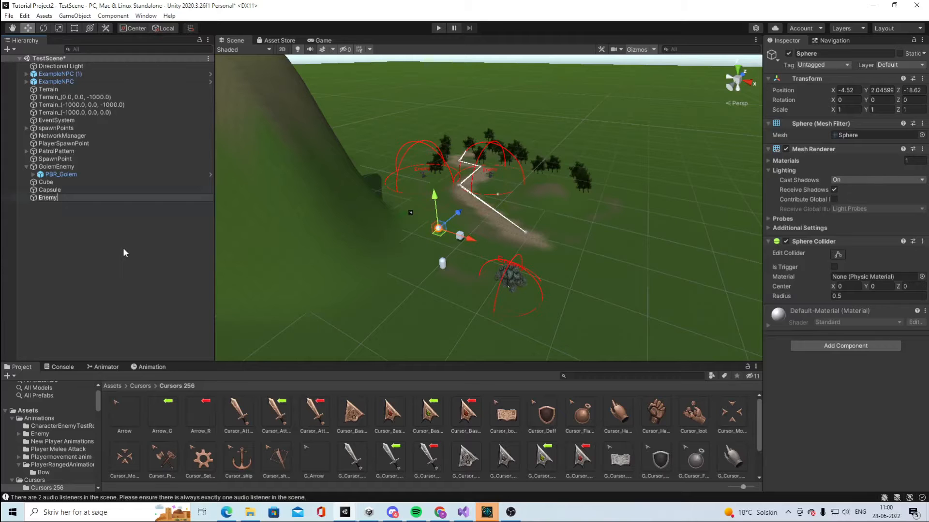
Step: Rename the capsule to QuestGiver and the cube to Item, then inspect the objects
right_click(49, 190)
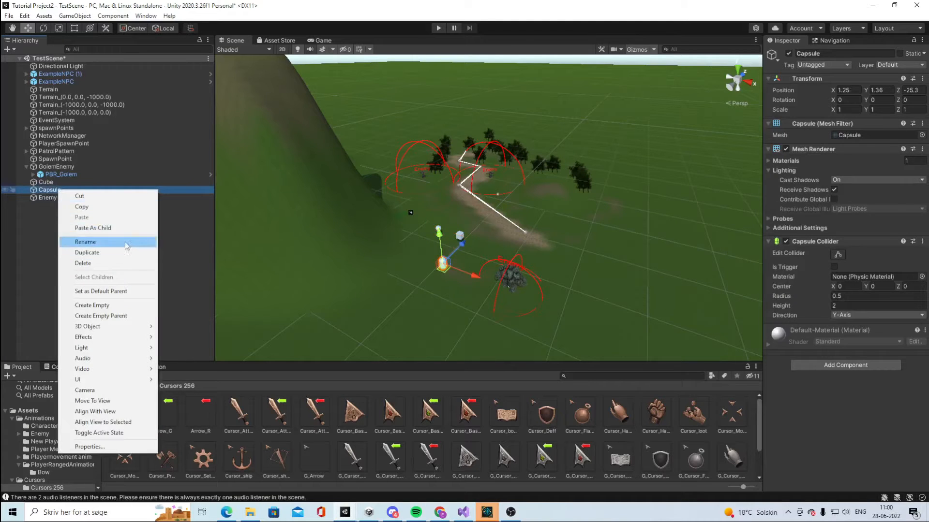
click(86, 241)
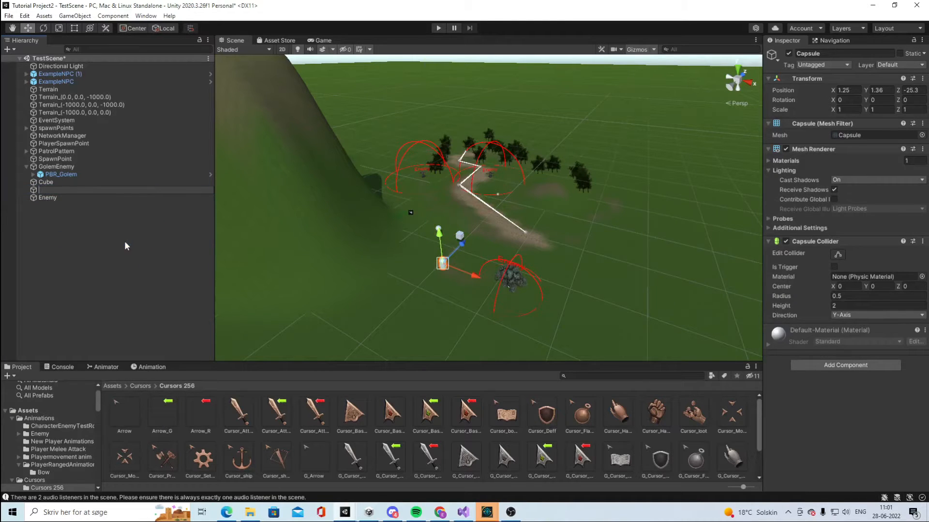
text(Quest)
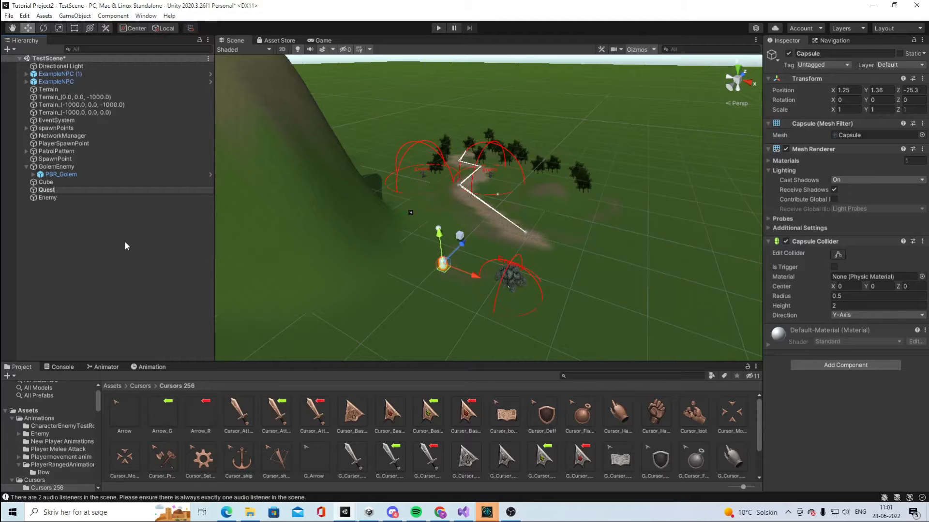
click(53, 190)
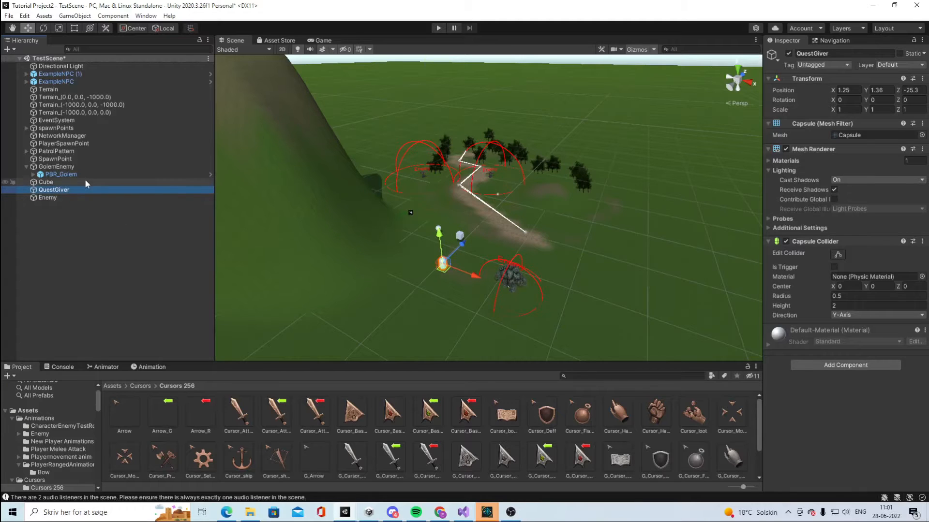
right_click(46, 182)
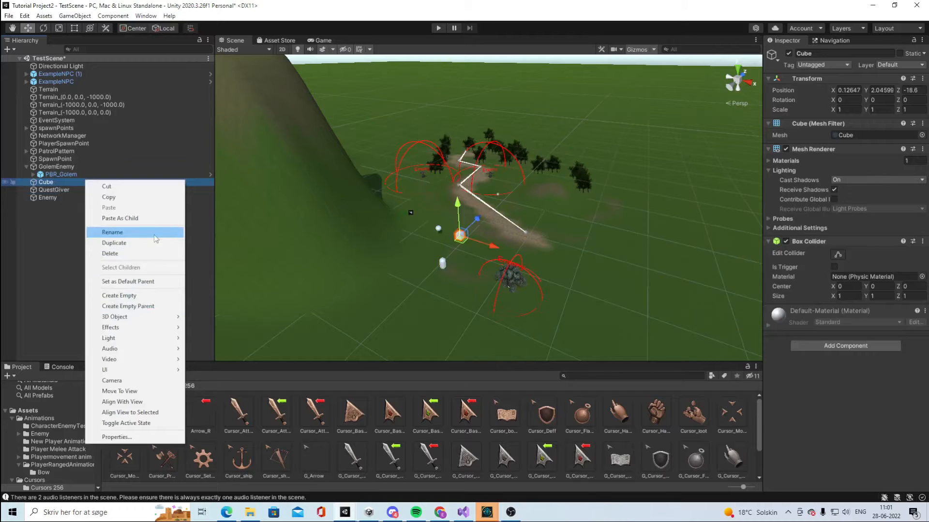
click(112, 231)
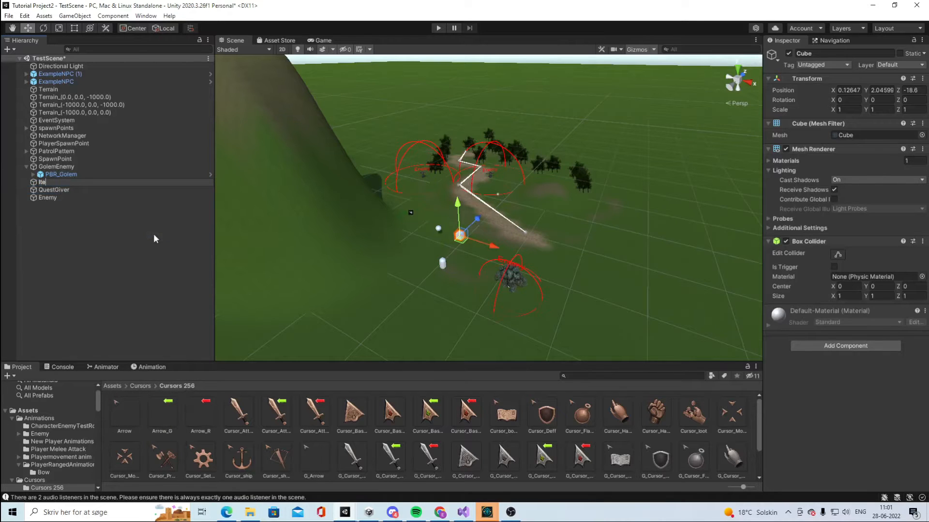
click(45, 181)
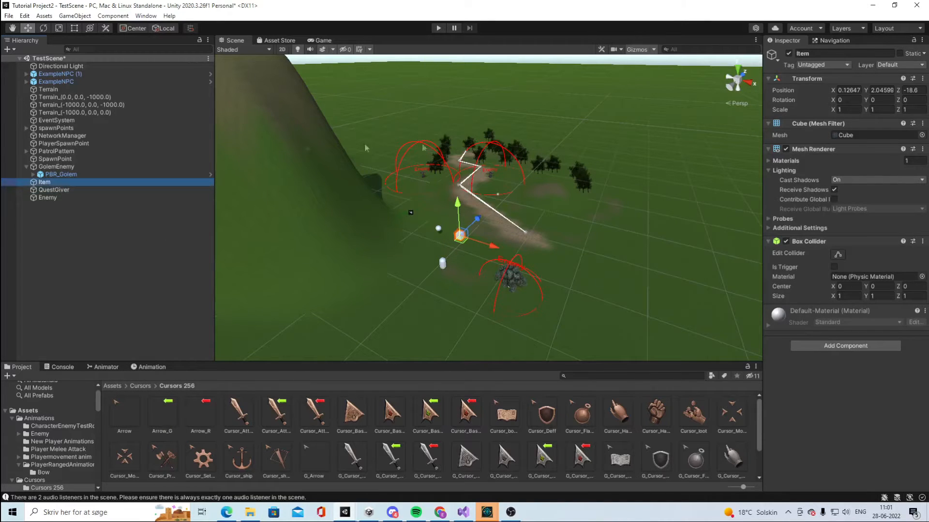
mouse_move(77, 214)
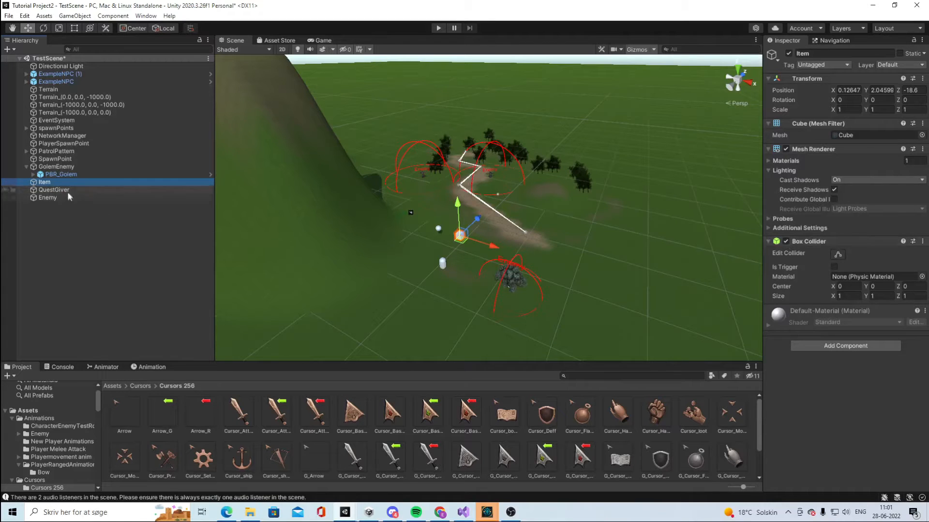
click(48, 197)
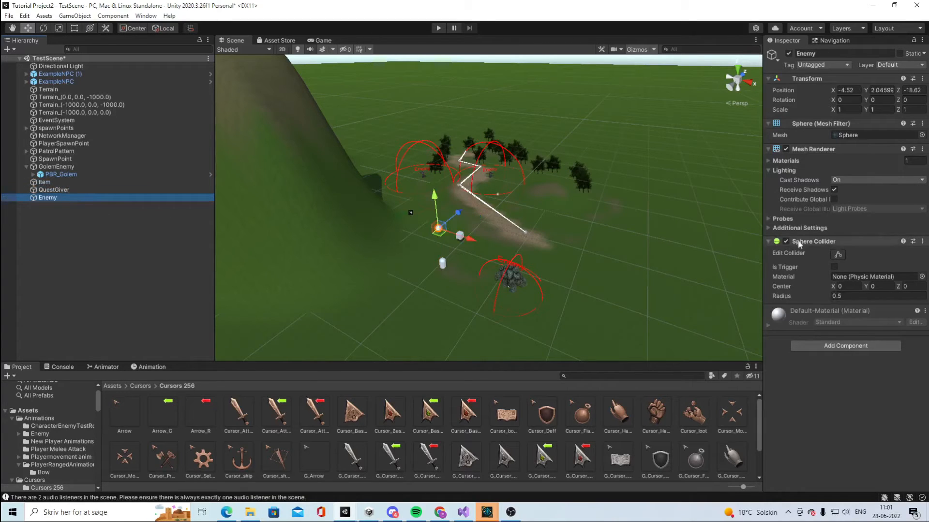
click(53, 189)
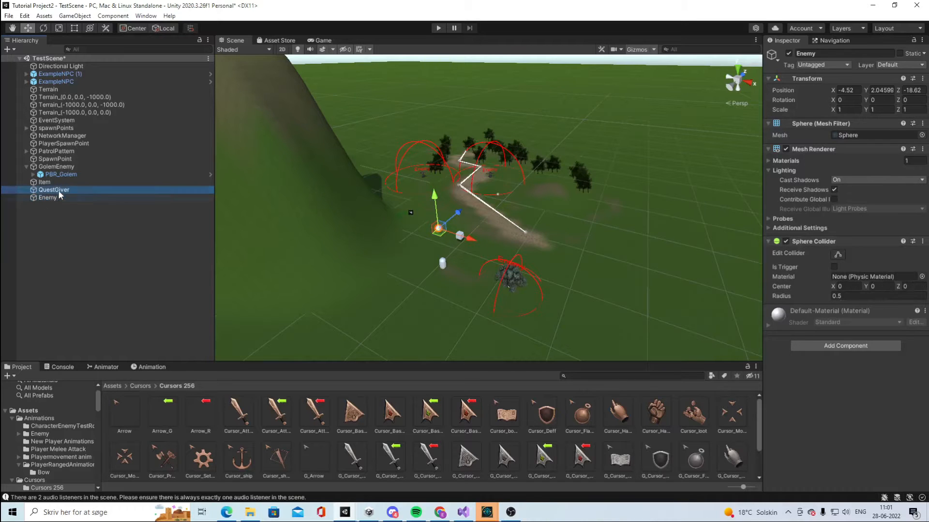
click(44, 182)
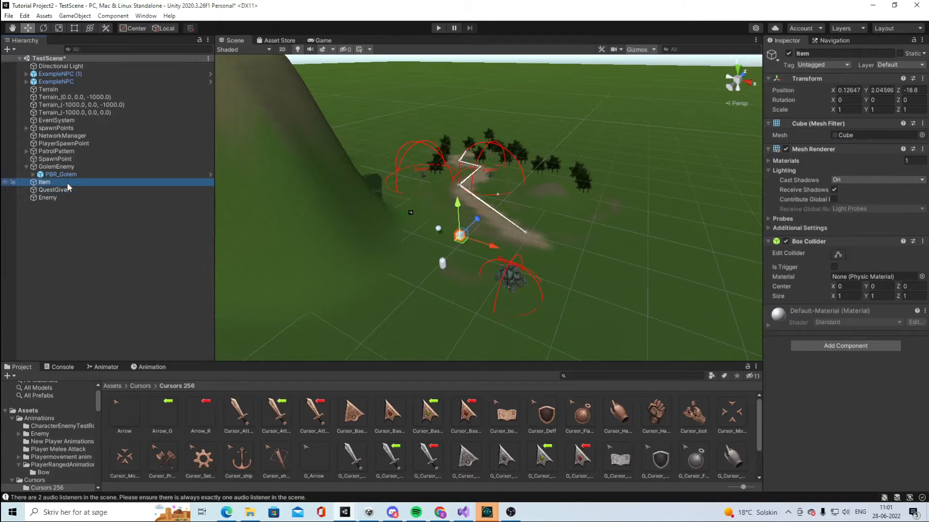
mouse_move(705, 273)
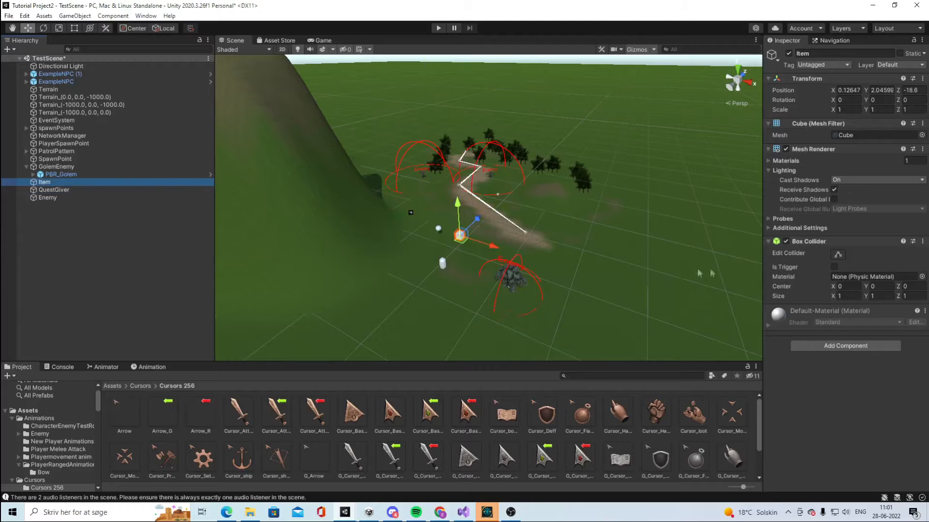
Step: Select QuestGiver and Enemy, run Play mode as Host, then stop playing
click(53, 190)
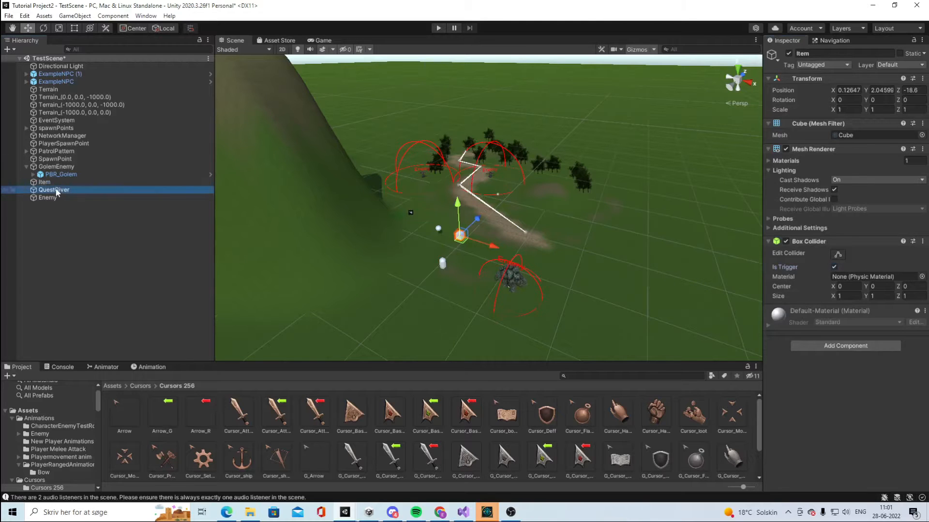
click(53, 189)
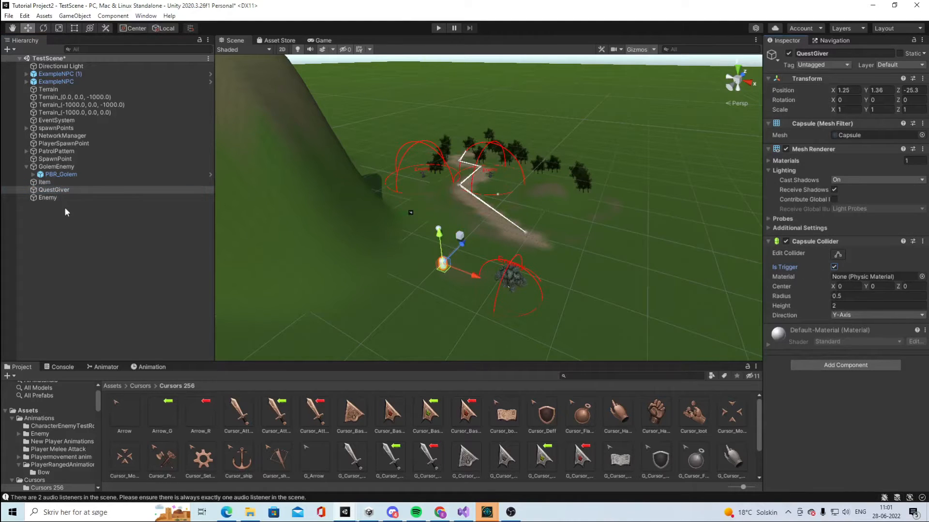
click(48, 198)
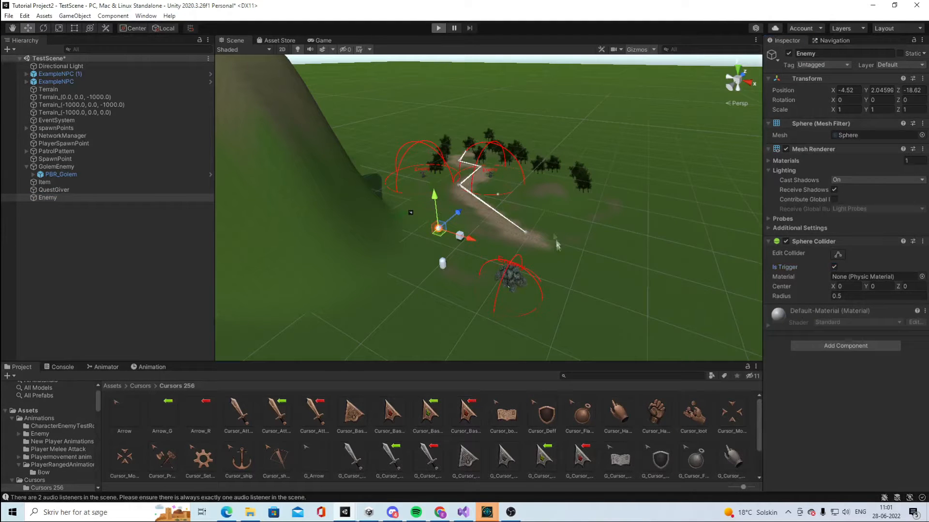
click(437, 28)
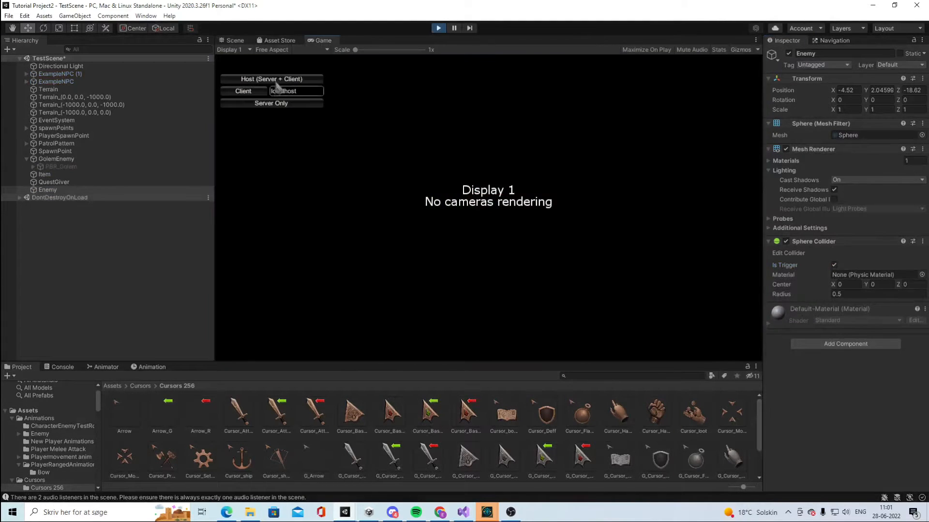
click(271, 78)
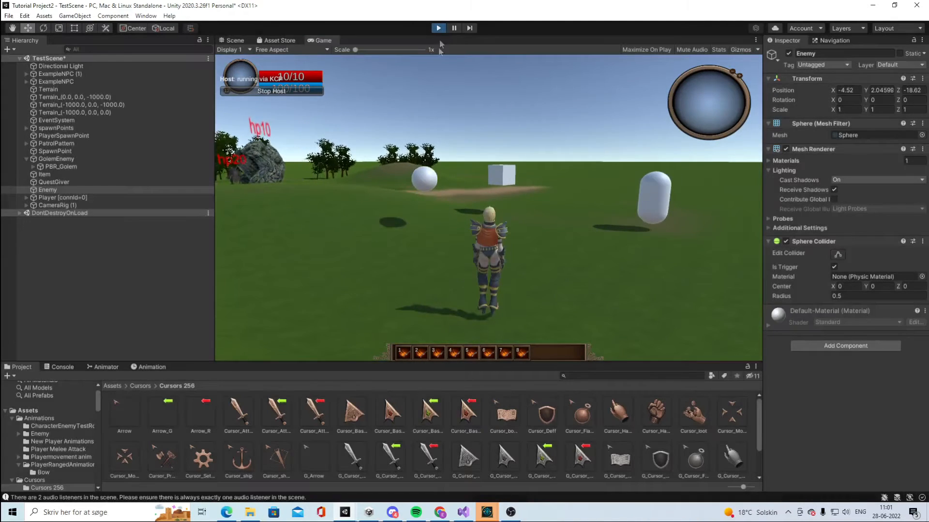
click(438, 28)
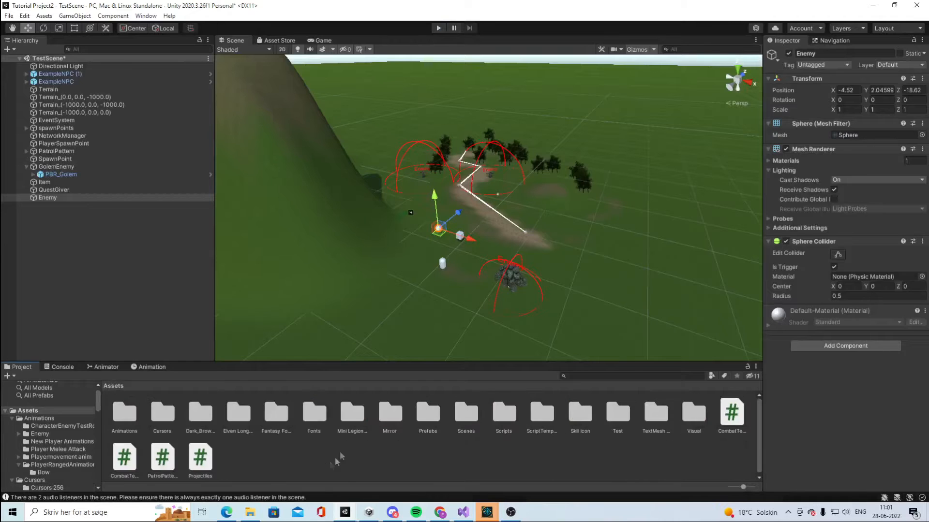
Step: Create a C# Script from the Assets context menu and name it MouseCursor
right_click(338, 451)
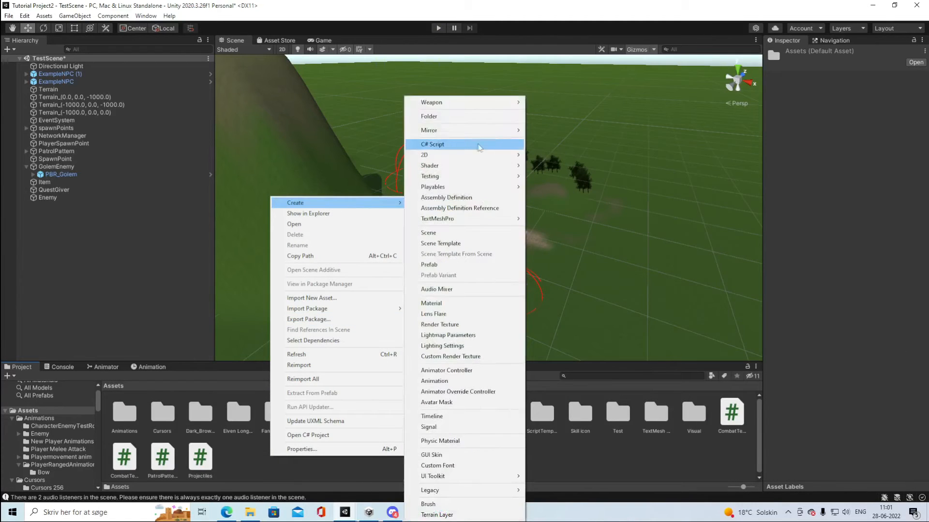
mouse_move(480, 151)
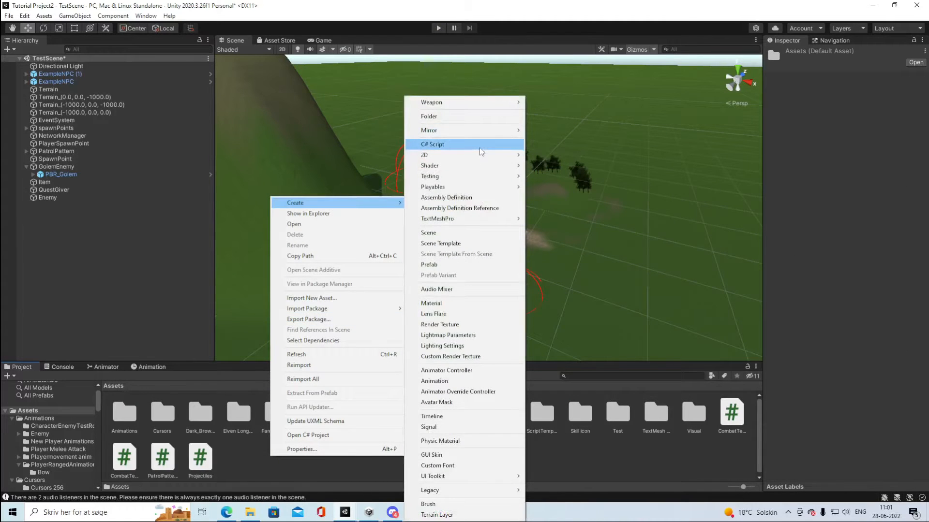
click(432, 144)
text(MouseCursor)
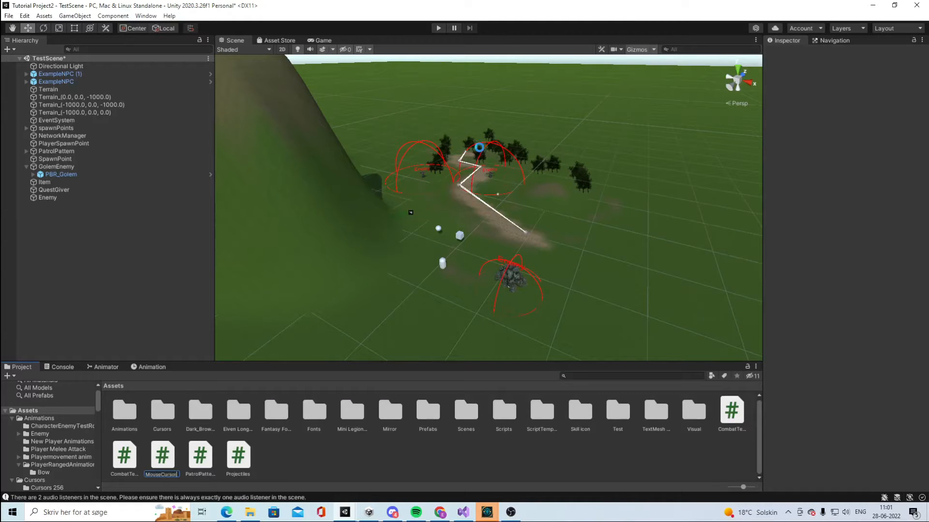
click(161, 456)
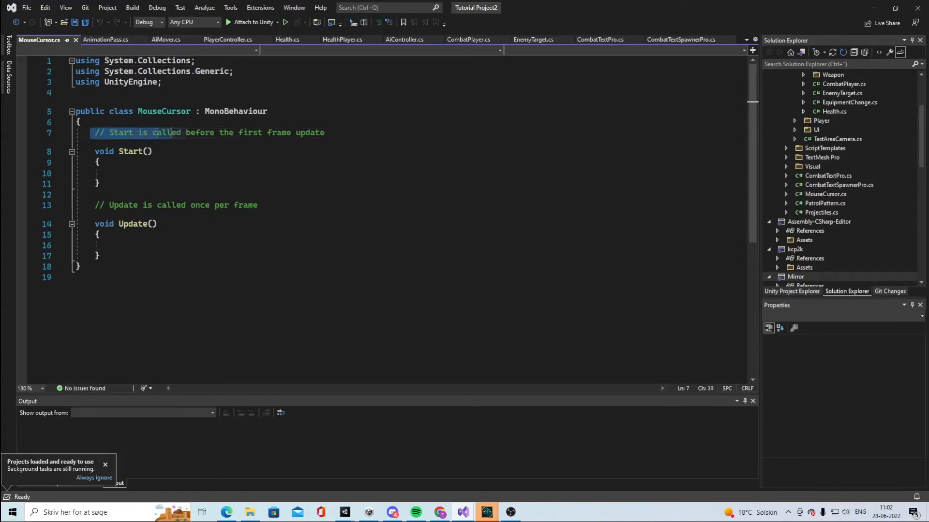
Step: Replace the Start comment with [SerializeField] bool fields Enemy, QuestGiver and ObjectToPickUp
key(Delete)
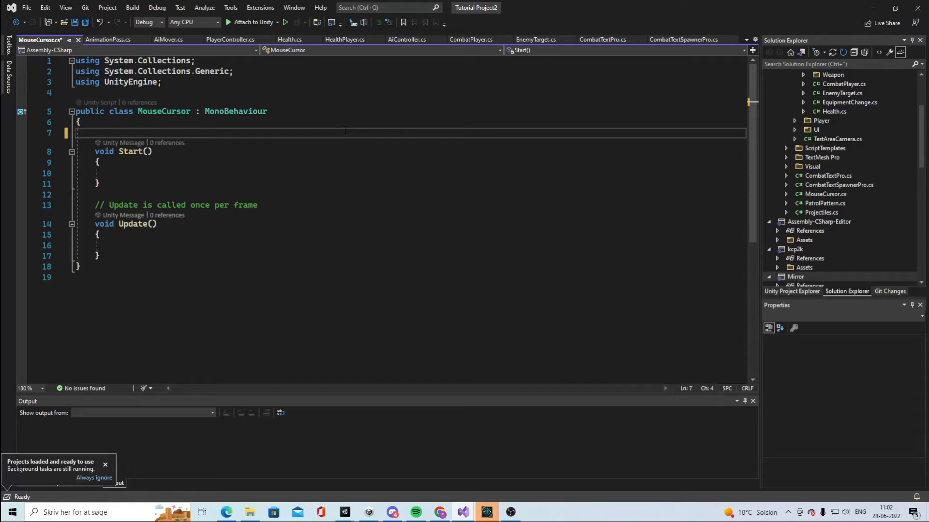
text([SerializeField])
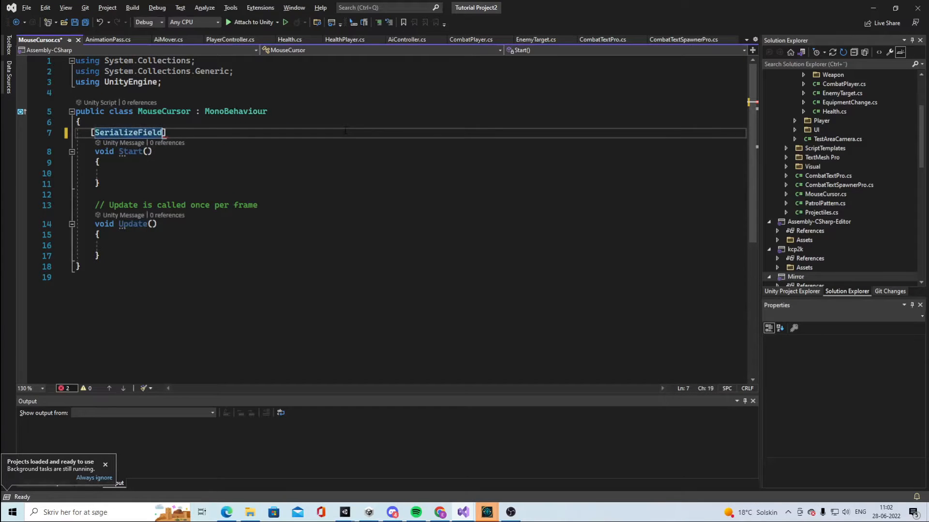
text(boo)
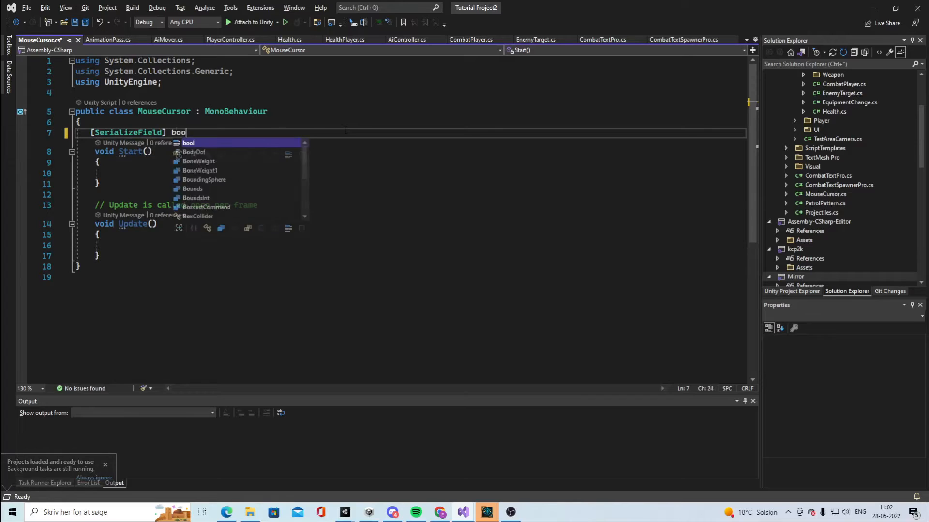
text(Enemy;)
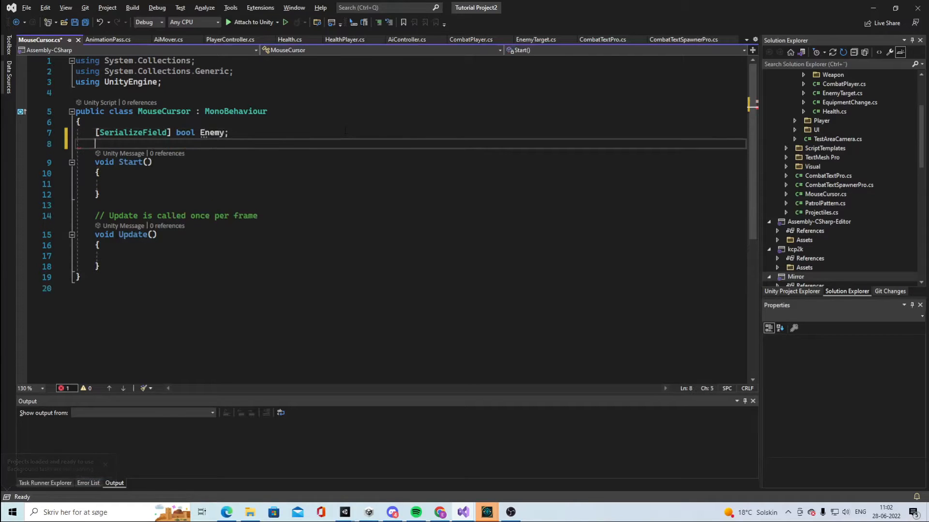
text([SerializeField] b)
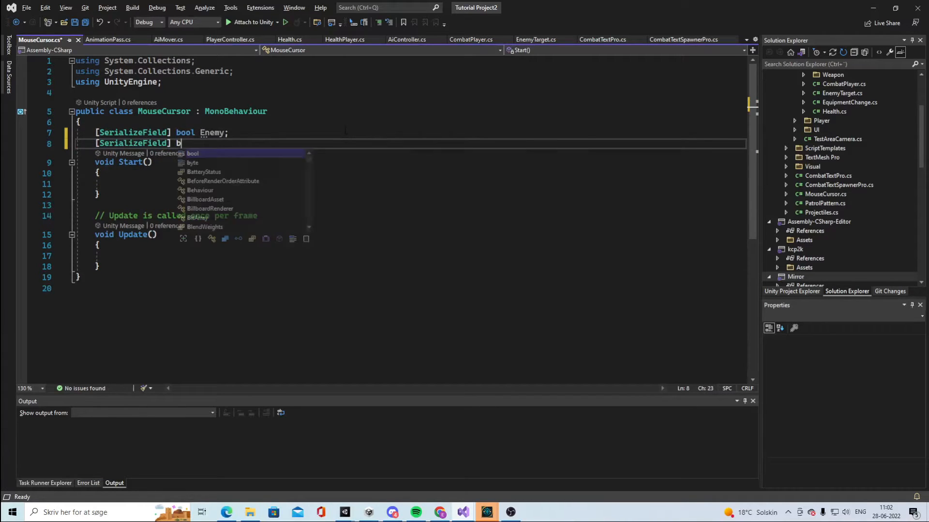
text(ool Gu)
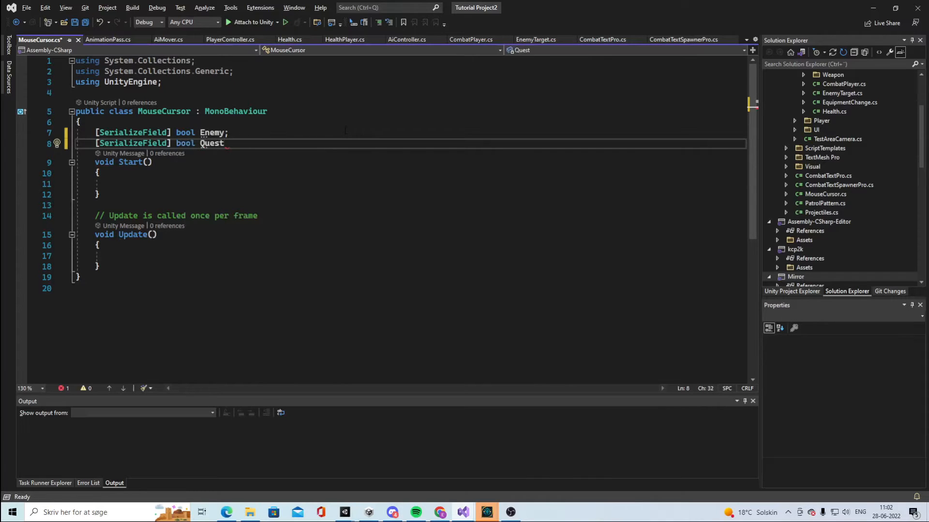
text(Giver;)
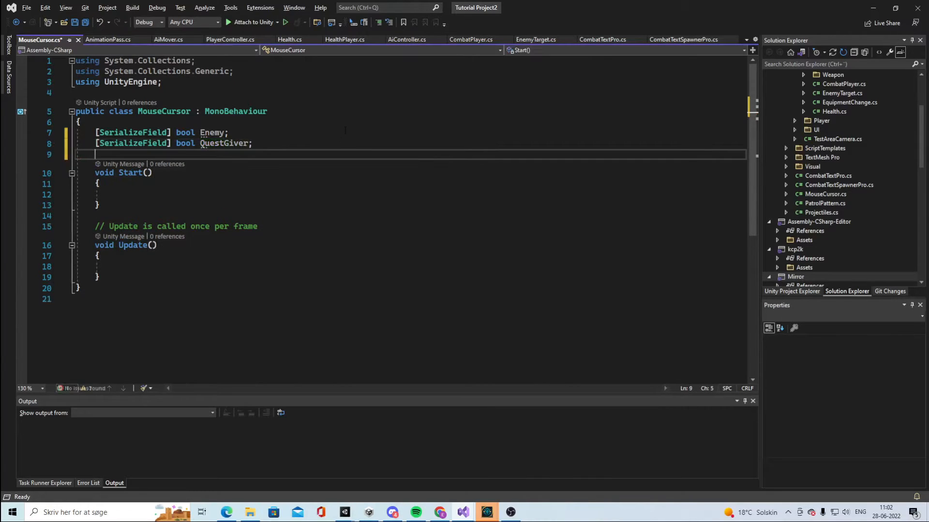
text([SerializeField])
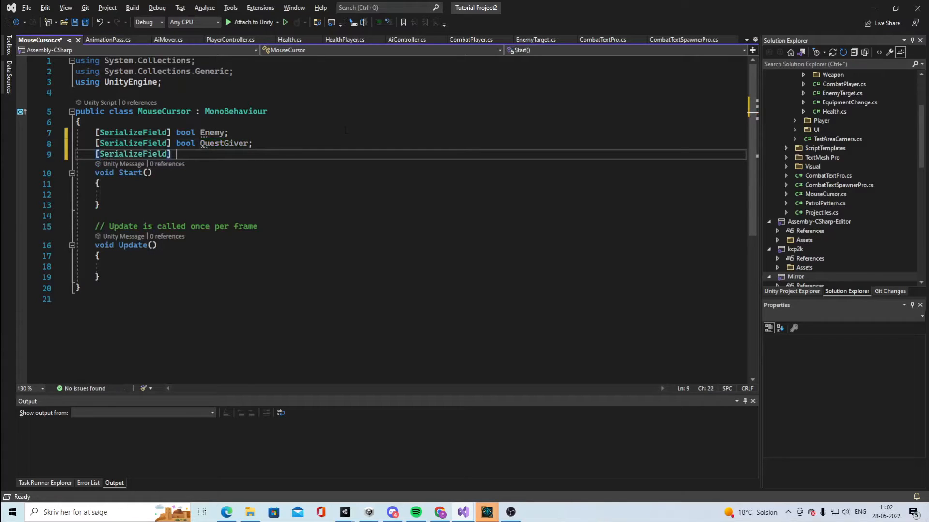
text(bool)
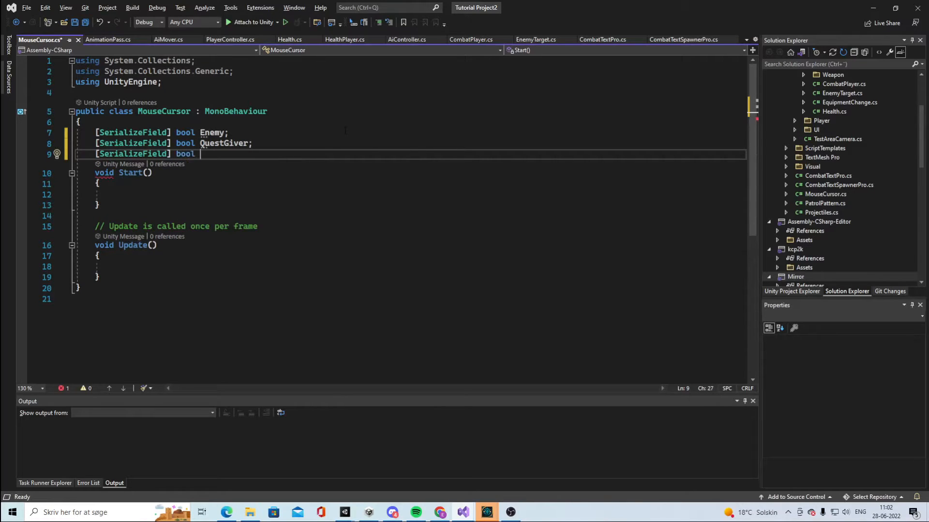
text(Objecto)
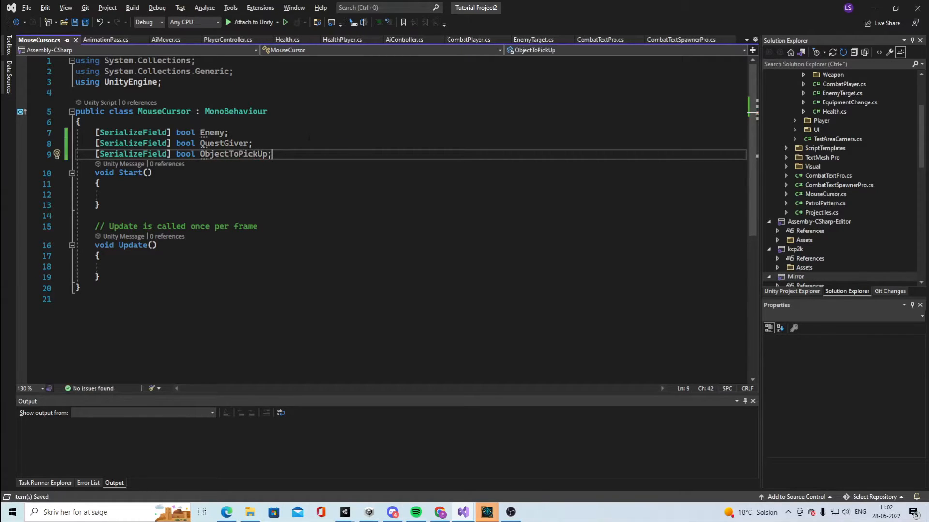
key(enter)
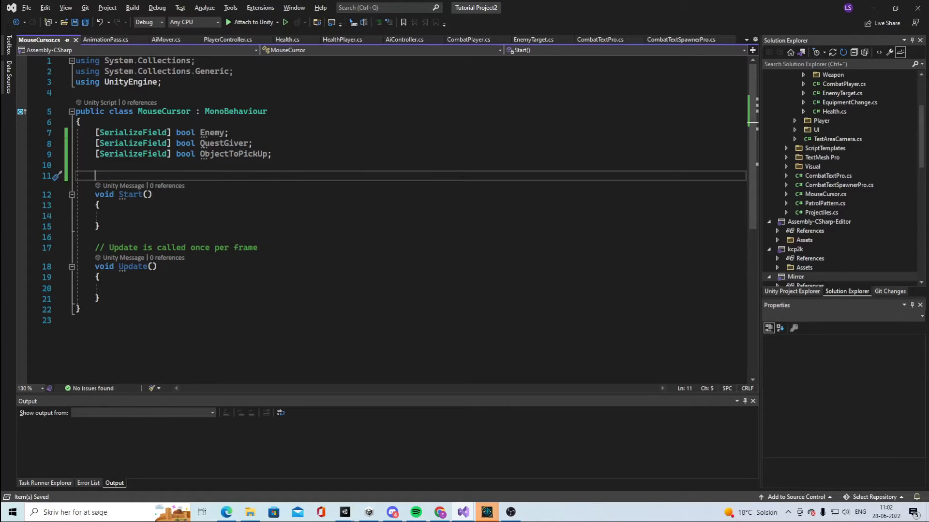
Step: Declare enter and exit bool flags and a HotSpotMouse vector set to Vector2.zero
text(public bool EnemyToPickUp)
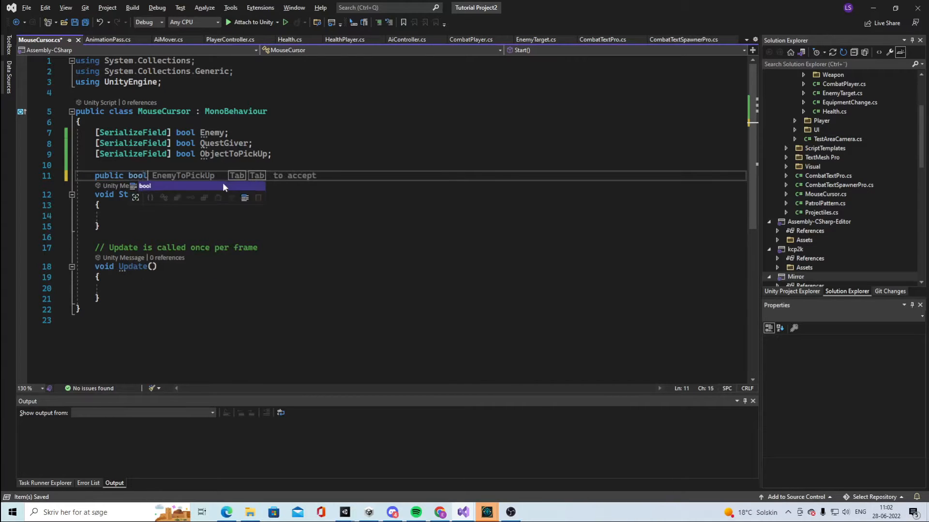
text(enter)
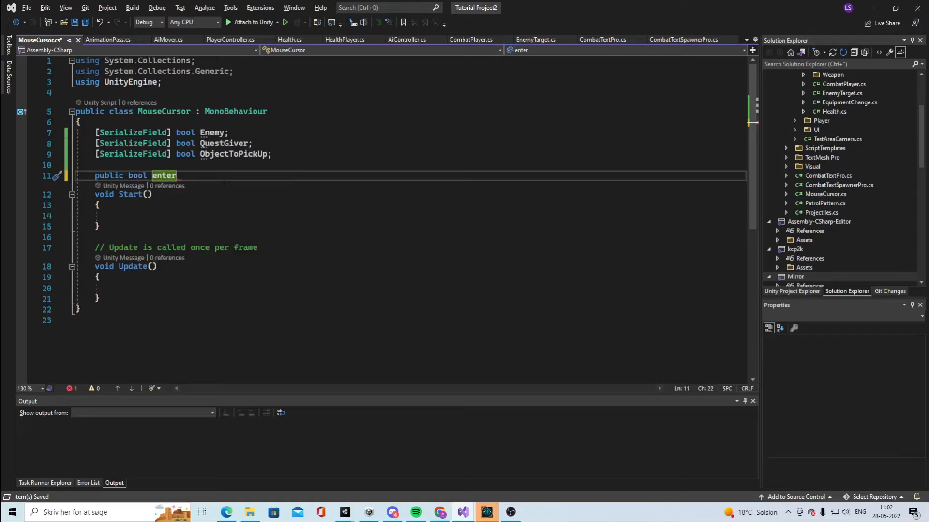
key(Backspace)
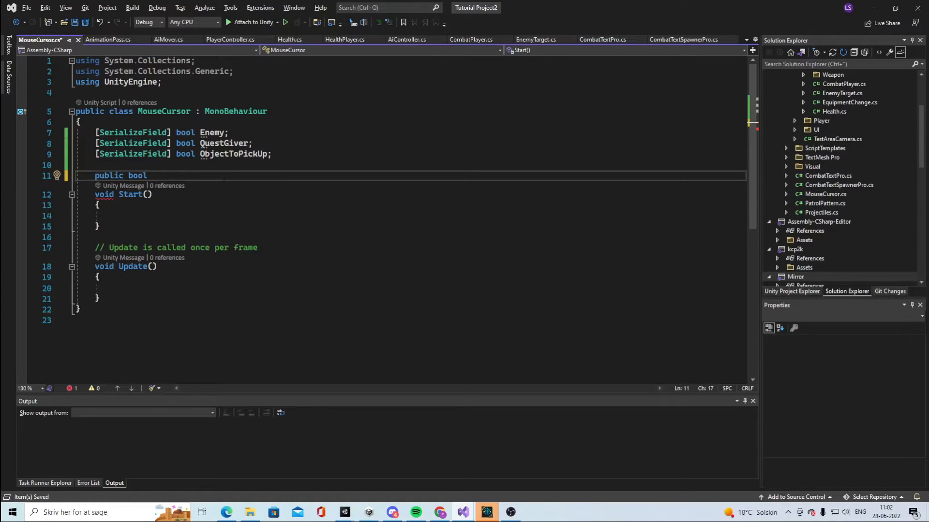
text(enter)
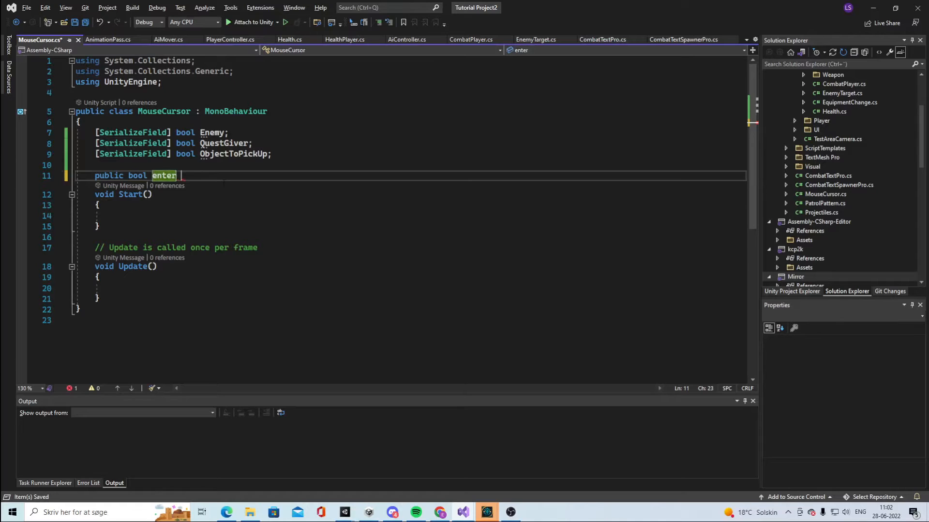
text(= false;)
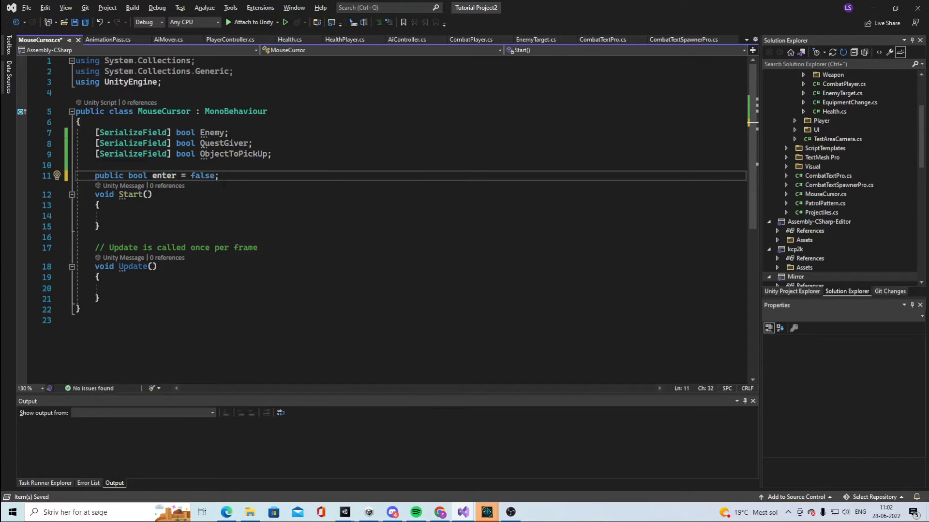
text(public bool exit = false;)
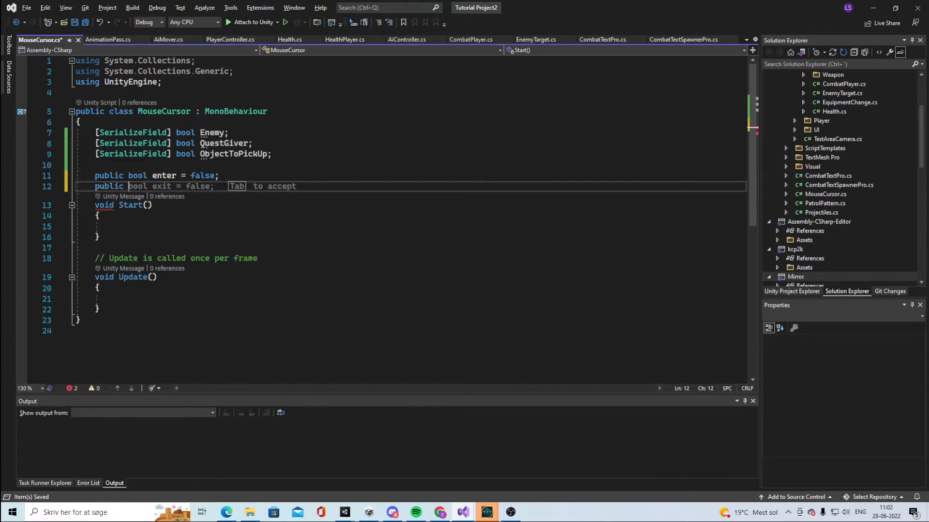
text(Vector2)
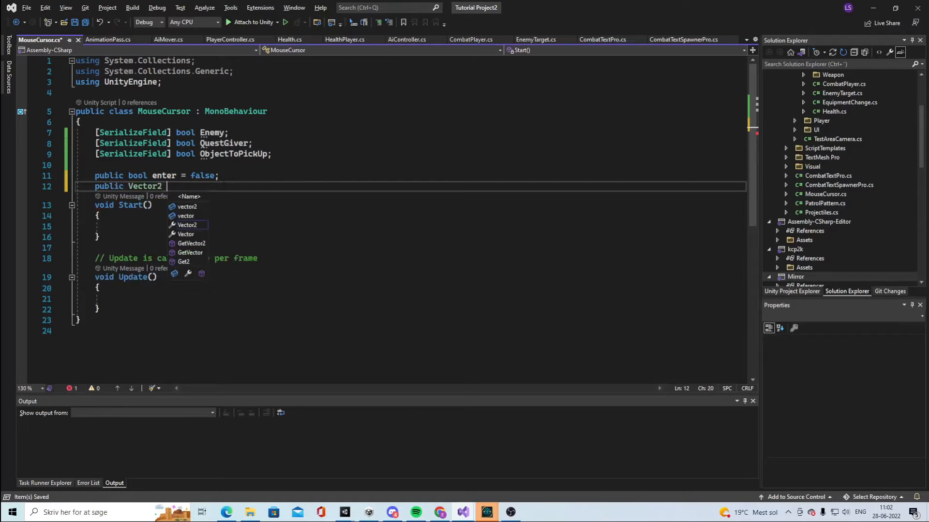
text(Hotsp)
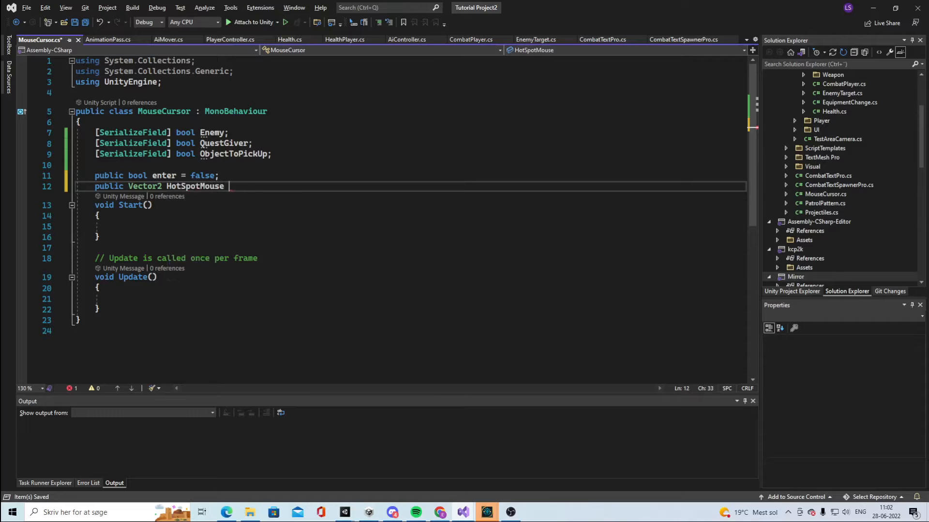
text(= Vector2.)
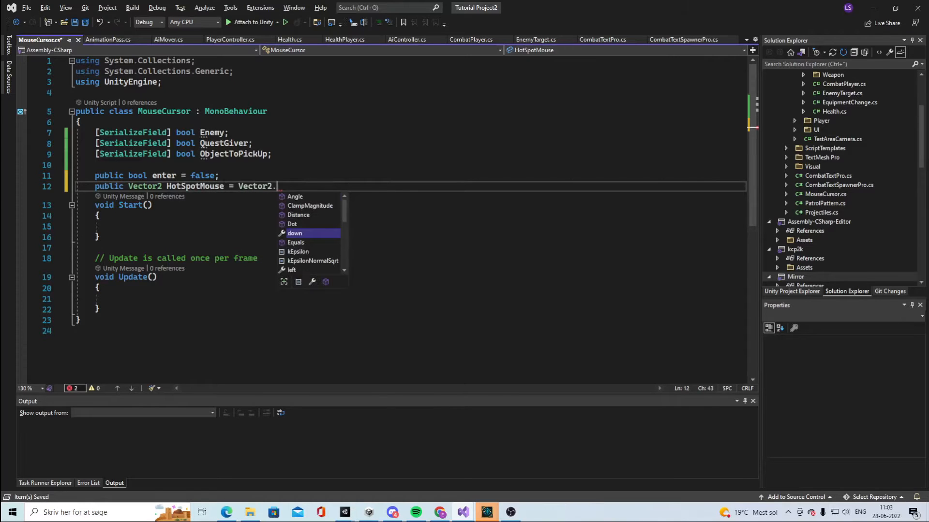
text(zero)
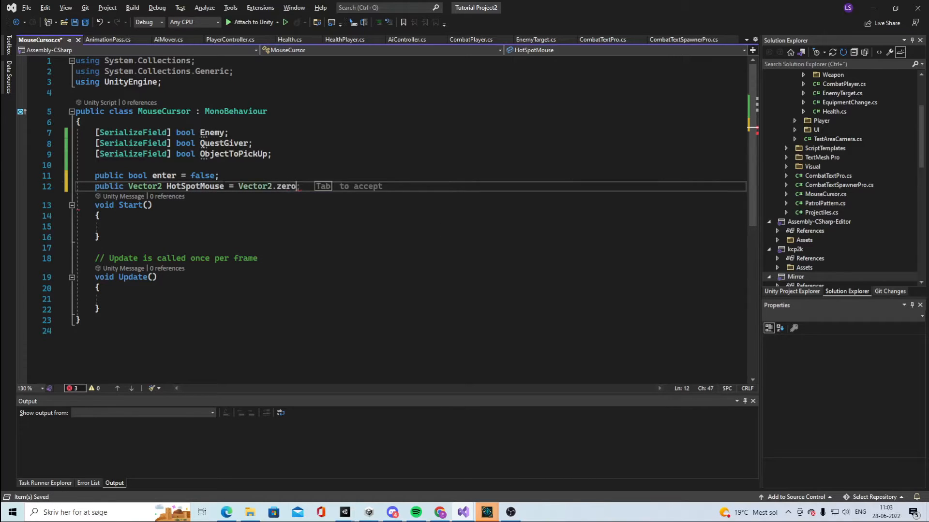
Step: Add an ObjectToPickUp field, an 'add game manager' comment, and OnMouseOver/OnMouseExit methods, then save
text(pub)
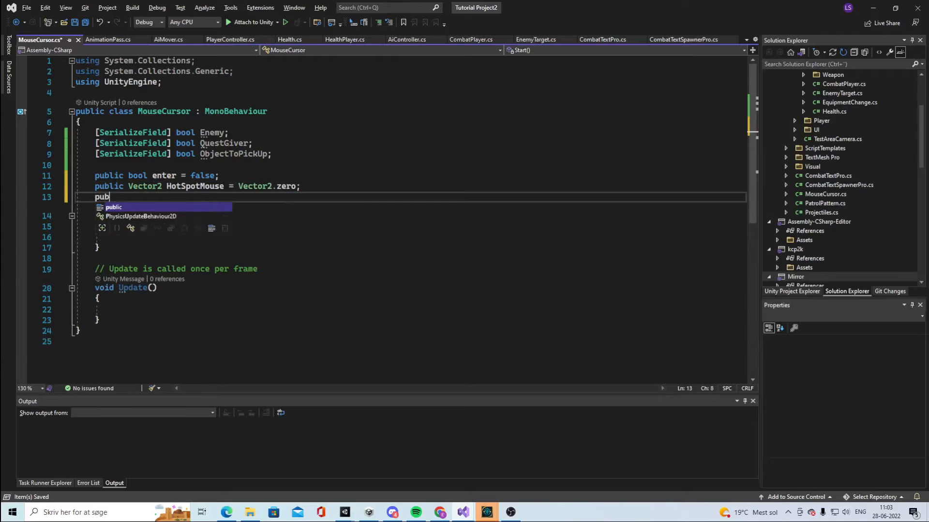
text(GameObject ObjectToPickUp;)
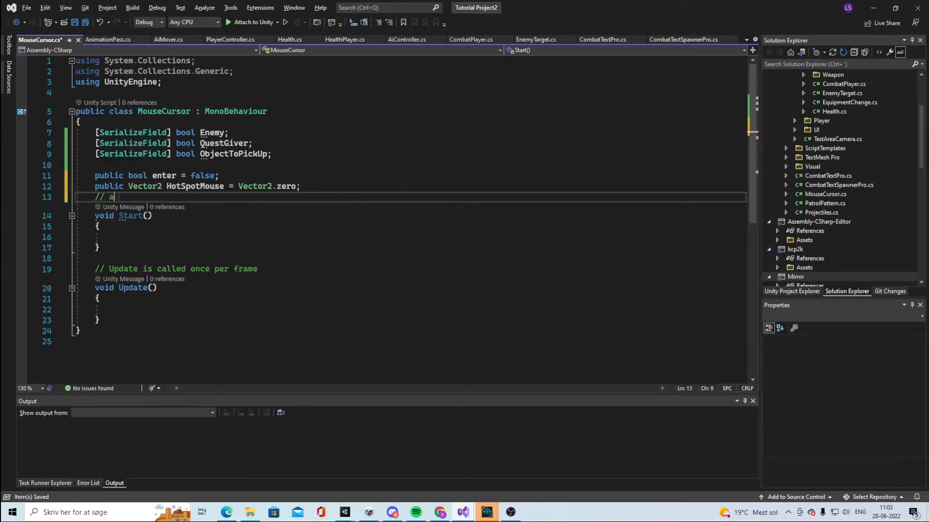
text(dd game mana)
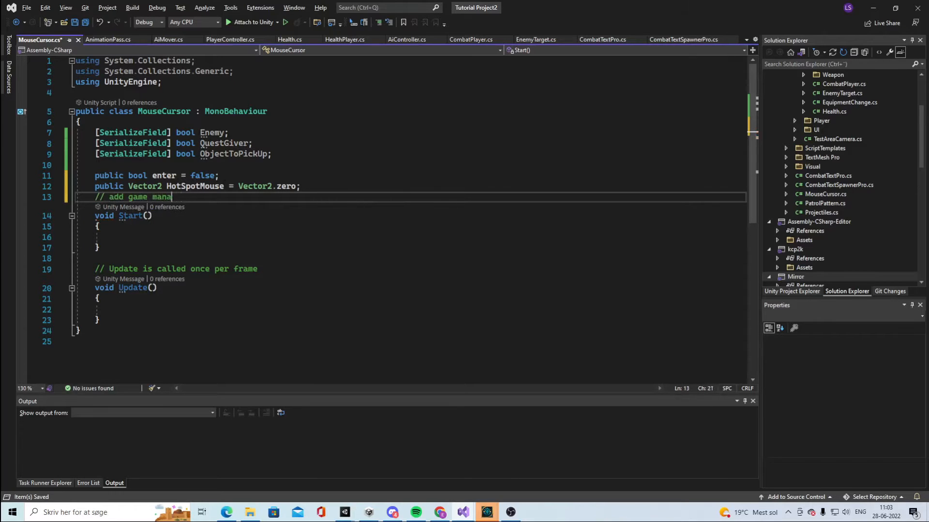
text(ger)
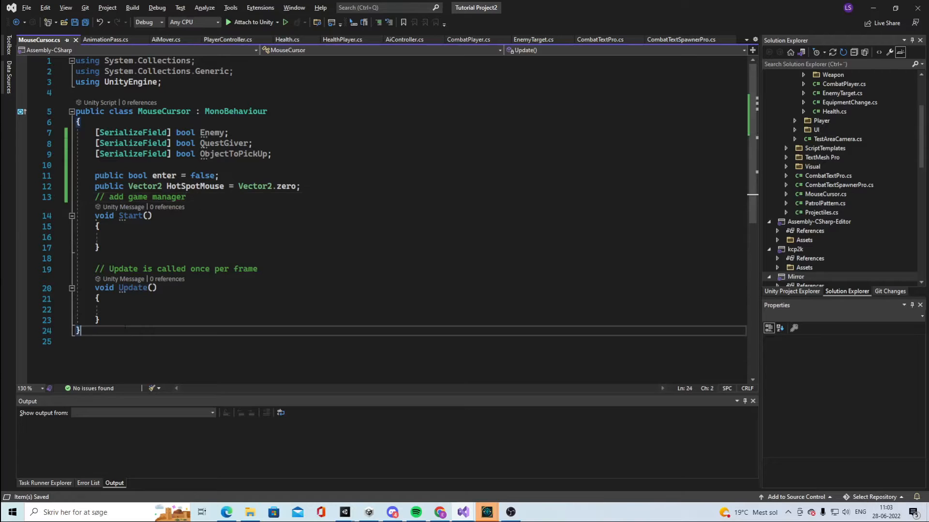
text(p)
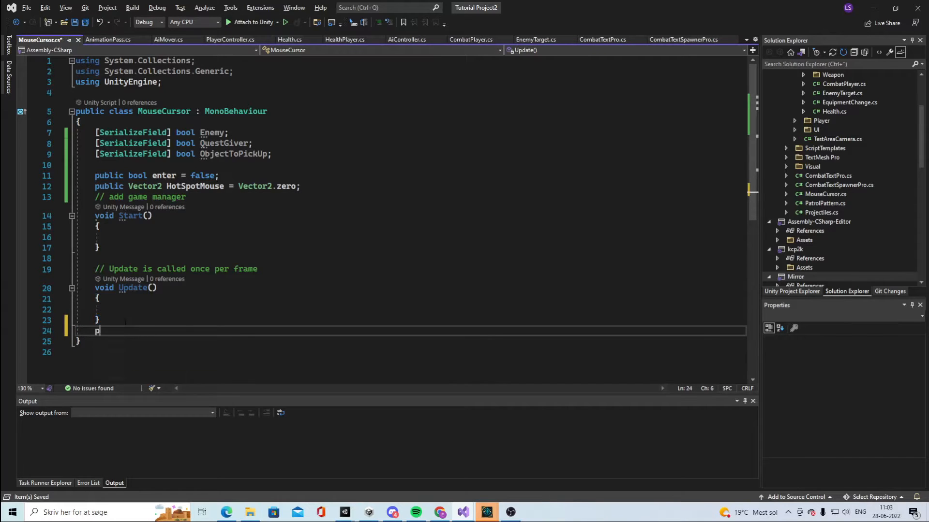
text(ublic void)
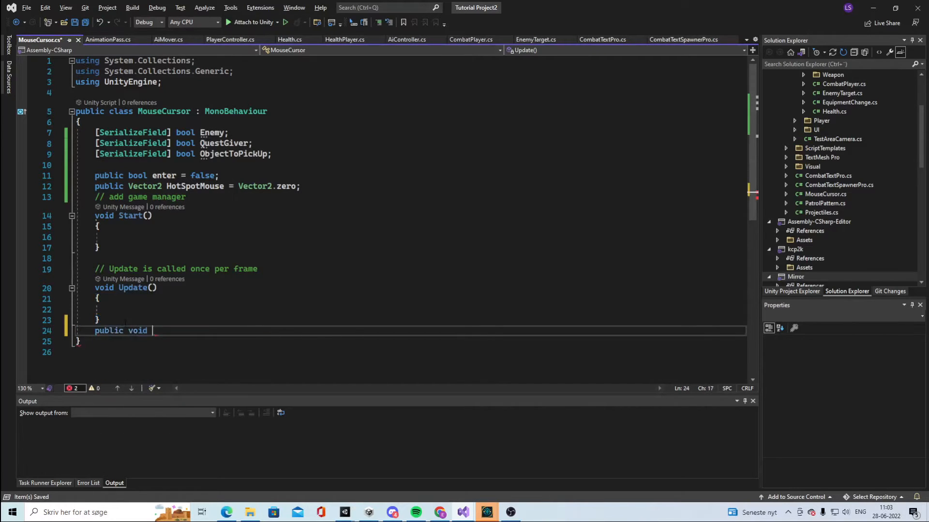
text(OnMouseOver()
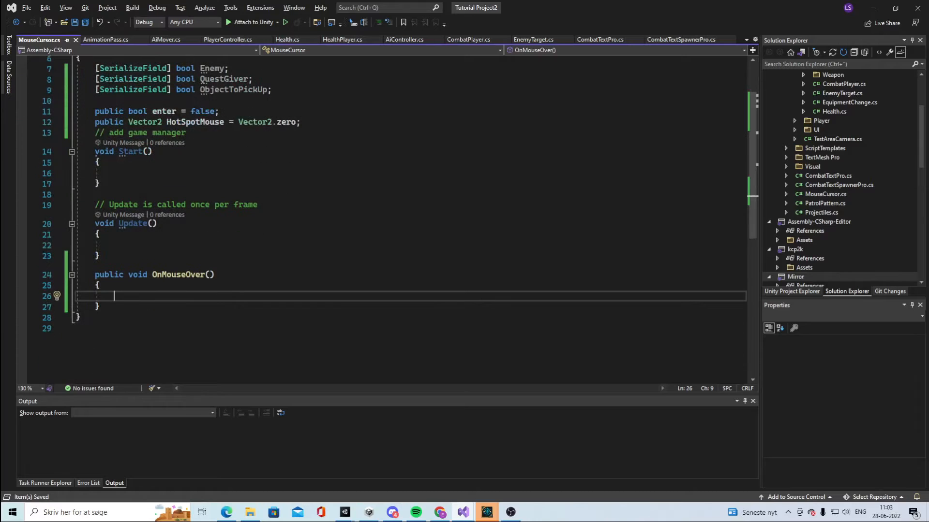
text(public void)
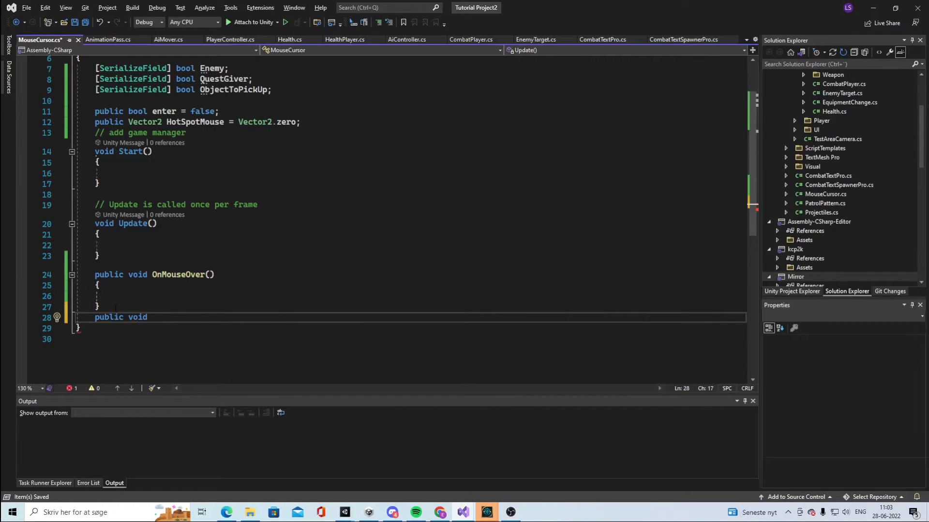
text(OnMouseExit()
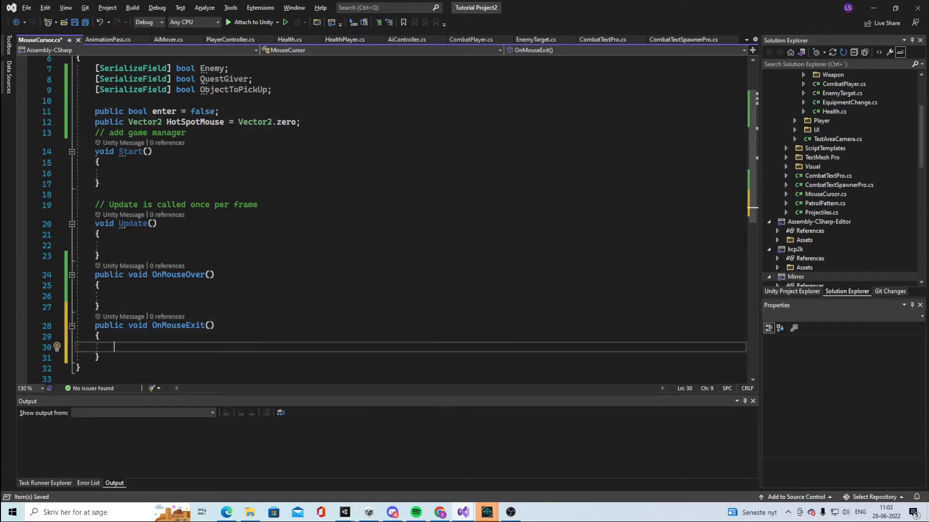
key(ctrl+s)
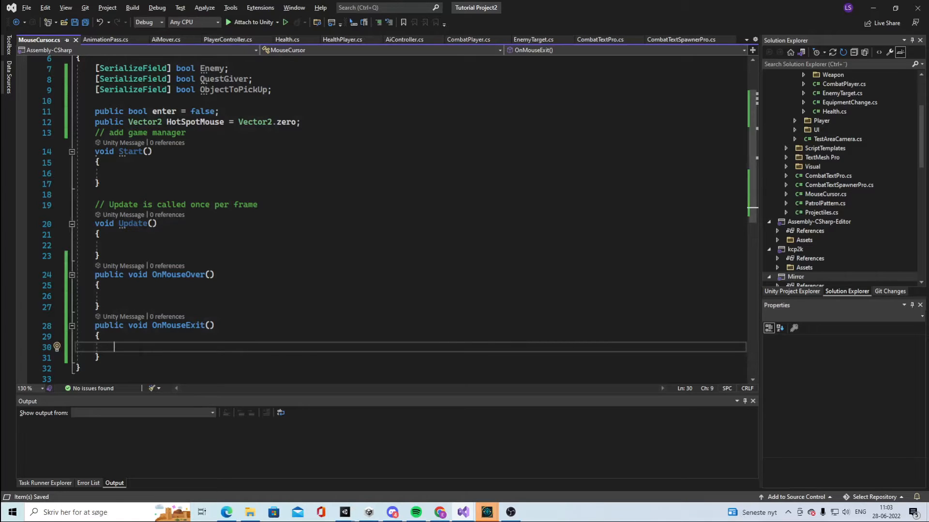
Step: Make OnMouseExit set enter = false and begin a Cursor.SetCursor call
text(enter = false;)
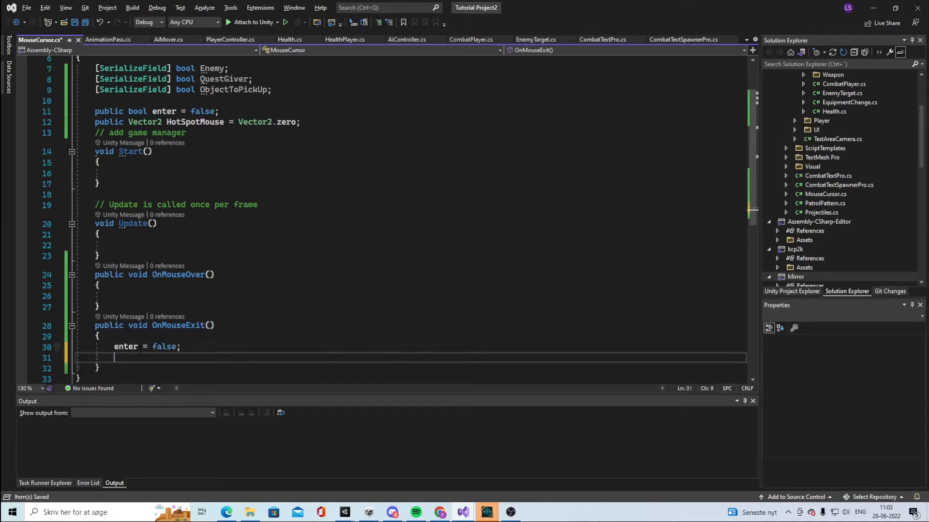
text(Cursor)
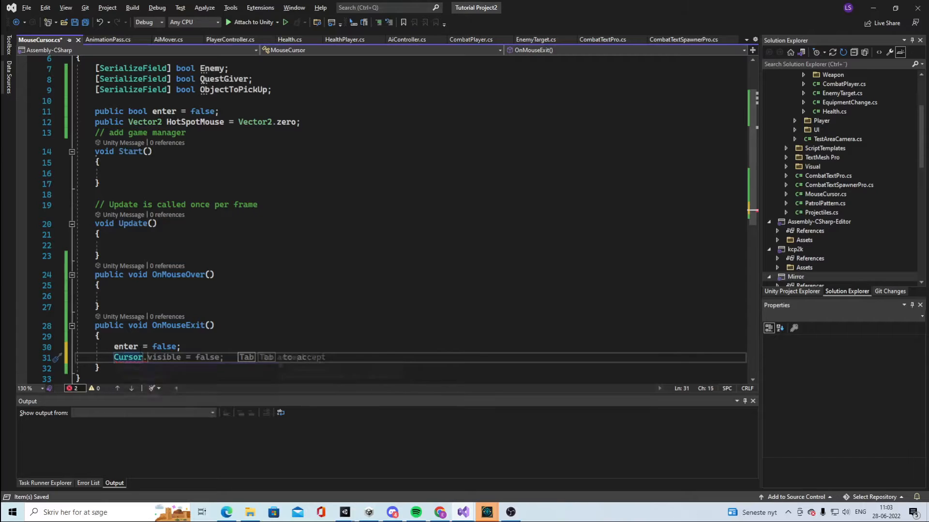
text(.SetCursor()
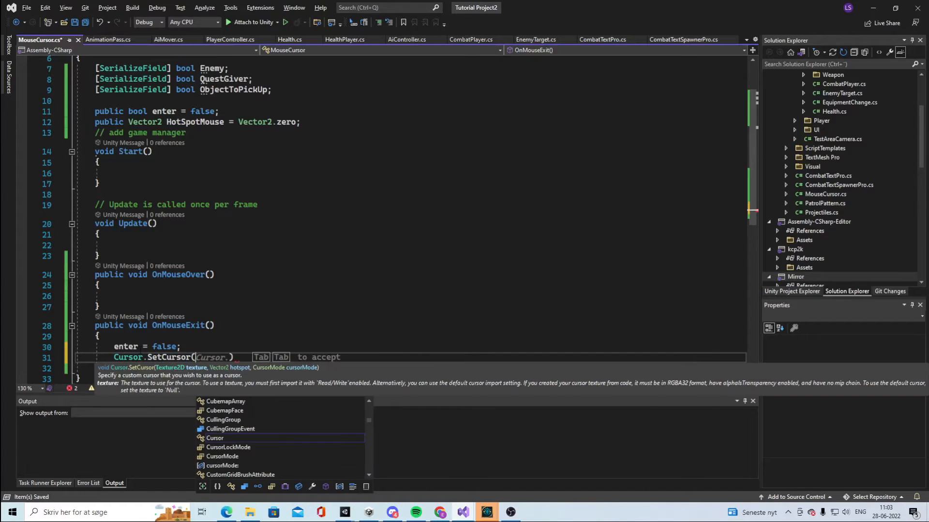
mouse_move(214, 438)
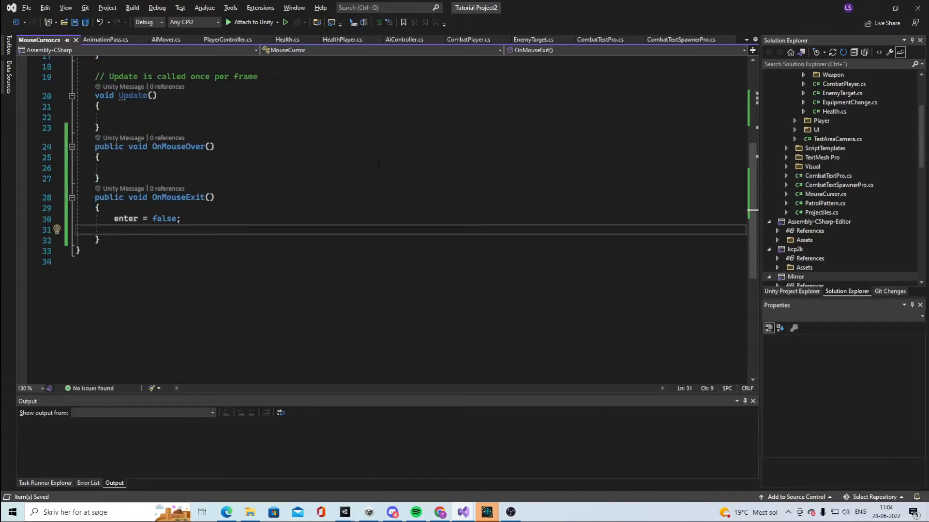
scroll(up, 3)
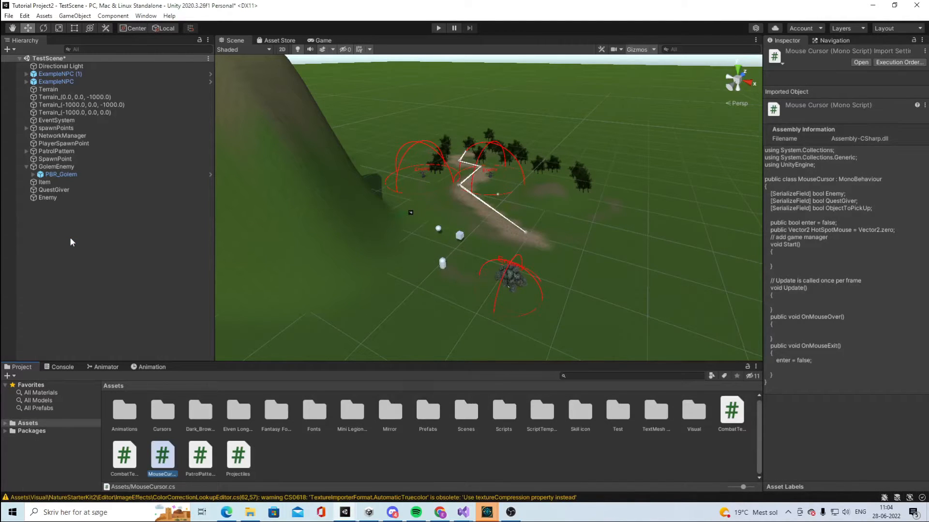
Step: Create an empty object in the Hierarchy and name it GameManager
right_click(72, 242)
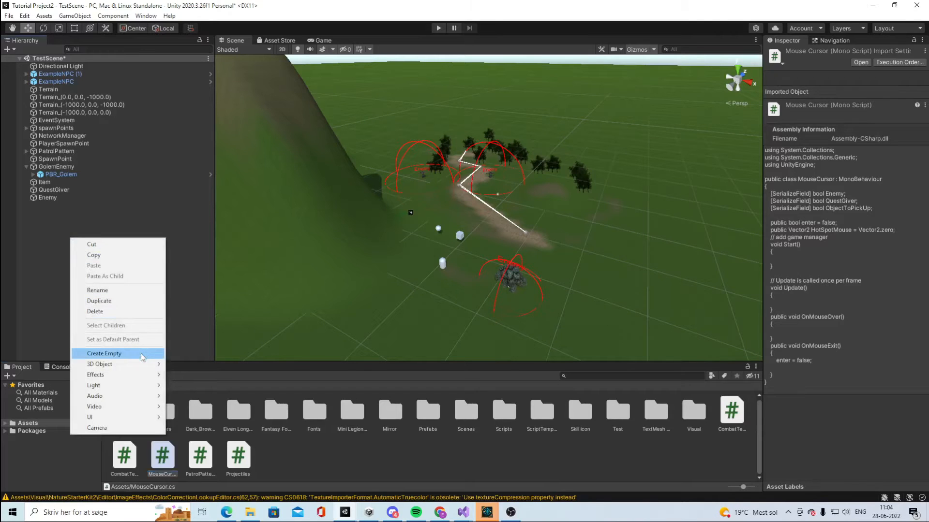
click(105, 354)
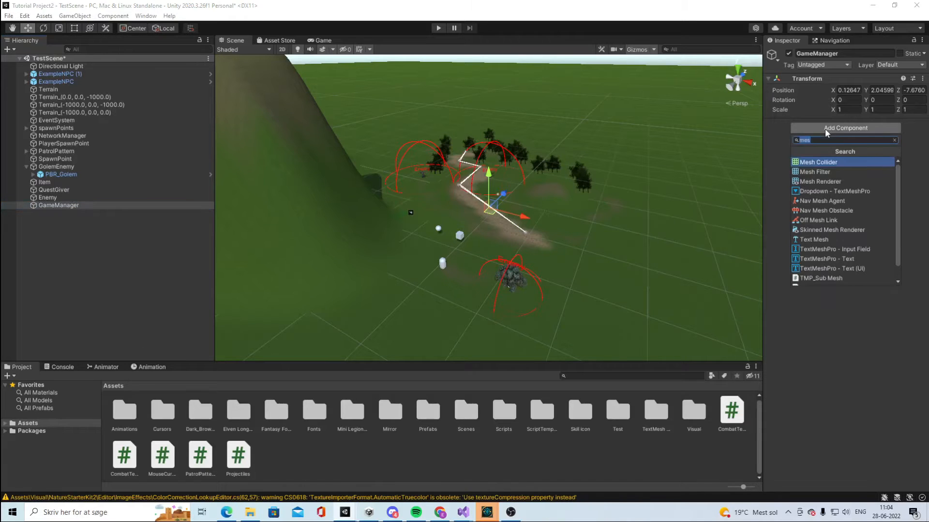
text(Game)
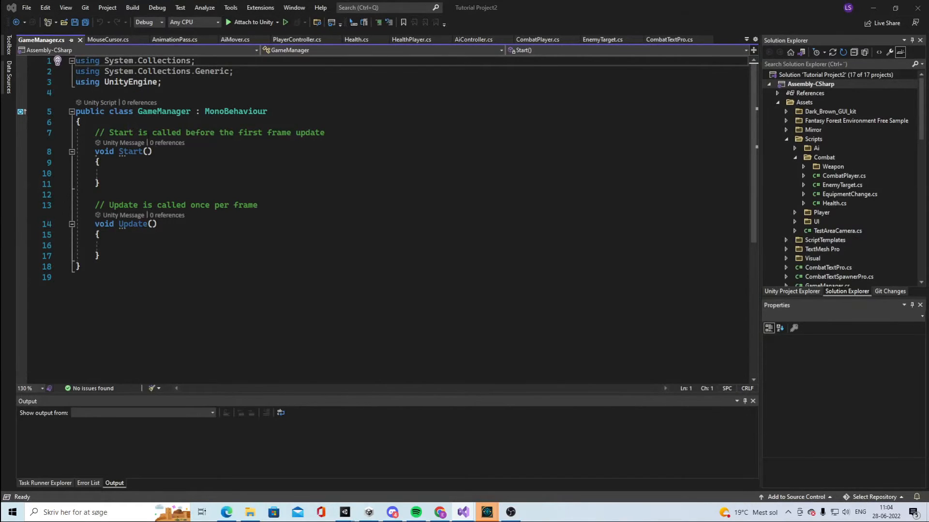
Step: Declare Texture2D cursor fields for the regular, enemy and quest giver cursors
text(public GameObject gameObject)
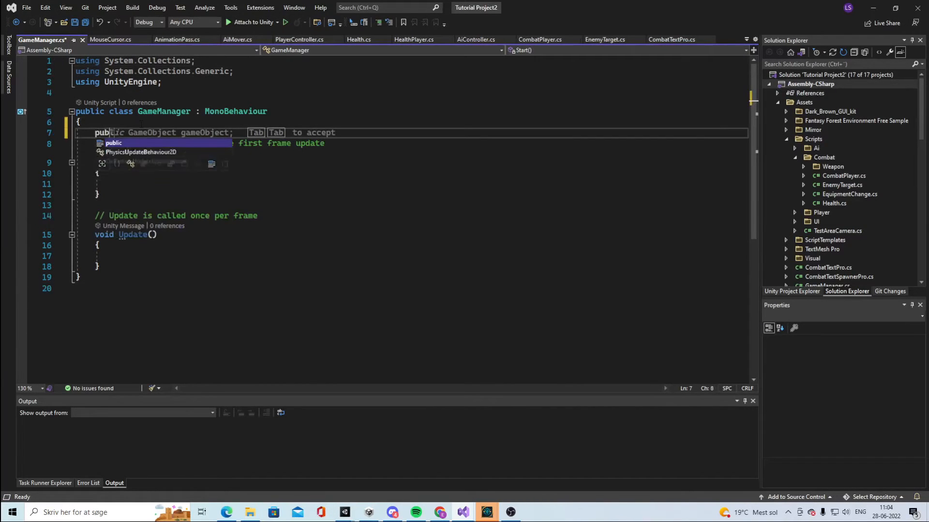
text(Textr)
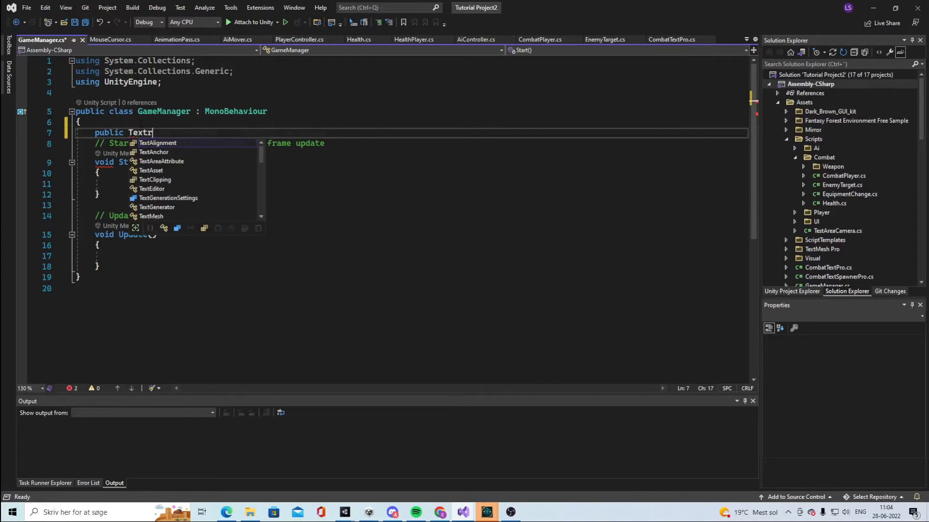
text(ure)
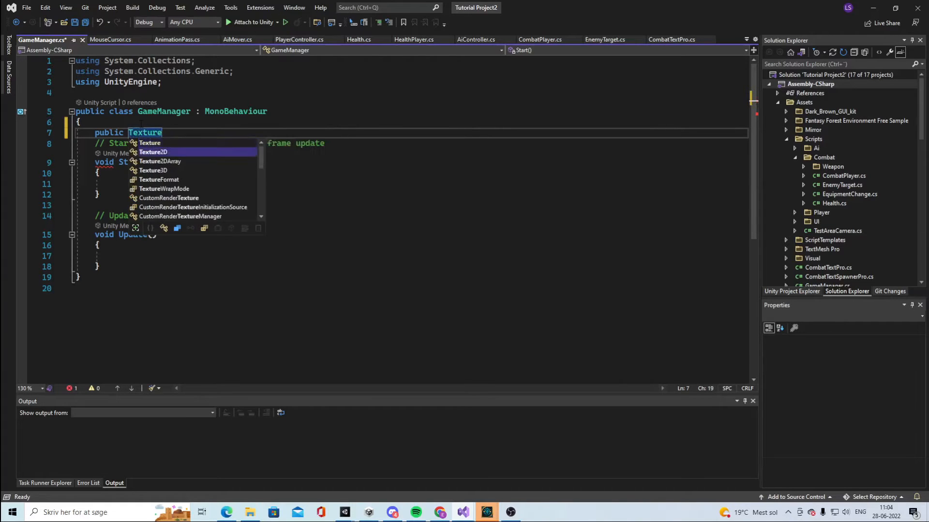
text(2D cu)
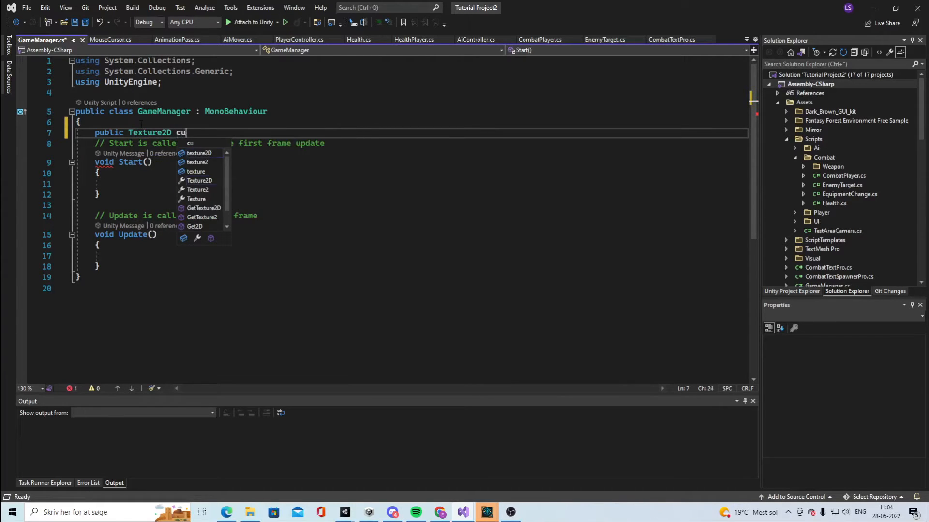
text(rsor_Regular;)
text(publ)
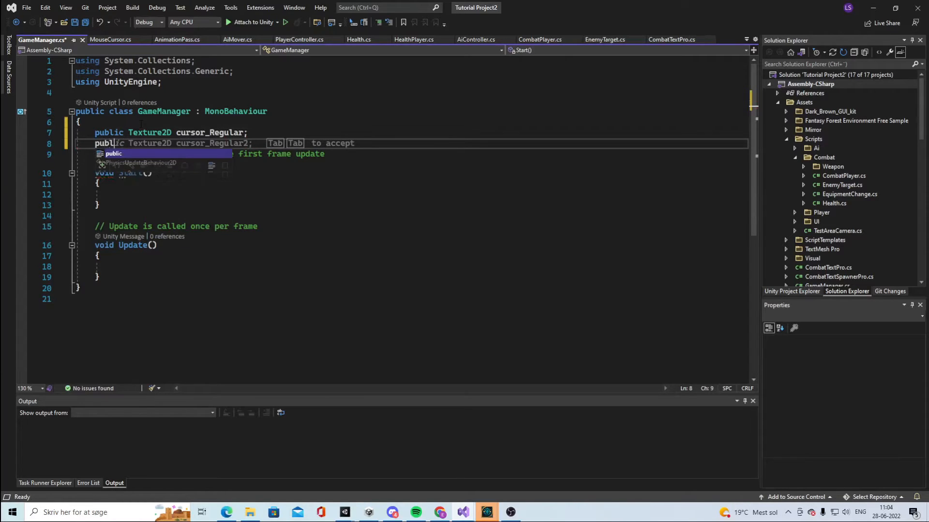
key(Tab)
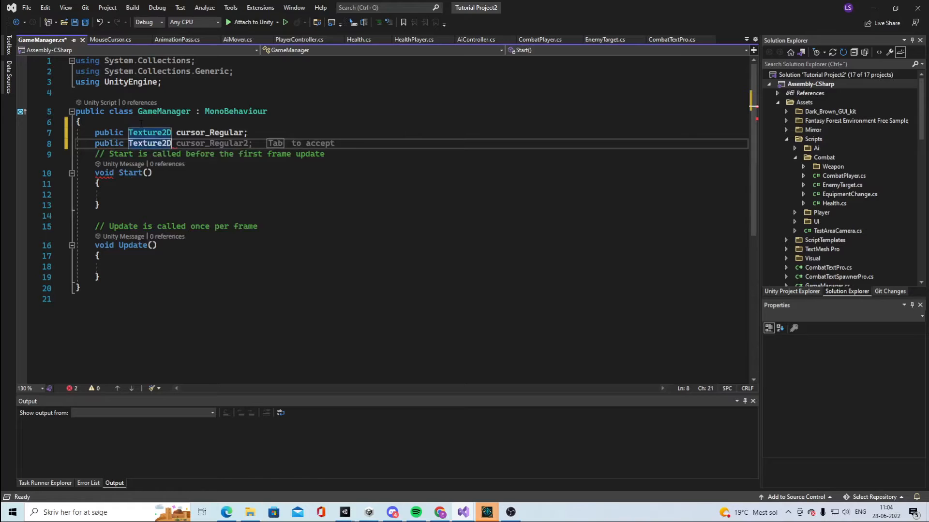
text(cursor)
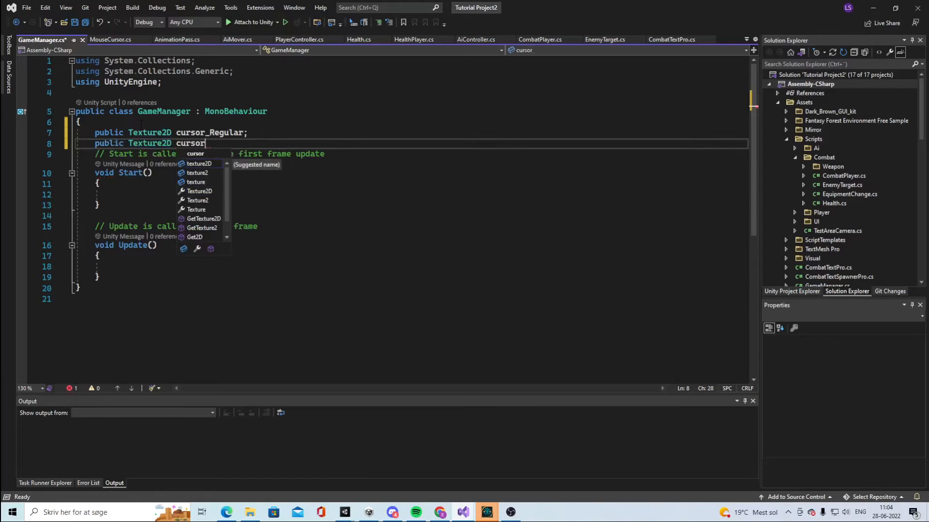
text(_Enemy;)
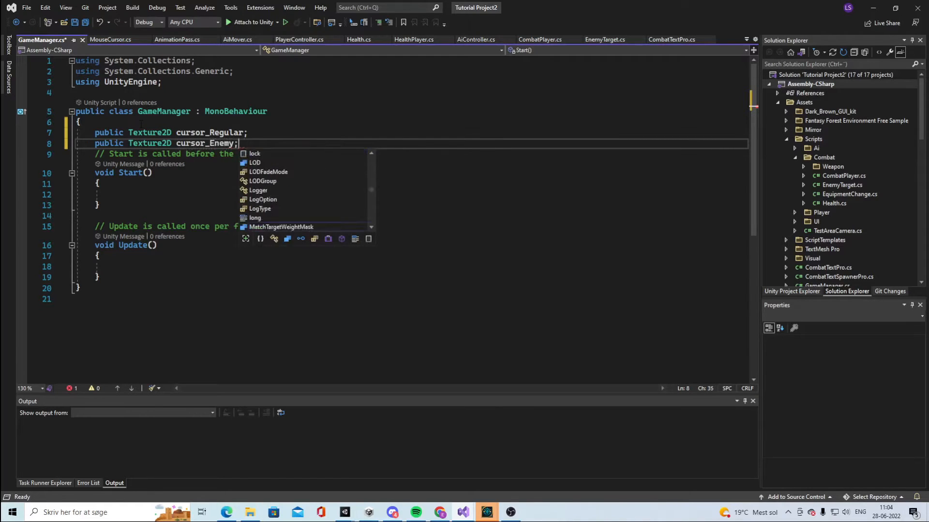
text(public Texture2d)
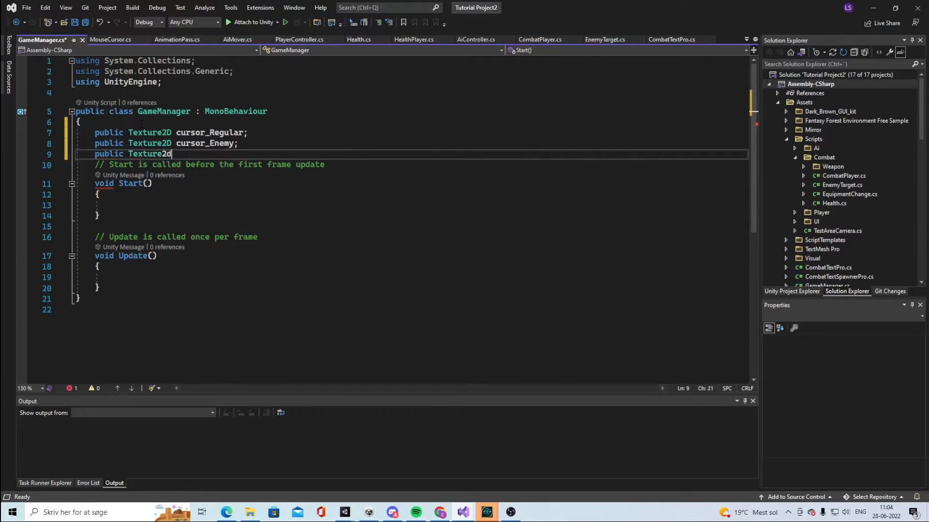
text(cursor_QU)
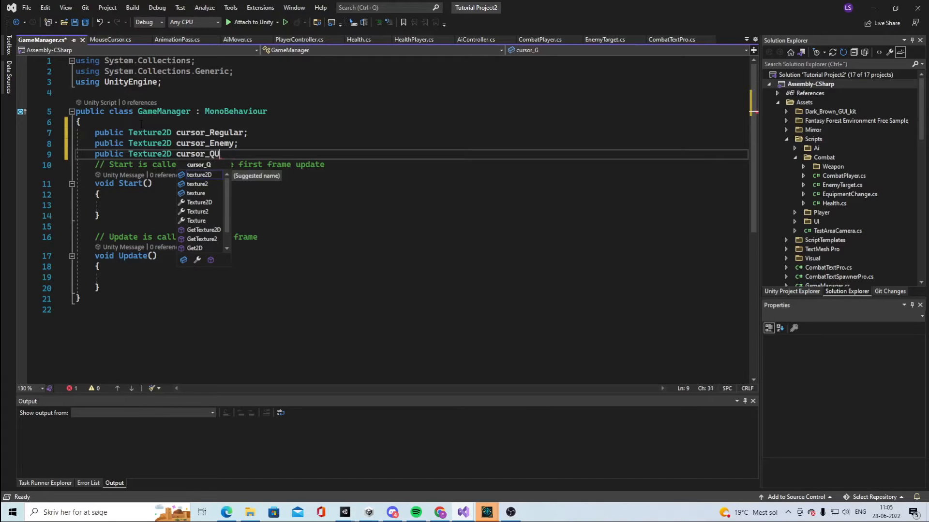
text(estgiver;)
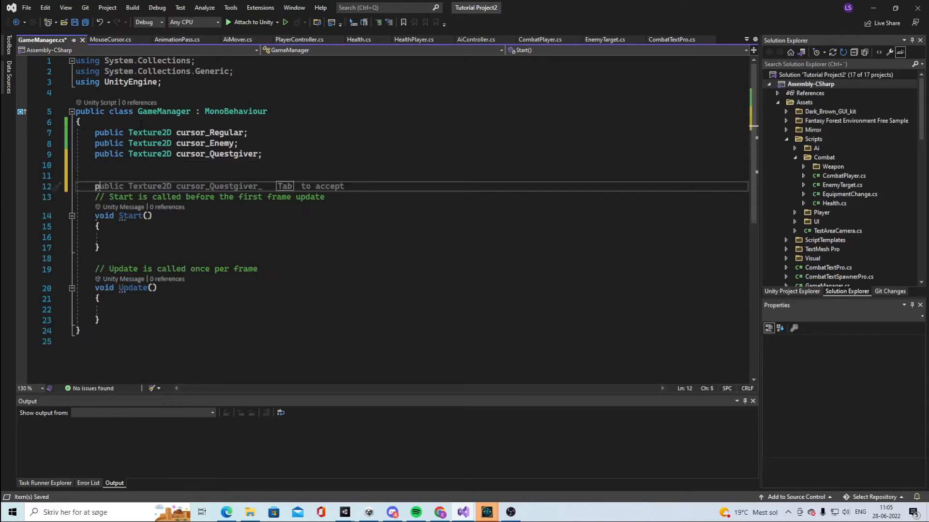
Step: Add a public float Distance set to 75
text(Distance)
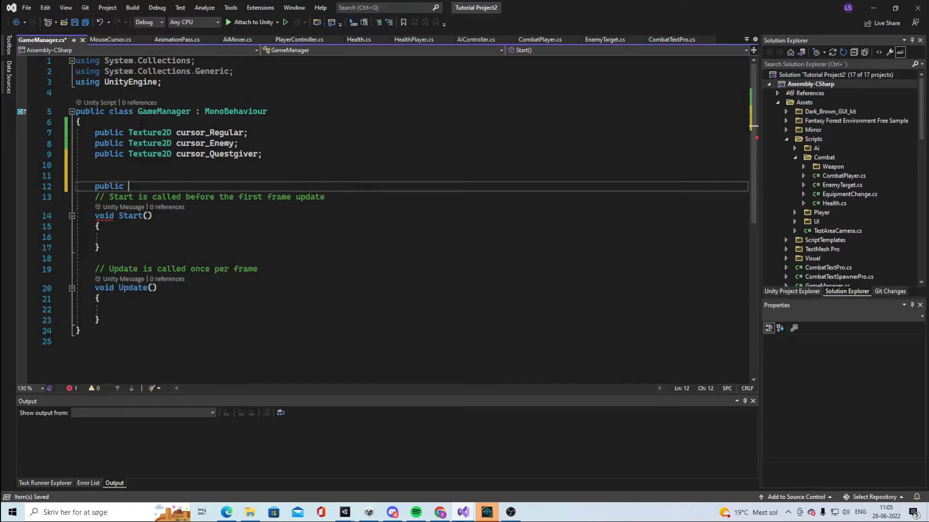
text(float Dista)
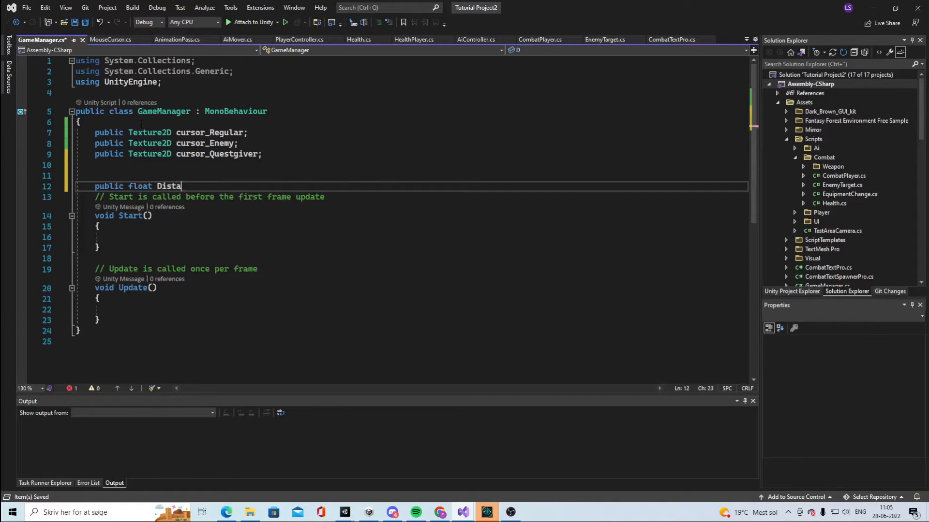
text(nce =)
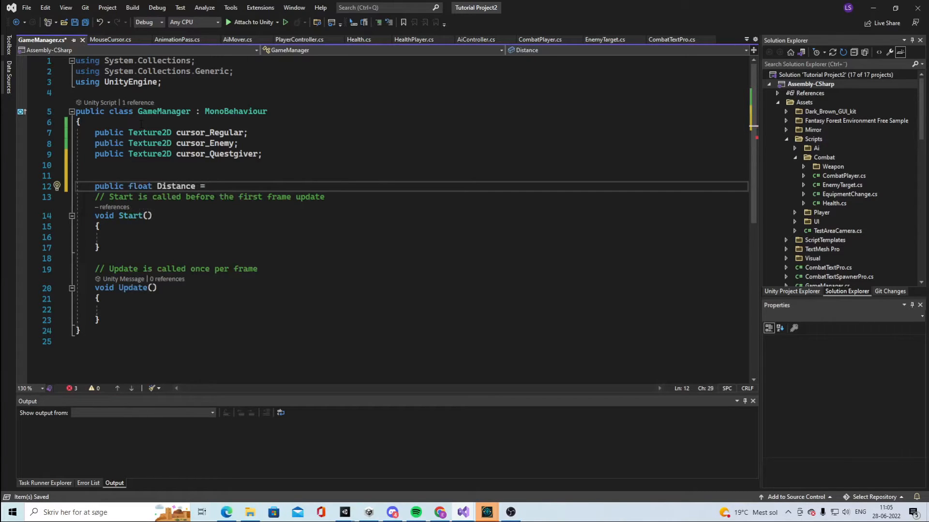
text(75;)
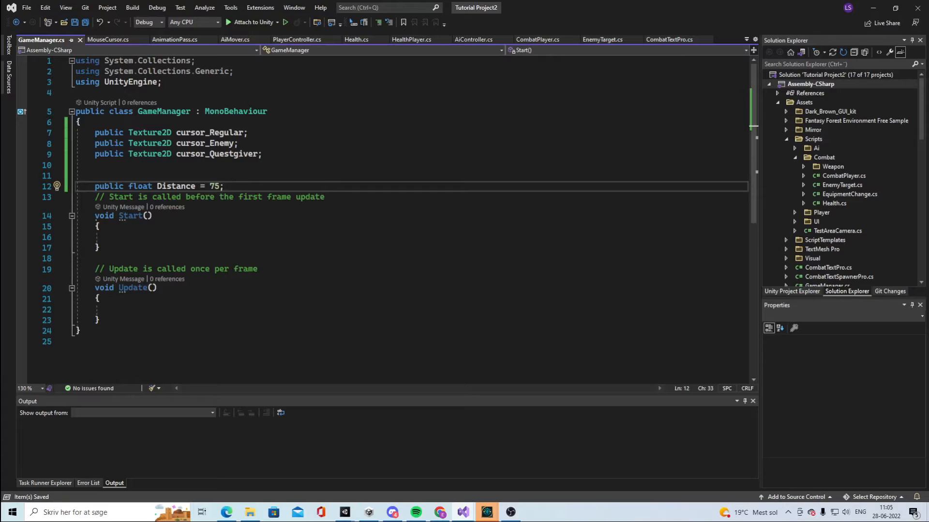
click(226, 185)
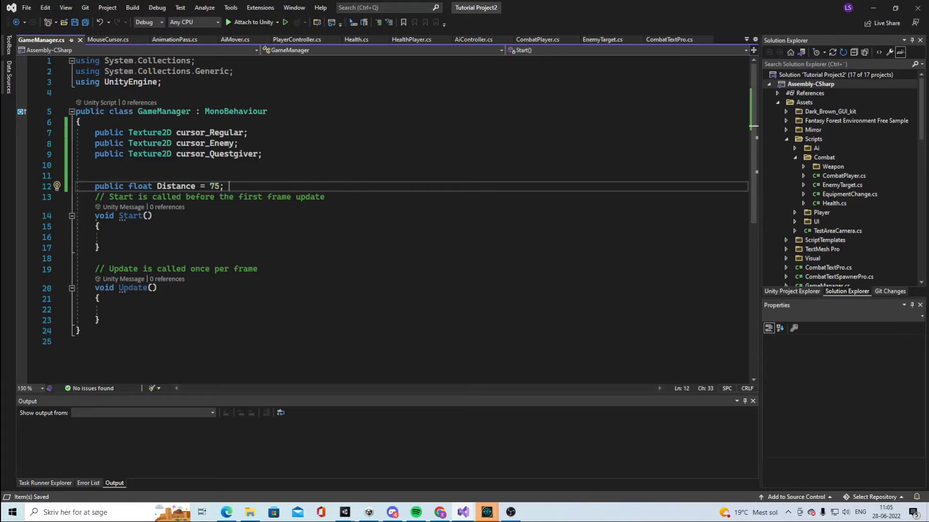
mouse_move(635, 19)
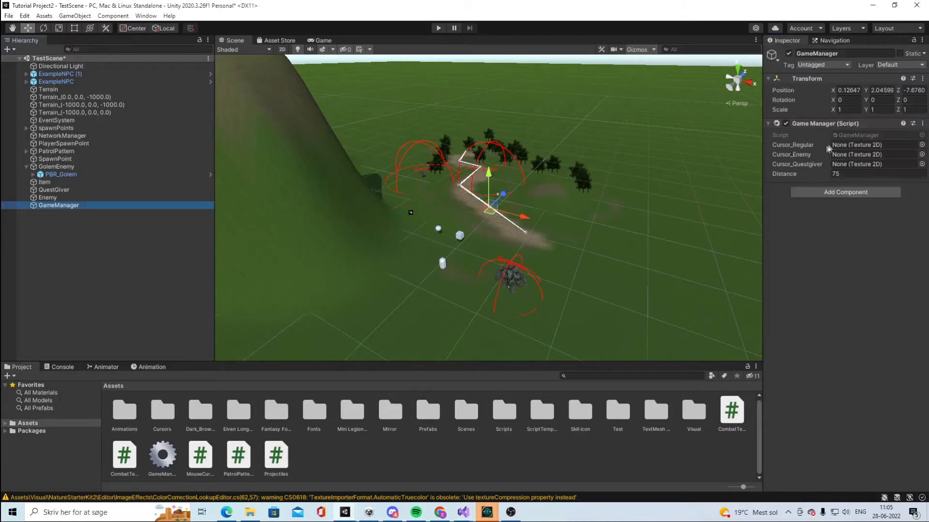
Step: Assign G_Cursor_Basic2, G_Cursor_Attack and G_Cursor_book to the regular, enemy and quest giver slots
click(921, 145)
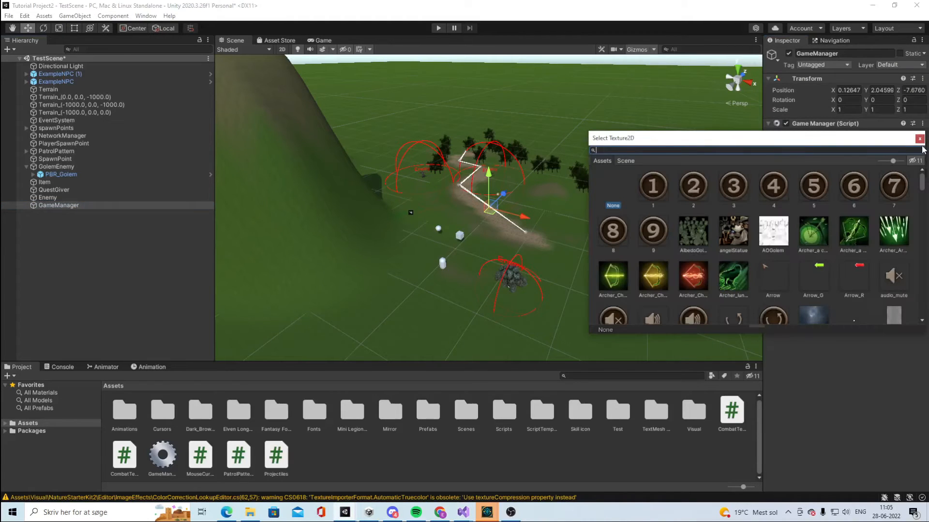
text(cursor bas)
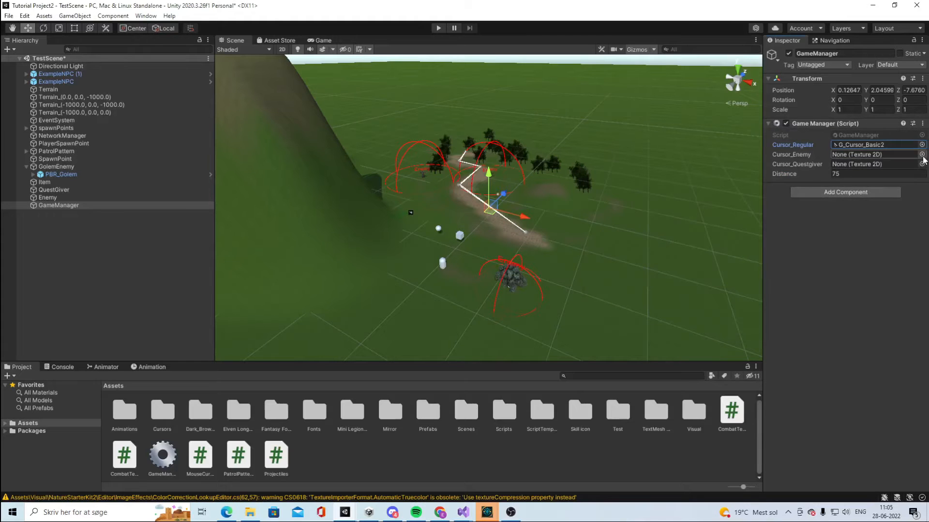
click(921, 155)
text(cursor)
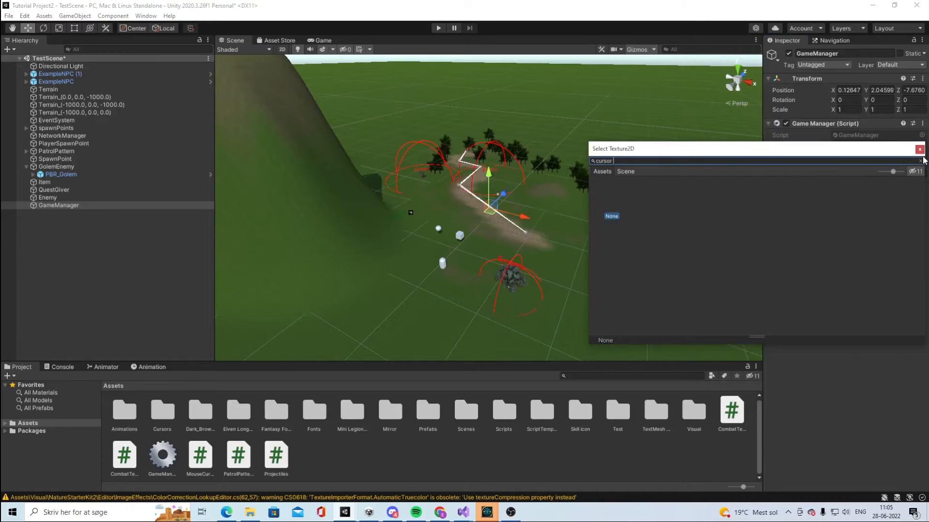
text(att)
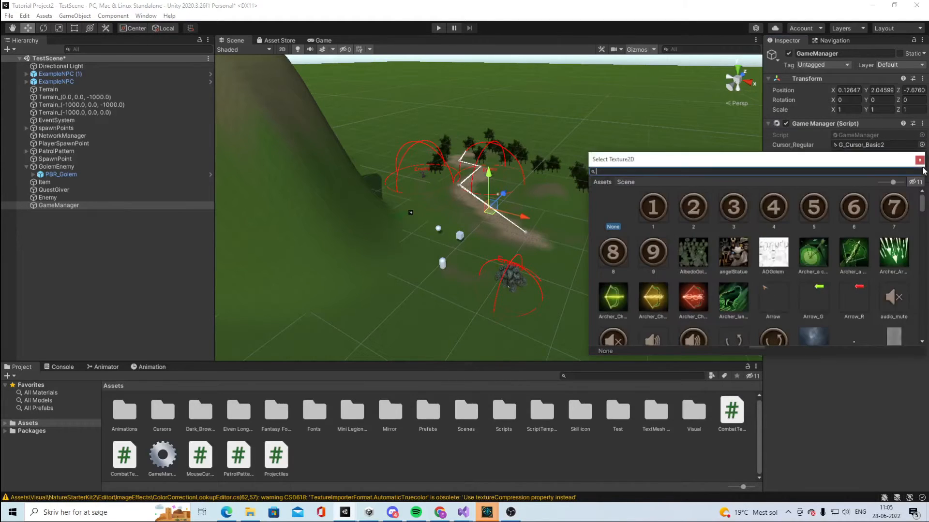
text(cursor book)
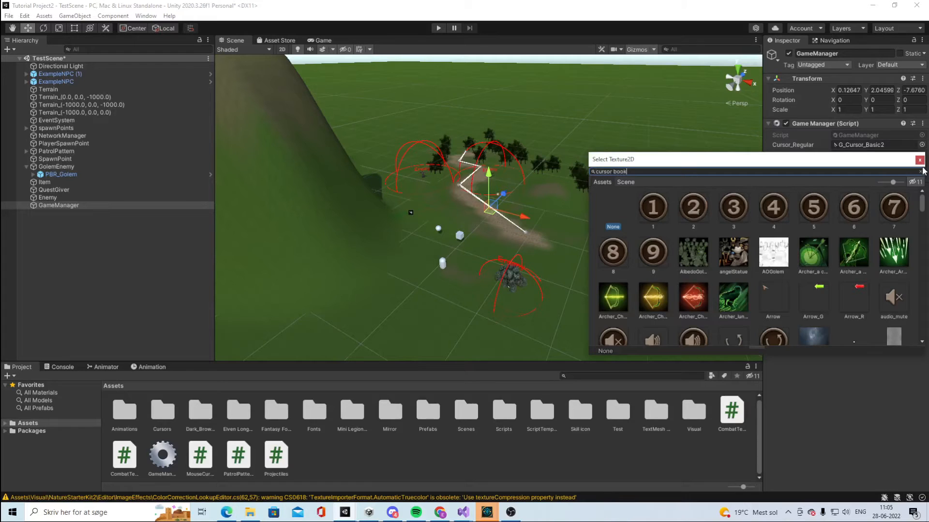
click(919, 159)
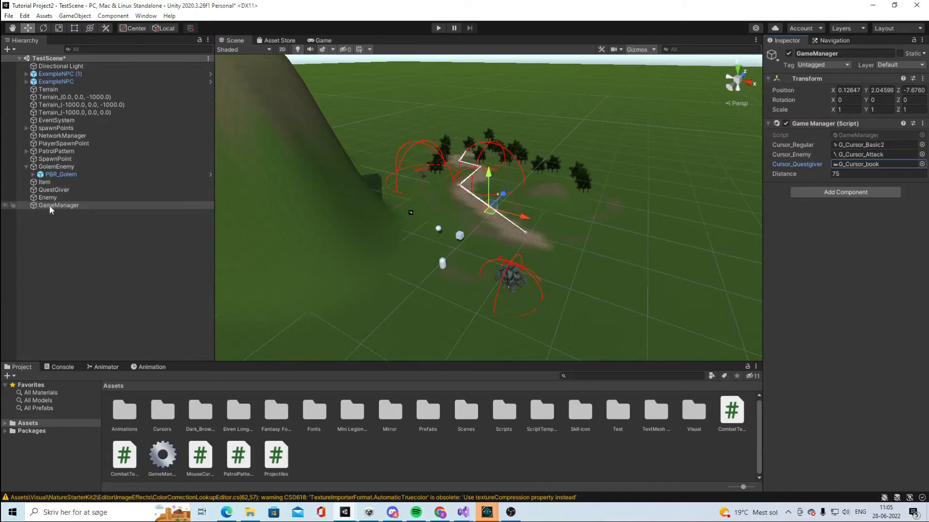
mouse_move(814, 127)
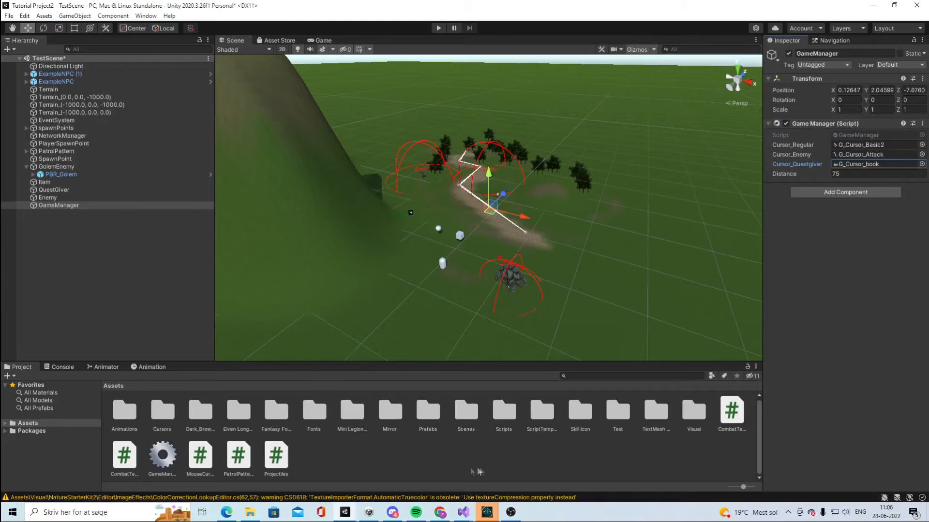
mouse_move(208, 421)
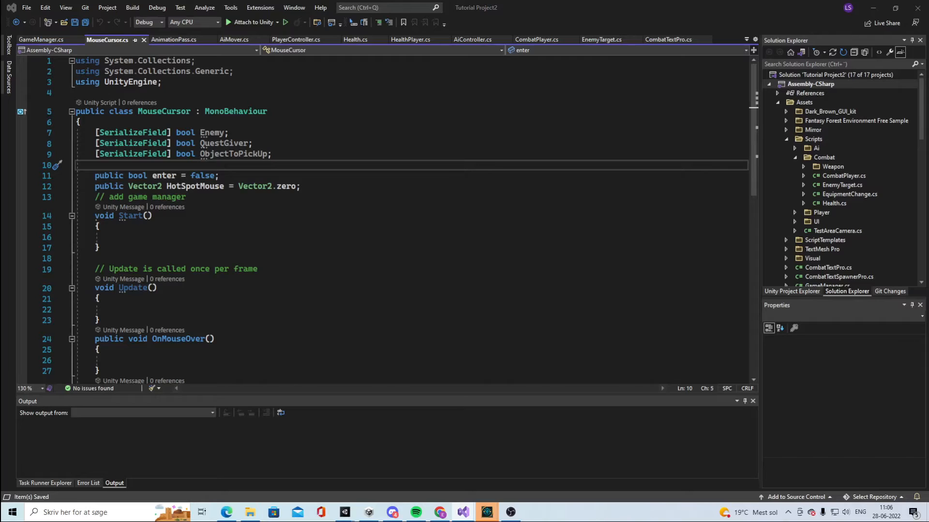
Step: Add a public GameManager reference and a comment inside Start
click(185, 197)
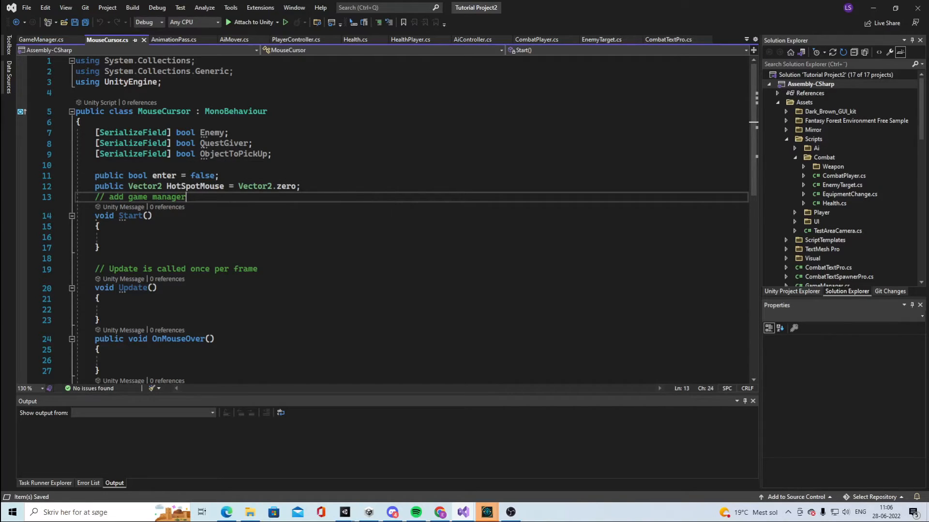
text(public)
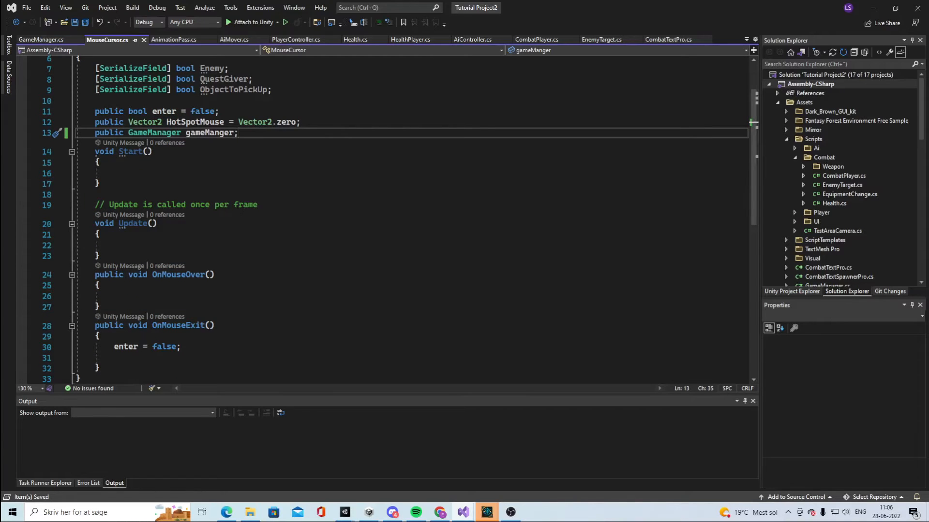
click(114, 173)
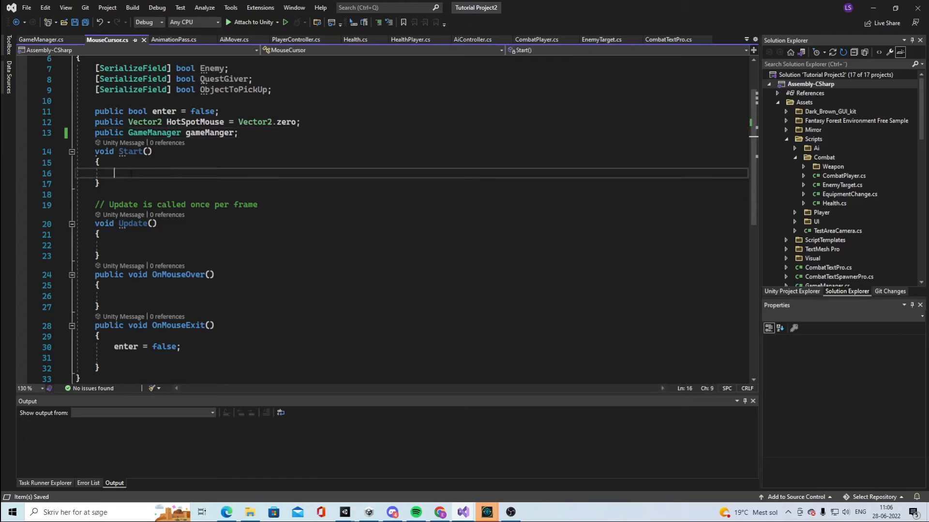
text(//add find gameManager;)
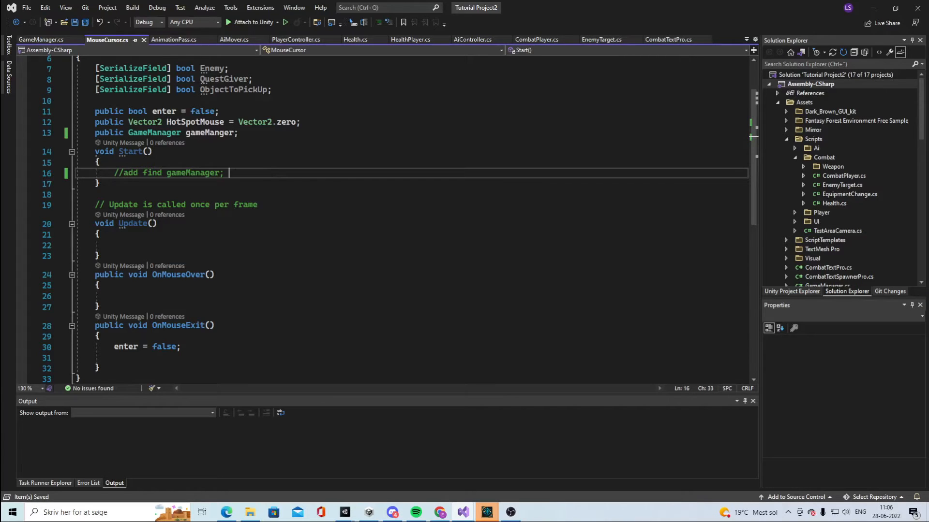
Step: In OnMouseOver, add an Enemy == true check setting the cursor from gameManger with HotSpotMouse
scroll(down, 3)
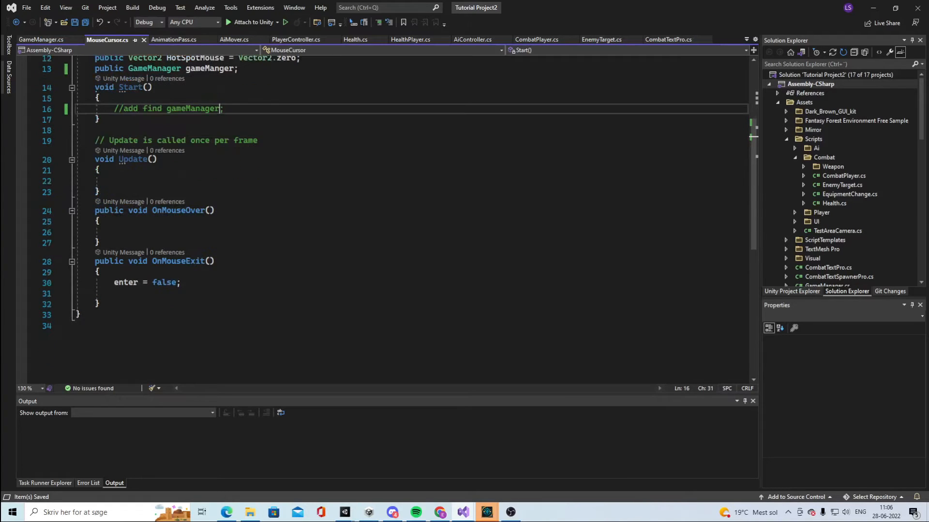
click(118, 232)
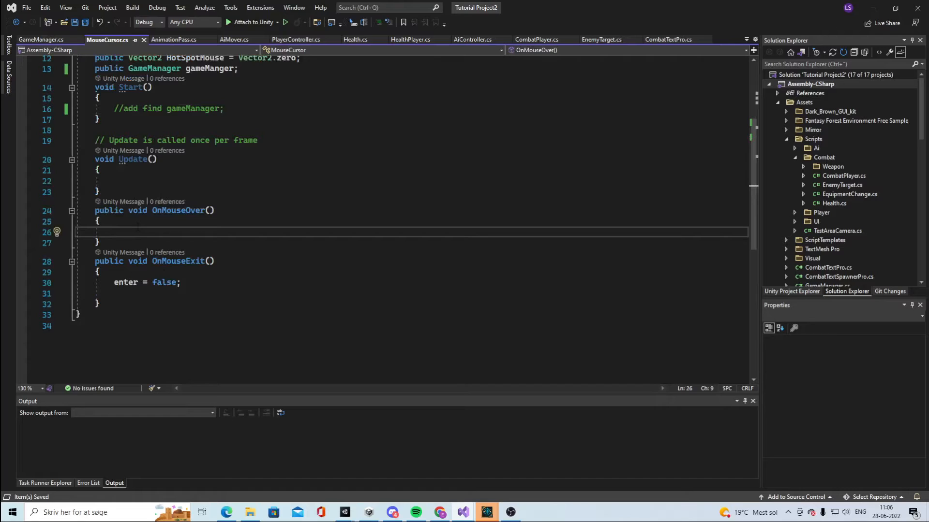
text(if (enter))
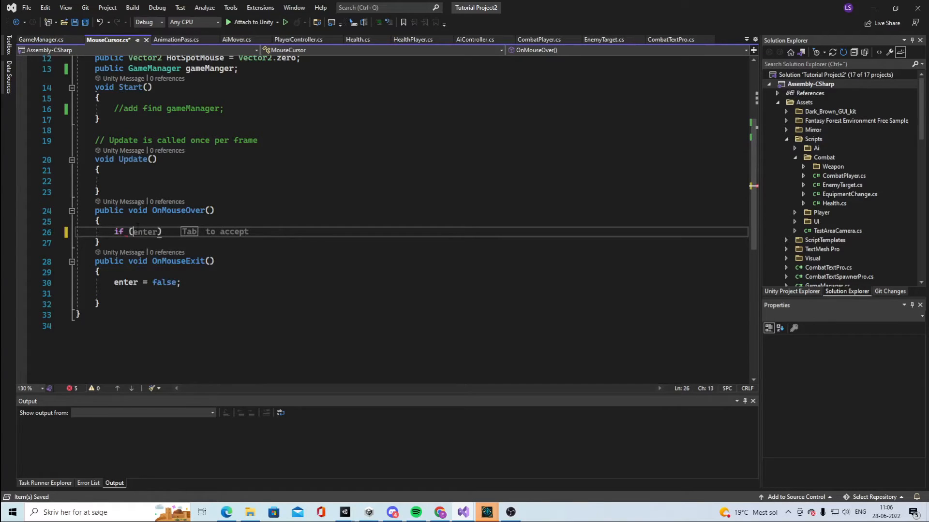
text(Enemy =)
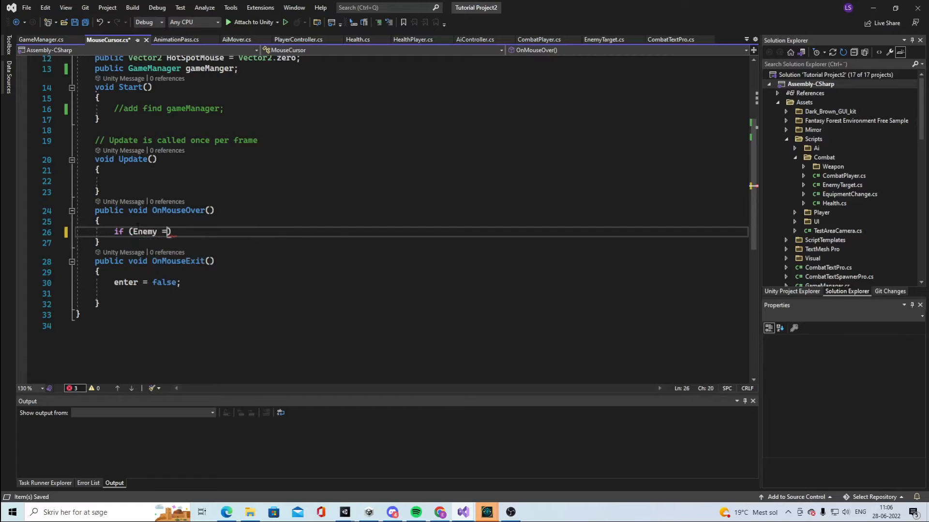
text(= true))
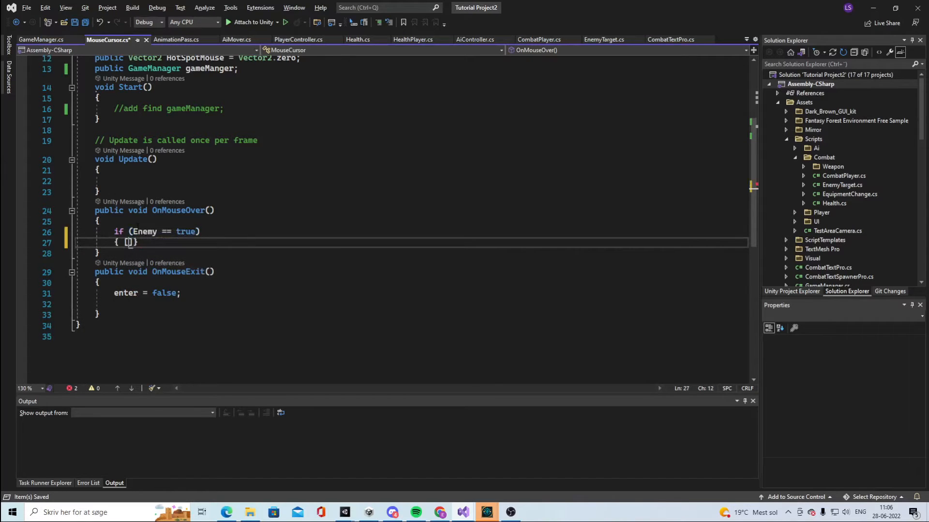
scroll(up, 3)
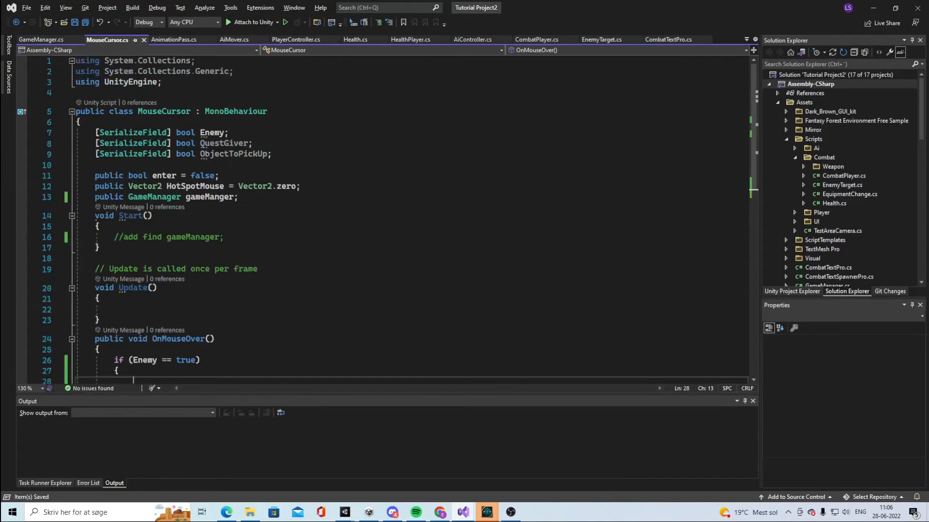
scroll(down, 3)
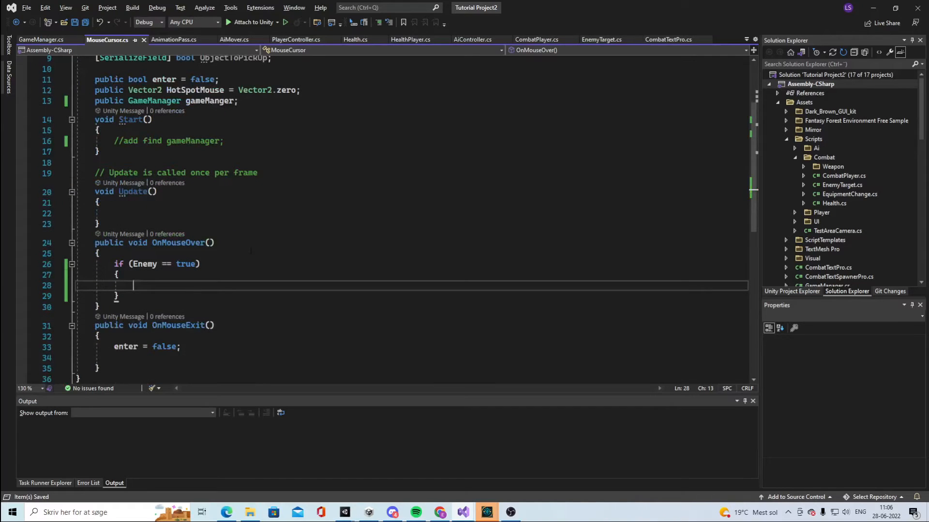
text(Cursor)
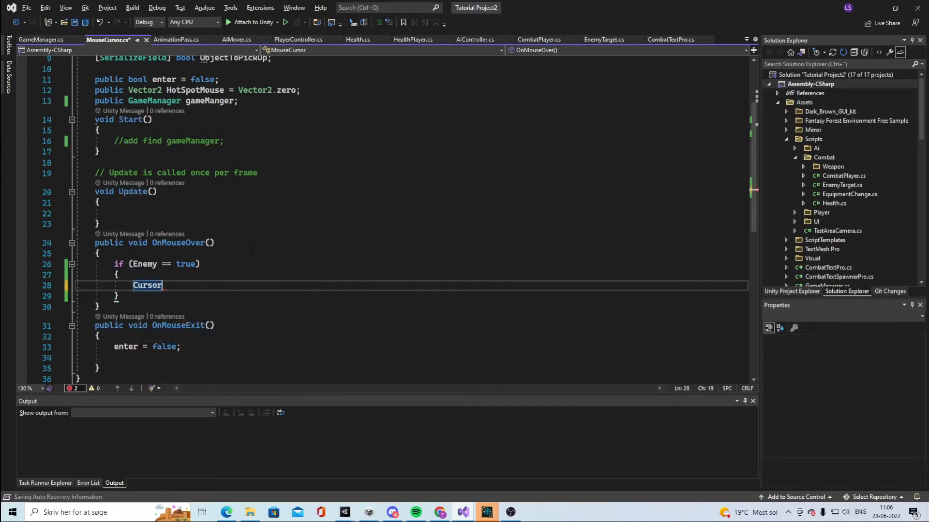
text(.SetCursor(Cursor.)
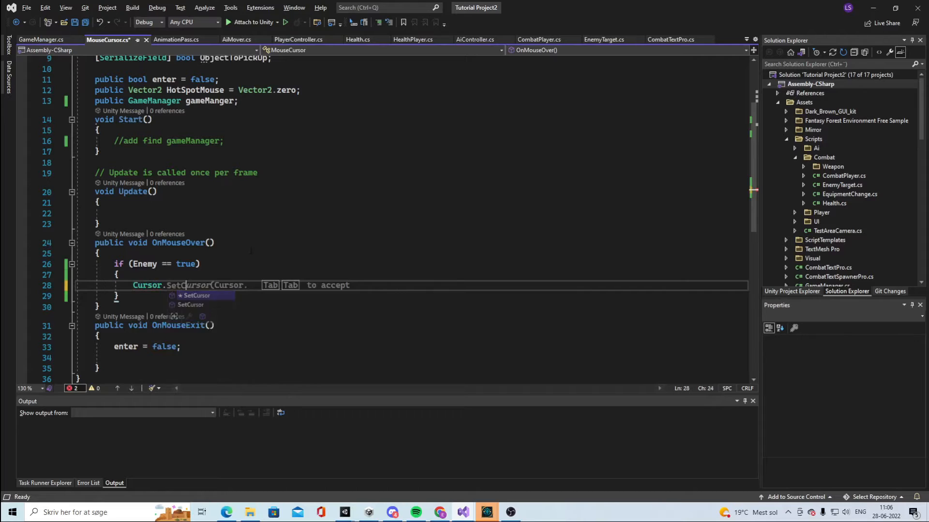
text(gameManger.cursor_Enemy)
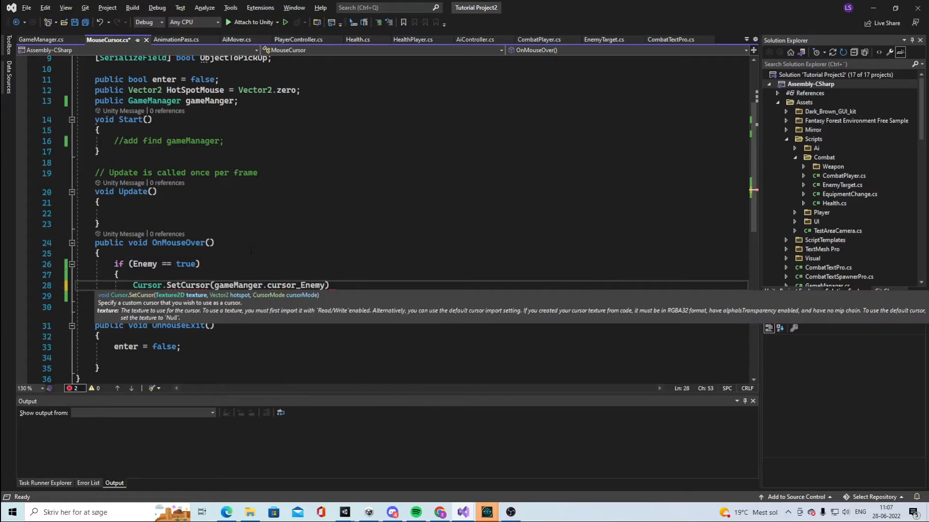
text(, HotSpotMouse, CursorMode.Auto)
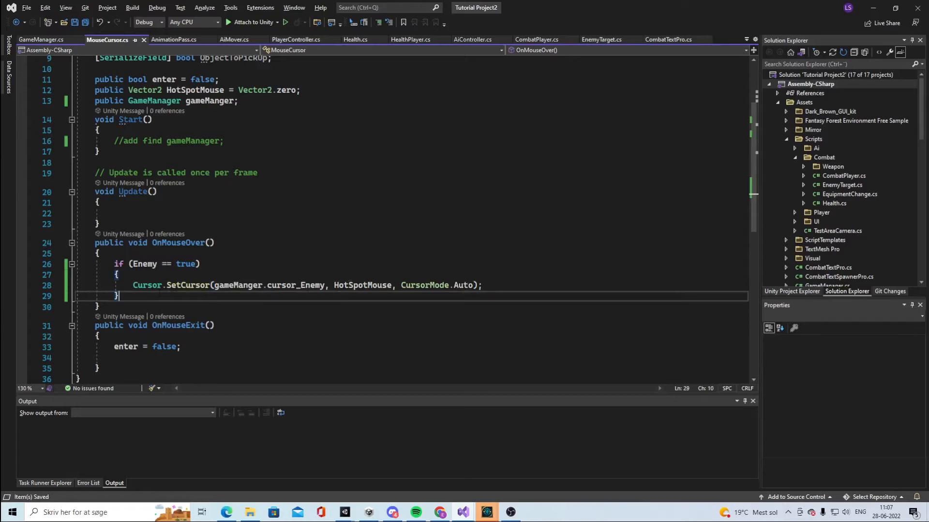
Step: Add QuestGiver and ObjectToPickUp branches, pasting the SetCursor line into each
text(if (QuestGiver == true))
text(Cursor.SetCursor(gameManger.cursor_Questgiver, HotSpotMouse, CursorMode.Auto);)
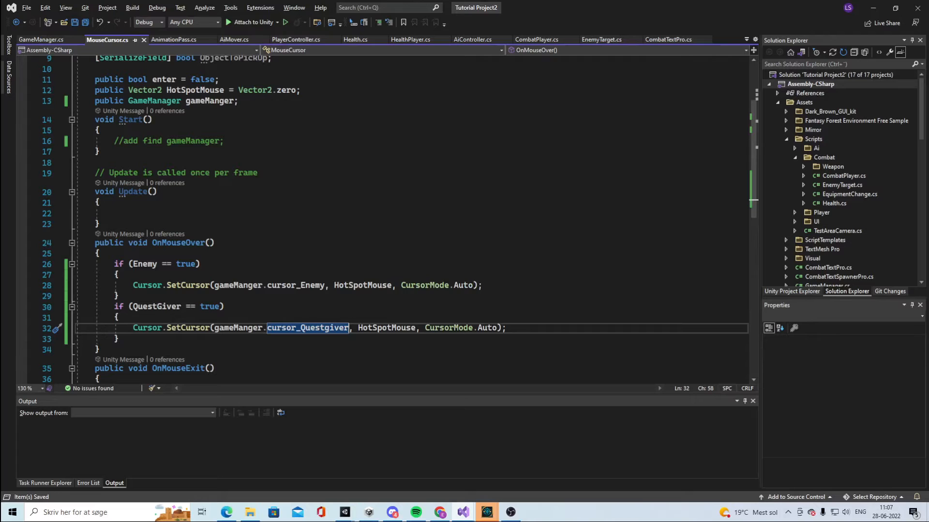
scroll(up, 3)
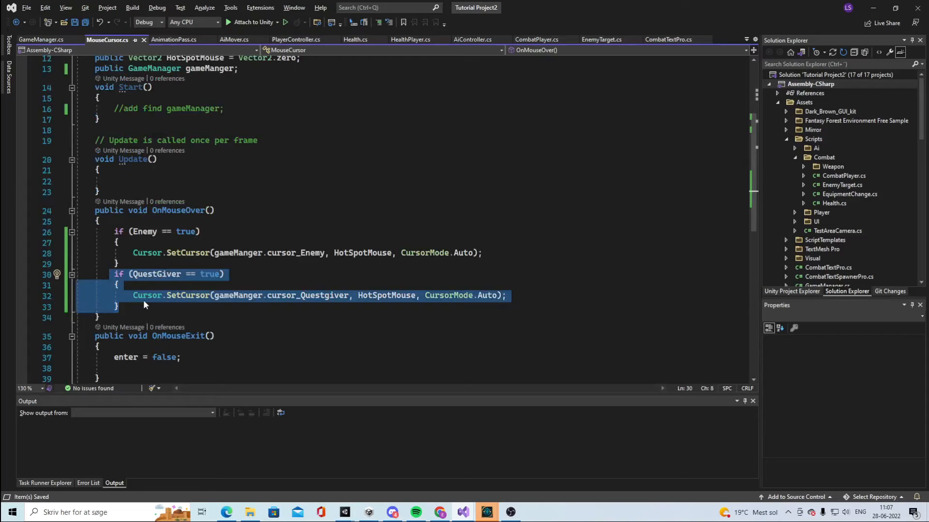
text(if (o)
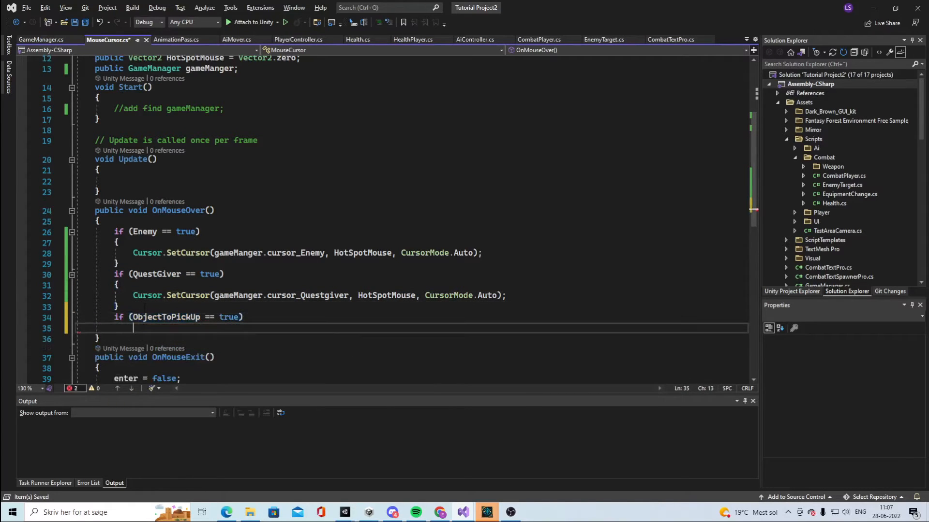
key(Enter)
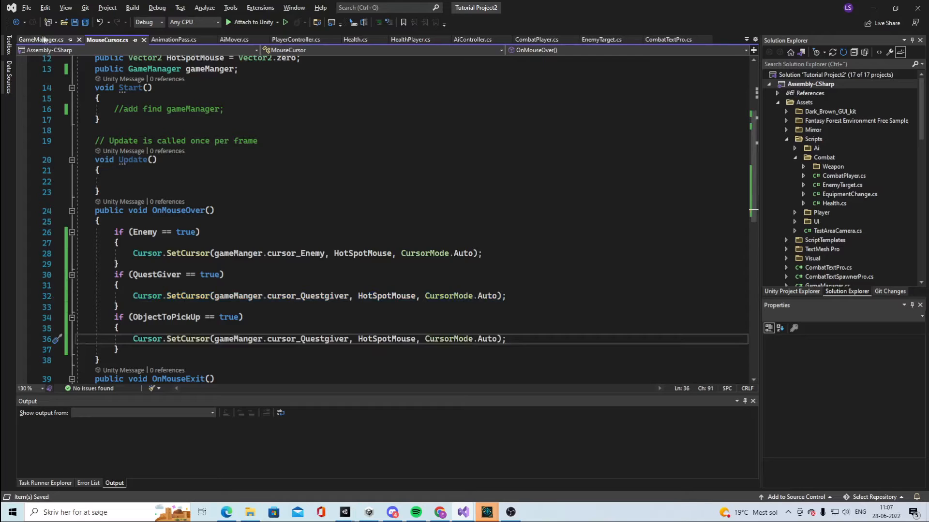
Step: Check the cursor field names in GameManager.cs, then return to MouseCursor.cs
click(40, 39)
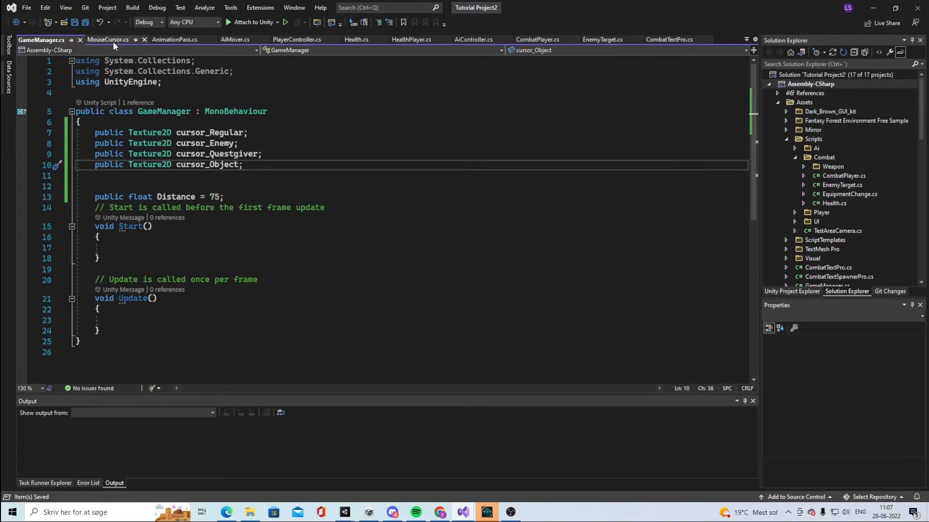
click(107, 40)
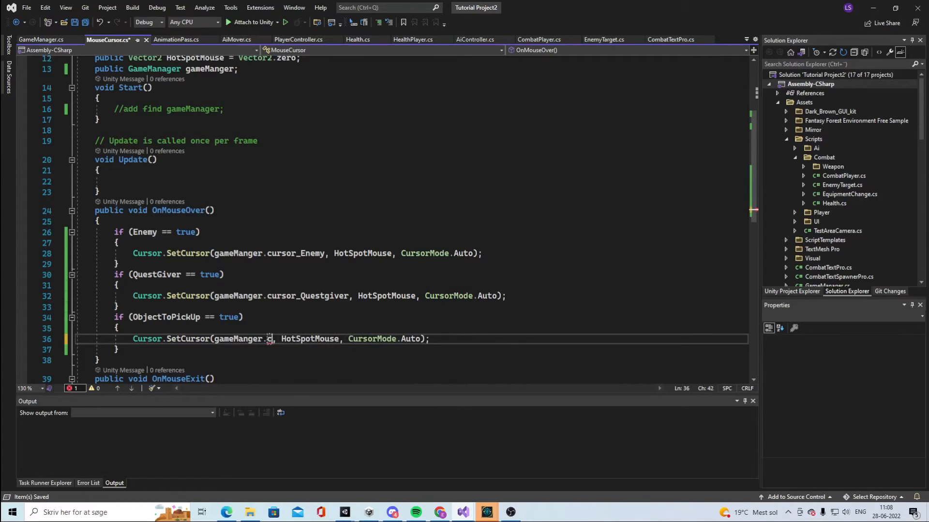
Step: Use cursor_Object in the ObjectToPickUp branch and reset to gameManger.cursor_Regular in OnMouseExit
text(ursor_Object)
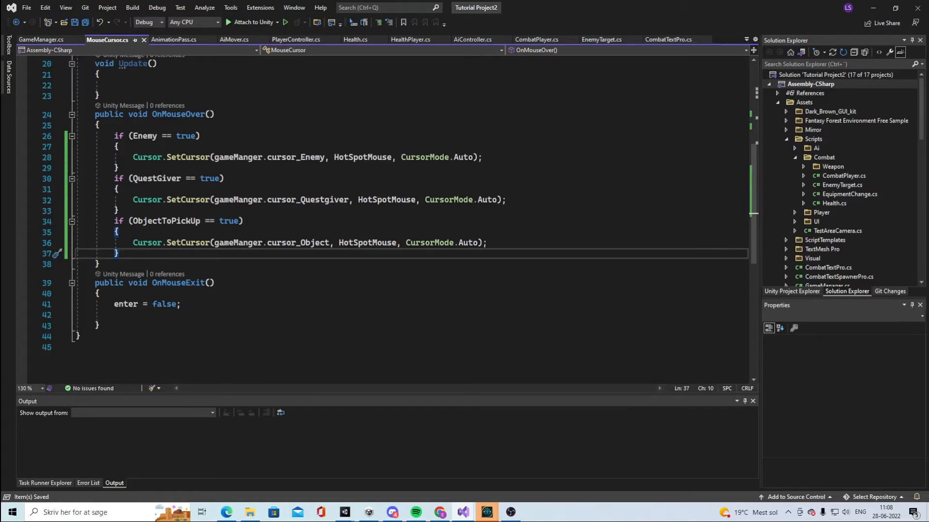
click(114, 314)
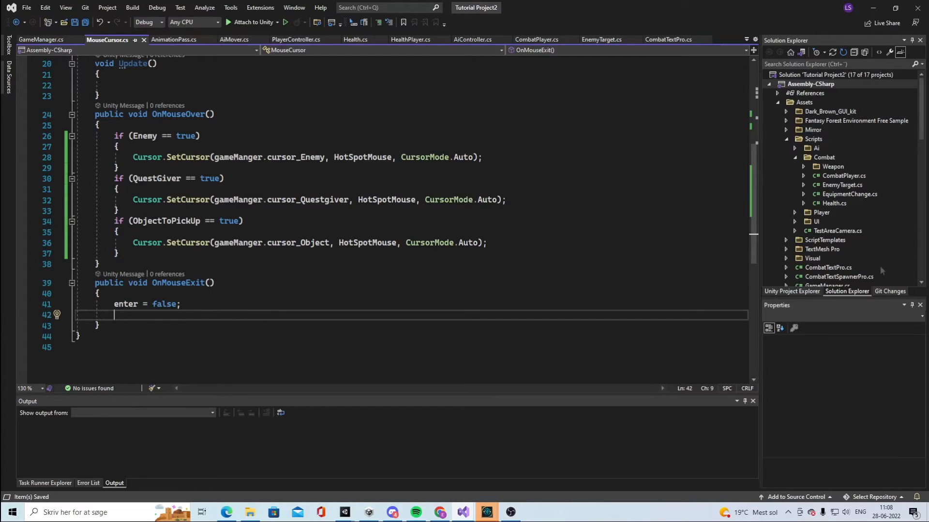
text(Cursor.SetCursor)
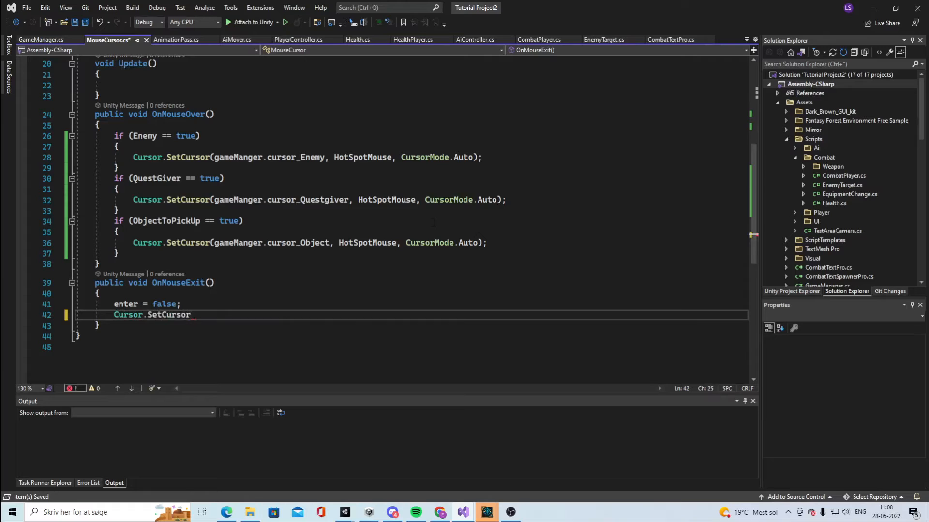
text((gameManger)
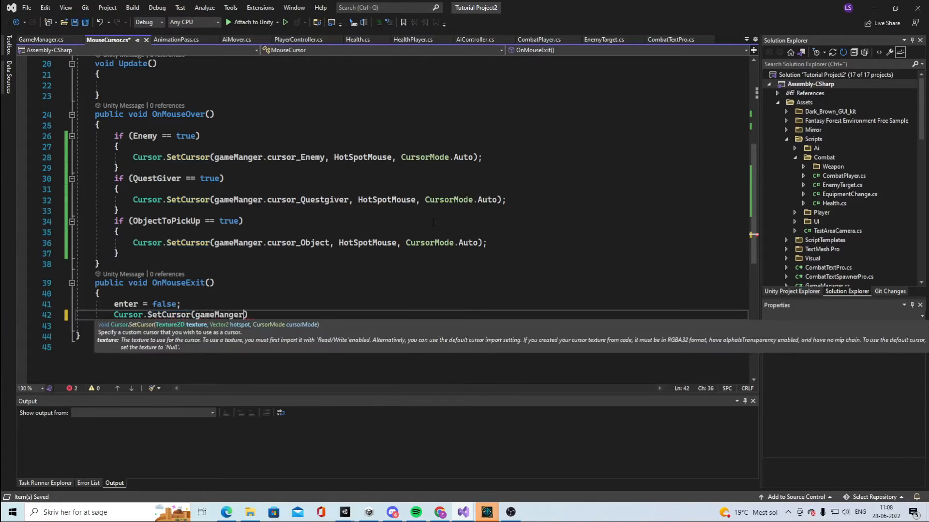
text(c)
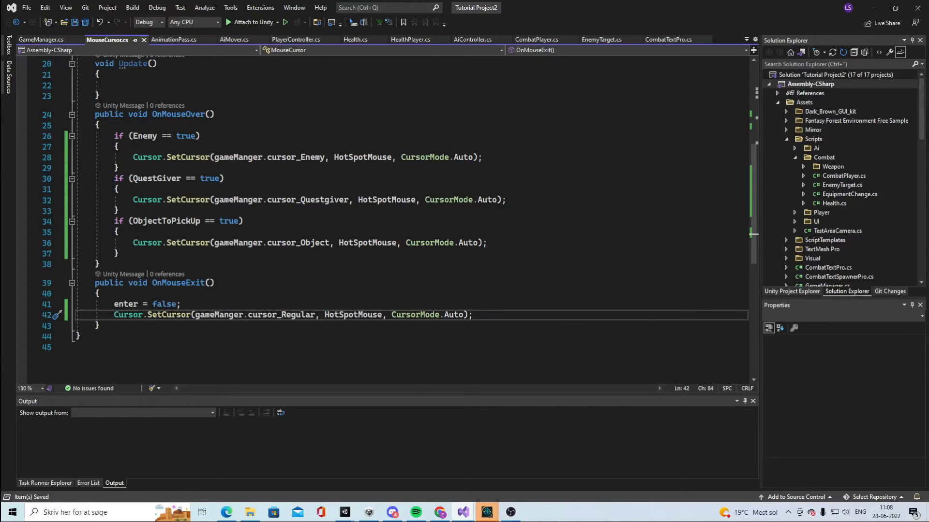
scroll(down, 3)
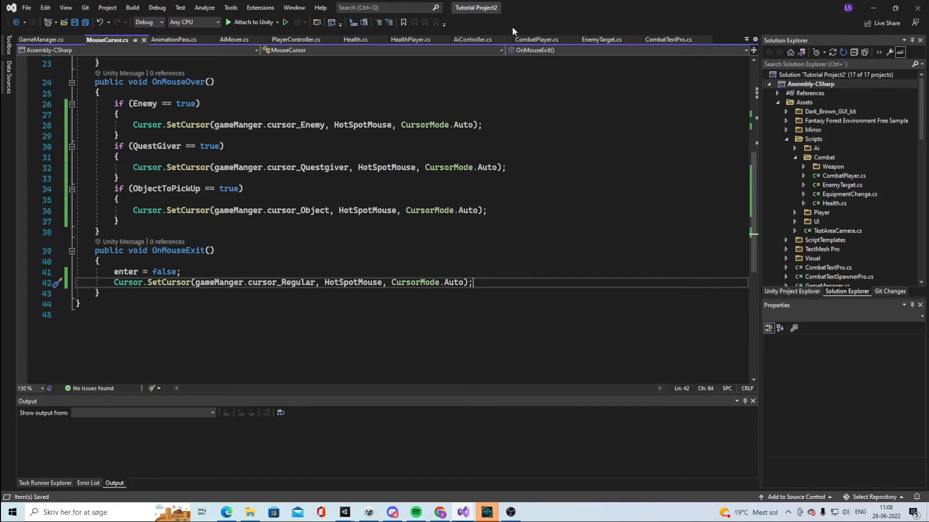
mouse_move(535, 19)
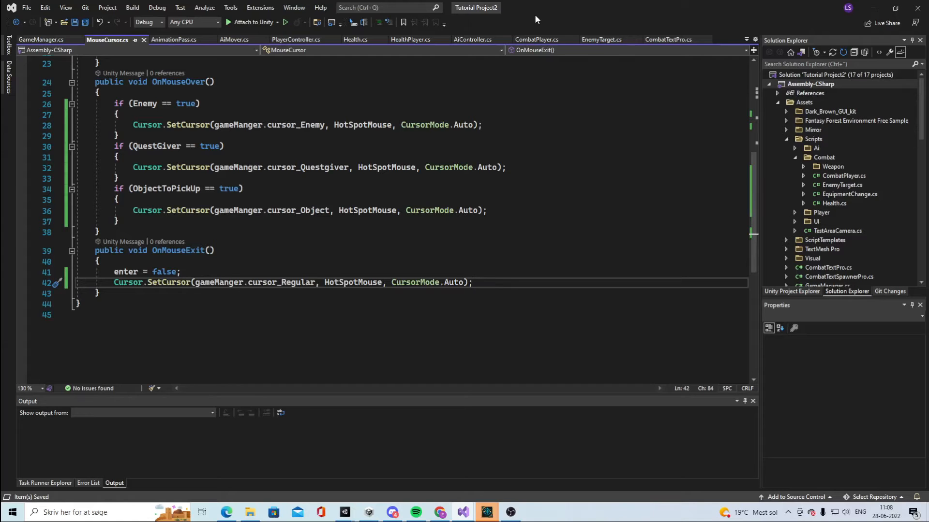
mouse_move(534, 19)
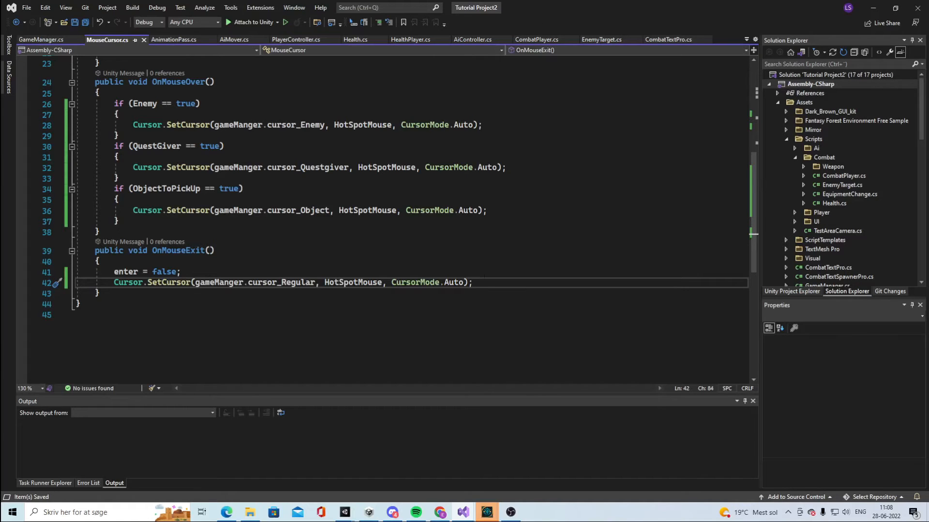
scroll(up, 3)
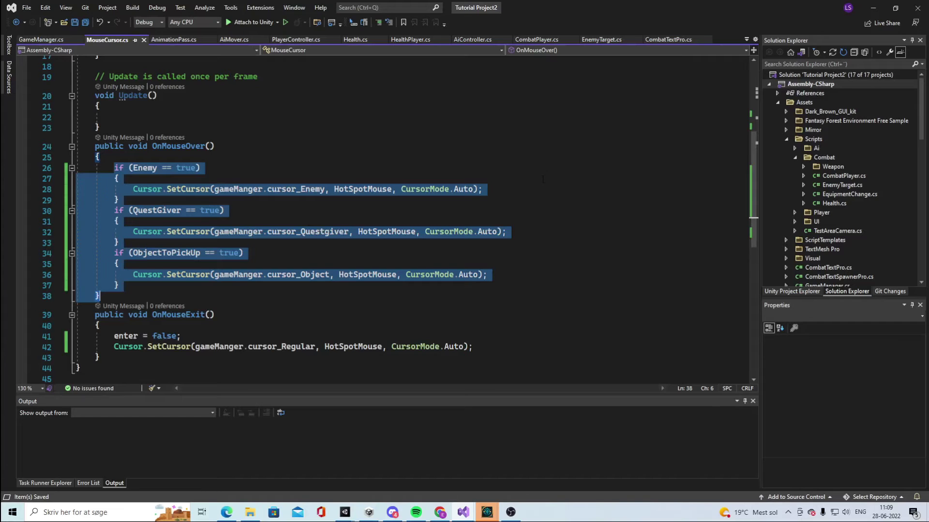
Step: Attach the Mouse Cursor script to Item and flag it as an object to pick up
click(424, 189)
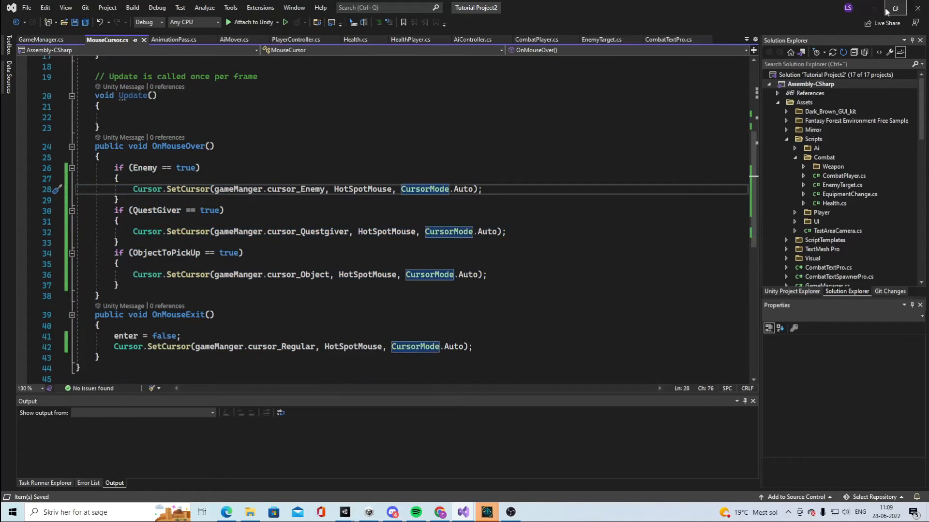
mouse_move(871, 10)
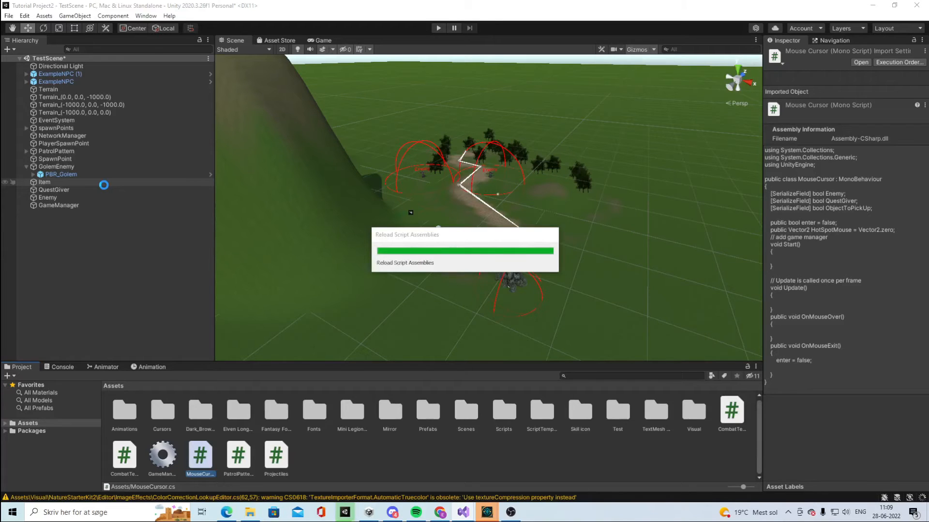
click(45, 182)
text(mou)
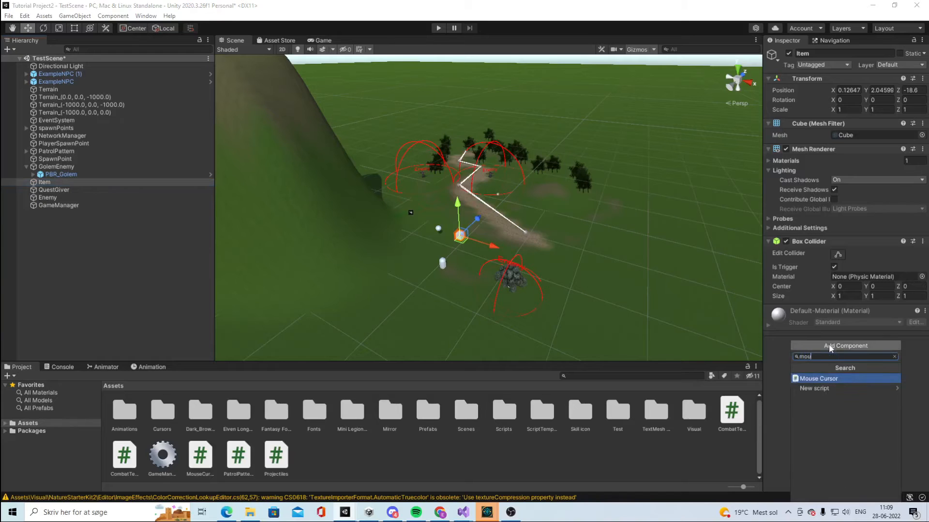
click(819, 378)
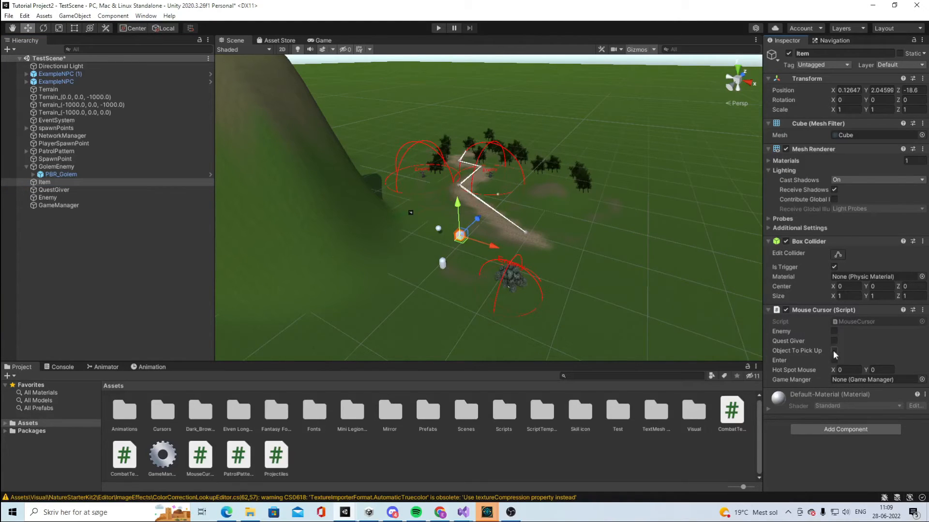
click(53, 189)
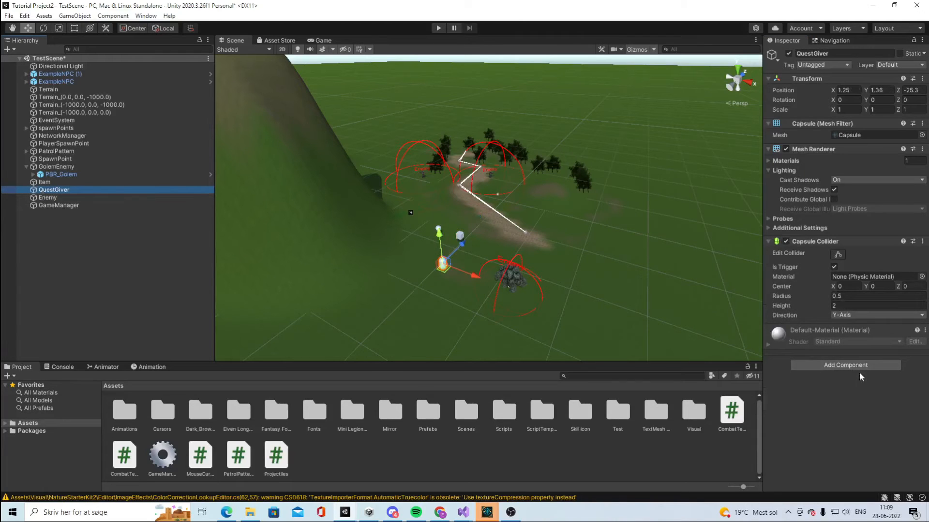
Step: Add Mouse Cursor to QuestGiver and Enemy, ticking their quest giver and enemy flags
click(844, 365)
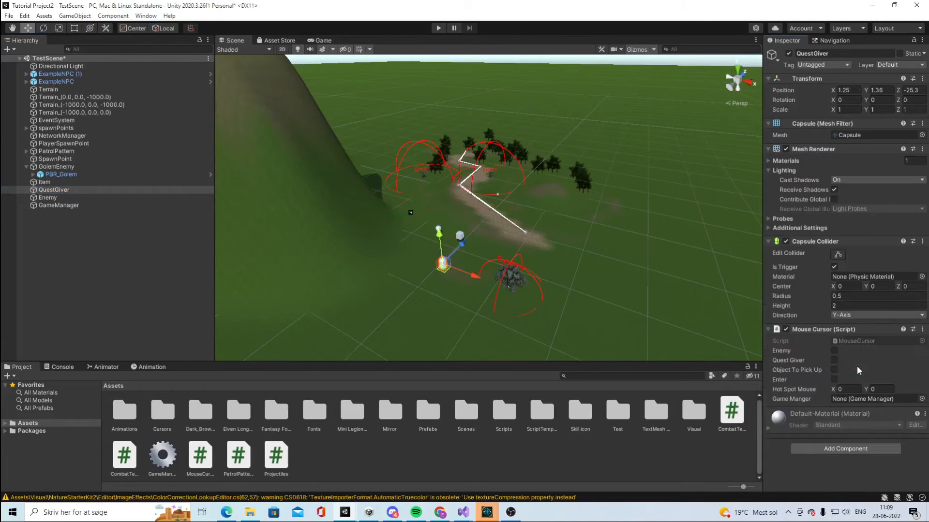
click(833, 360)
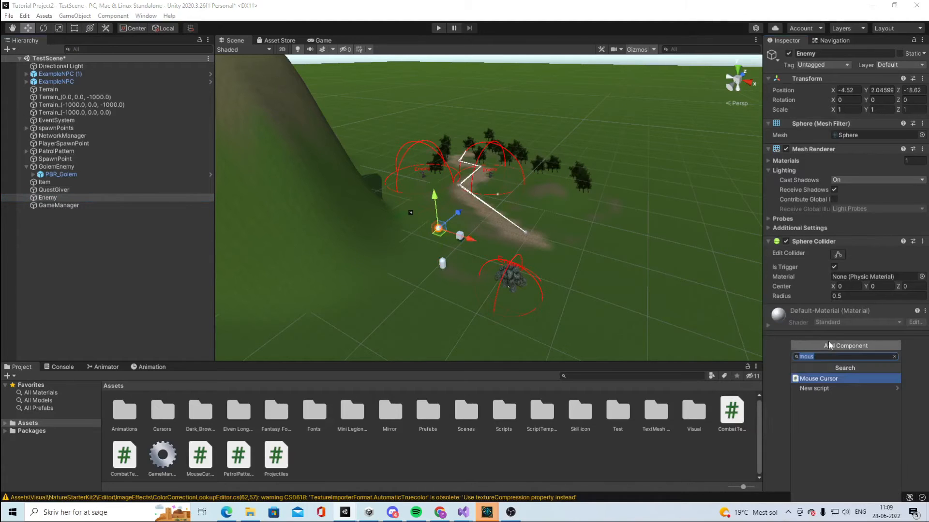
click(818, 378)
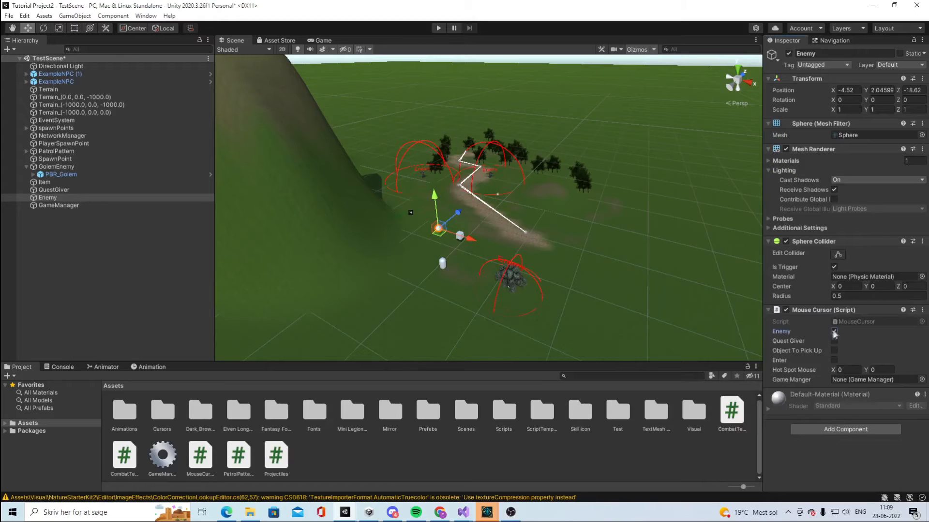
click(833, 331)
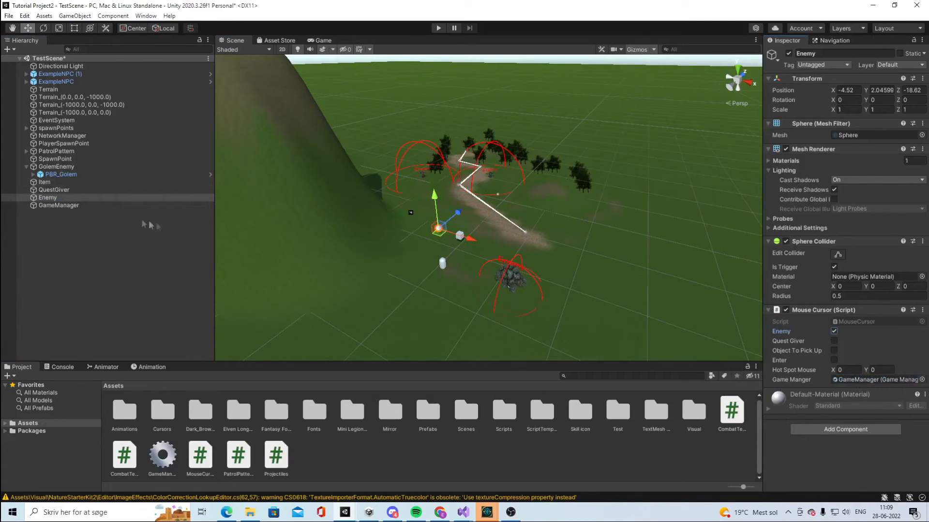
Step: Link Item's Mouse Cursor script to the GameManager object
click(54, 190)
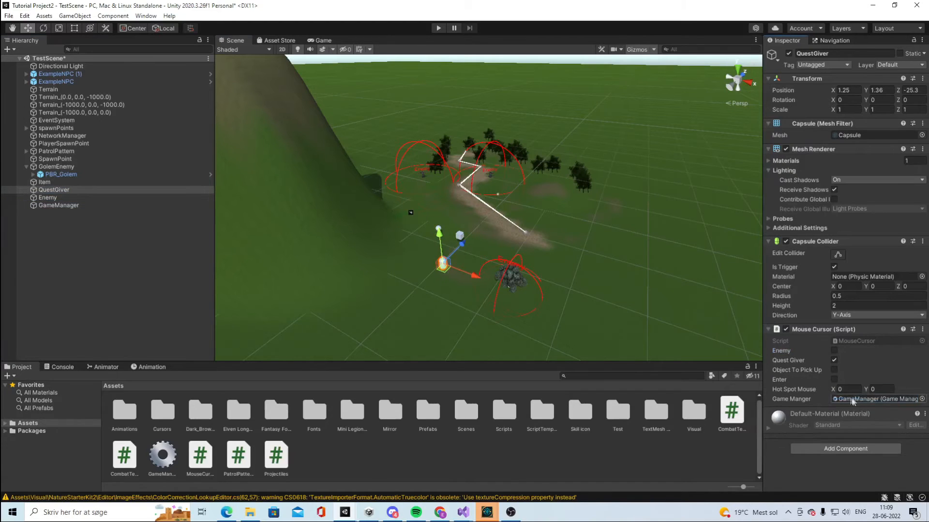
click(44, 182)
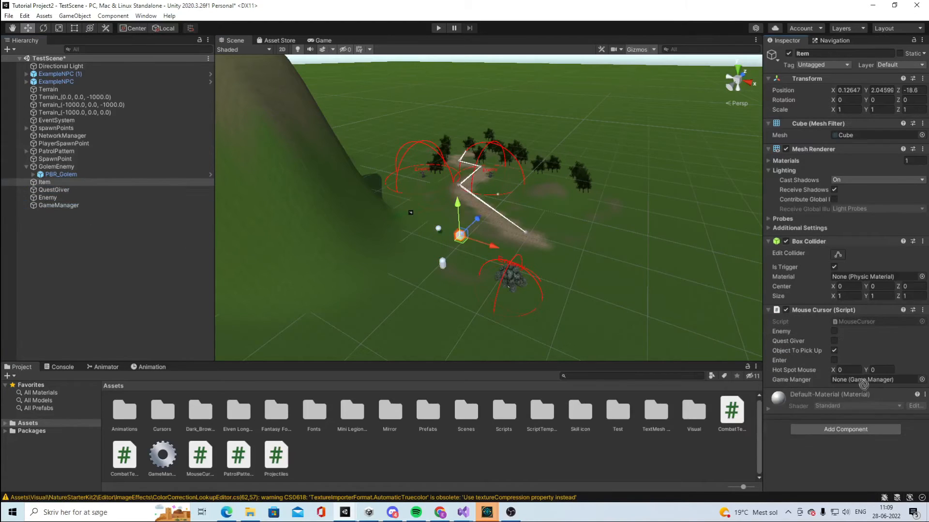
click(879, 380)
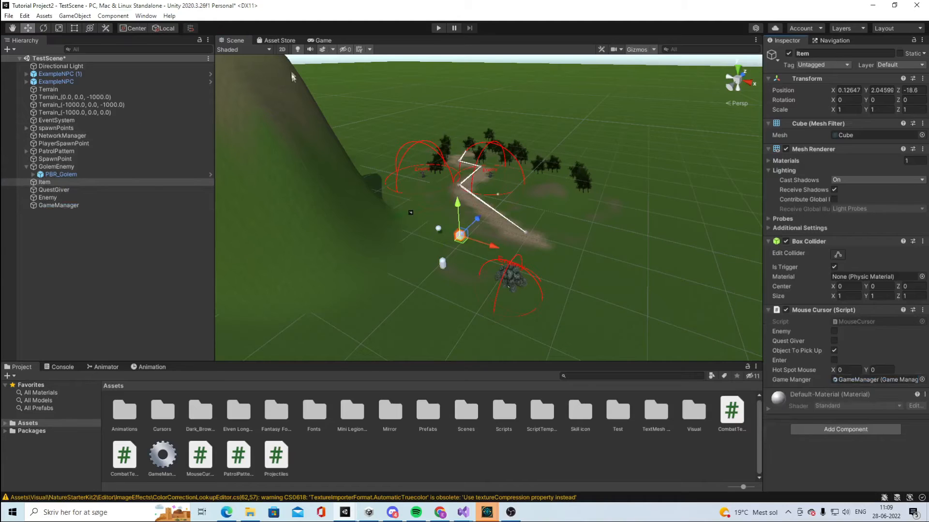
click(58, 205)
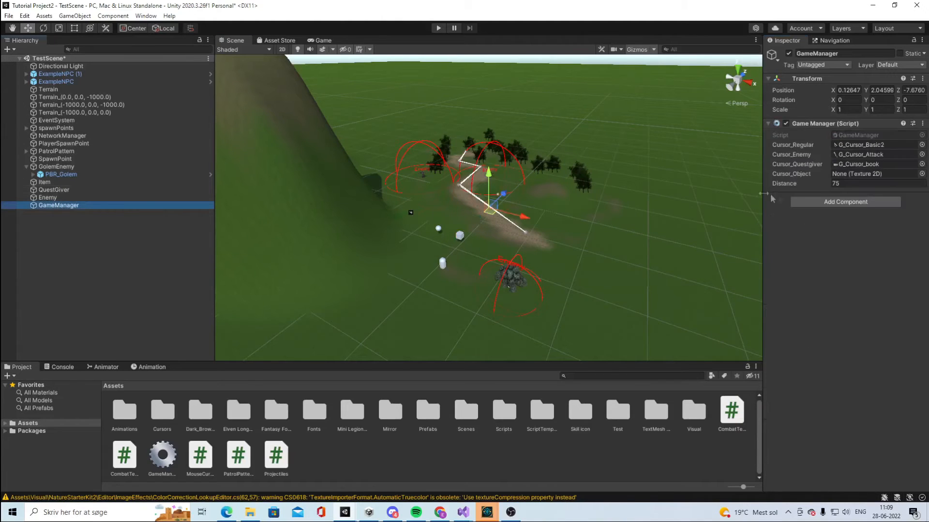
Step: Search 'cursor loot' and assign G_Cursor_loot to the Cursor_Object slot
click(921, 173)
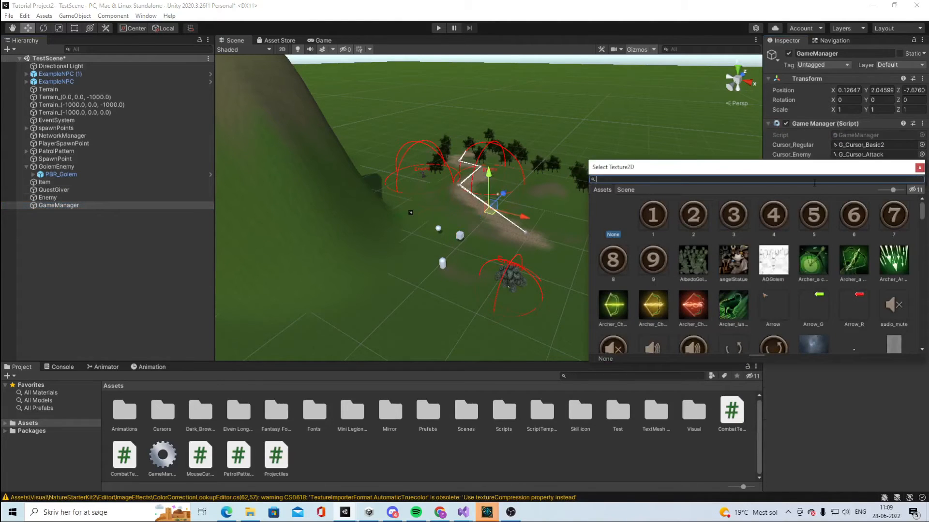
text(cursor loot)
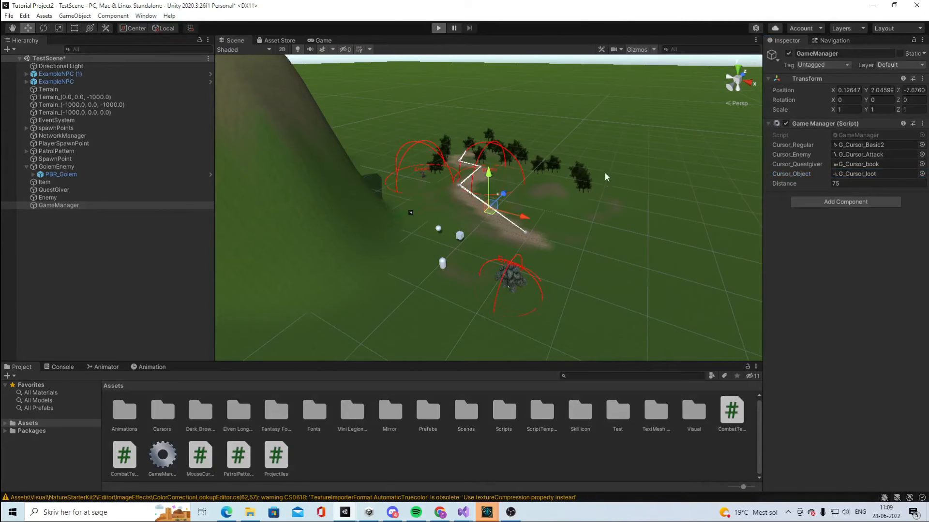
Step: Enter Play mode and start the game as Host
click(438, 28)
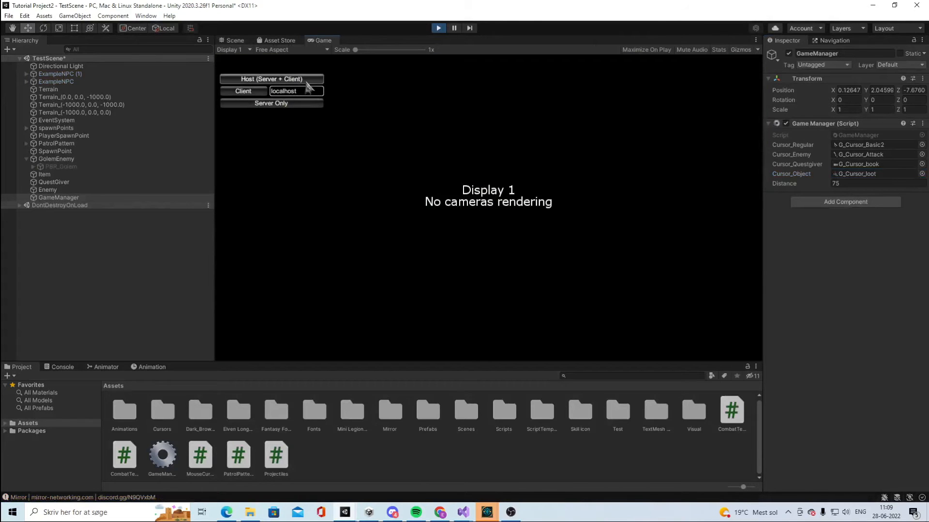
click(270, 79)
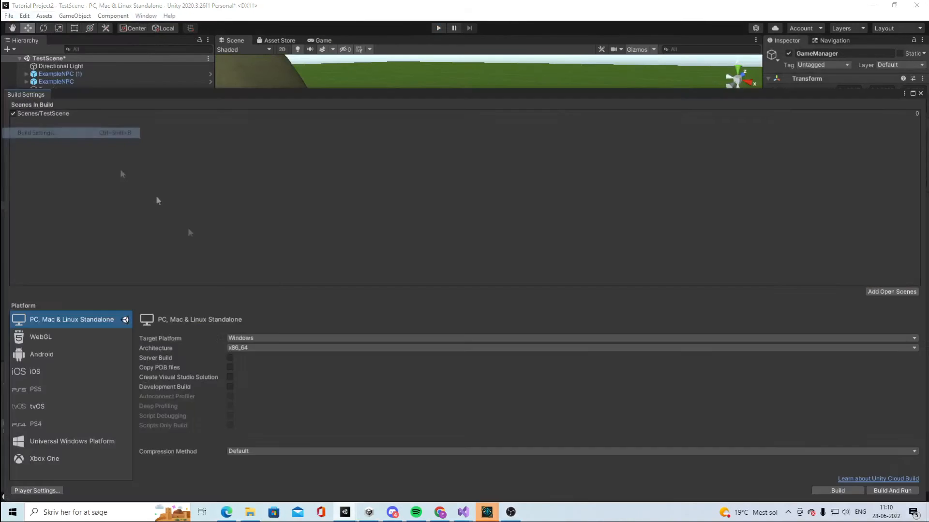
Step: Review the Player settings page, then close Project Settings and Build Settings
click(37, 491)
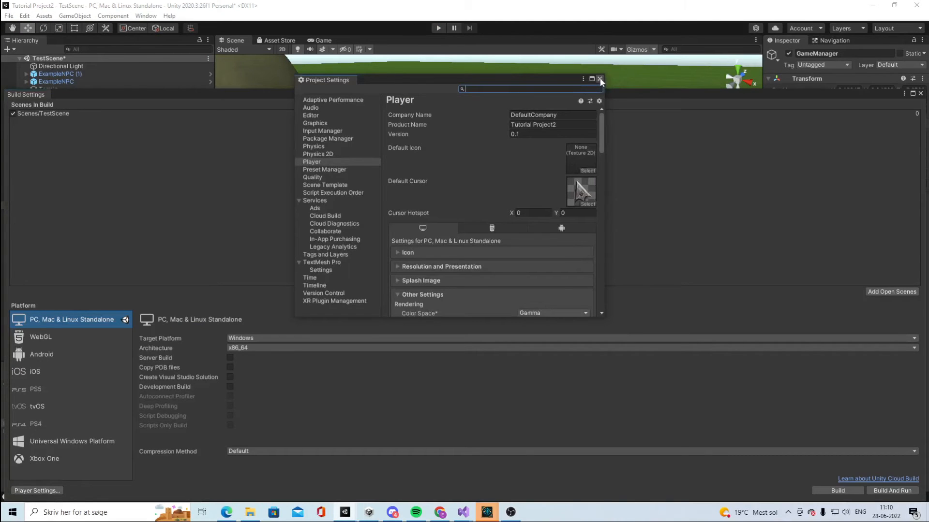
mouse_move(571, 185)
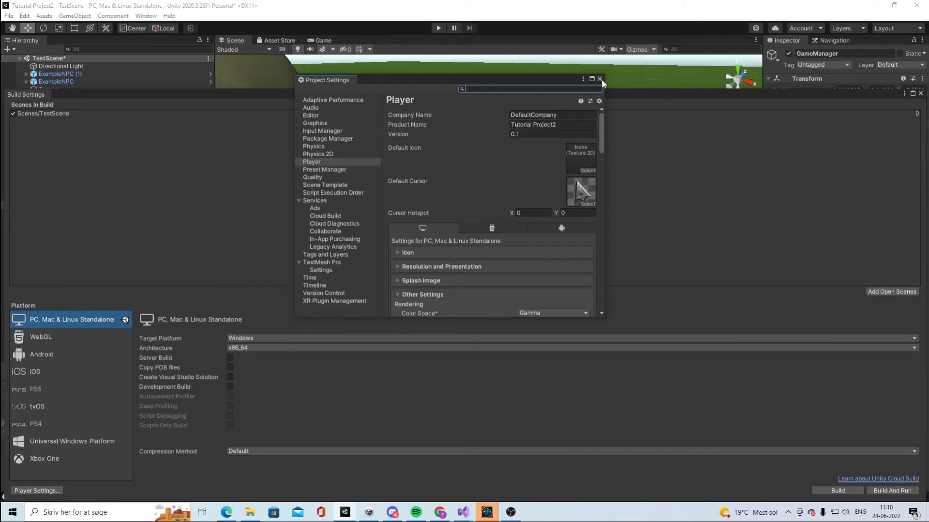
click(599, 79)
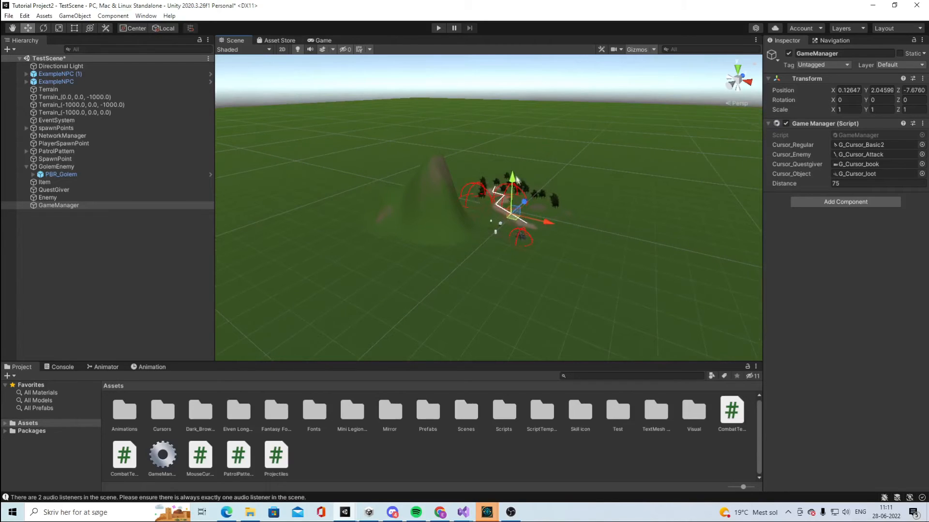
mouse_move(488, 476)
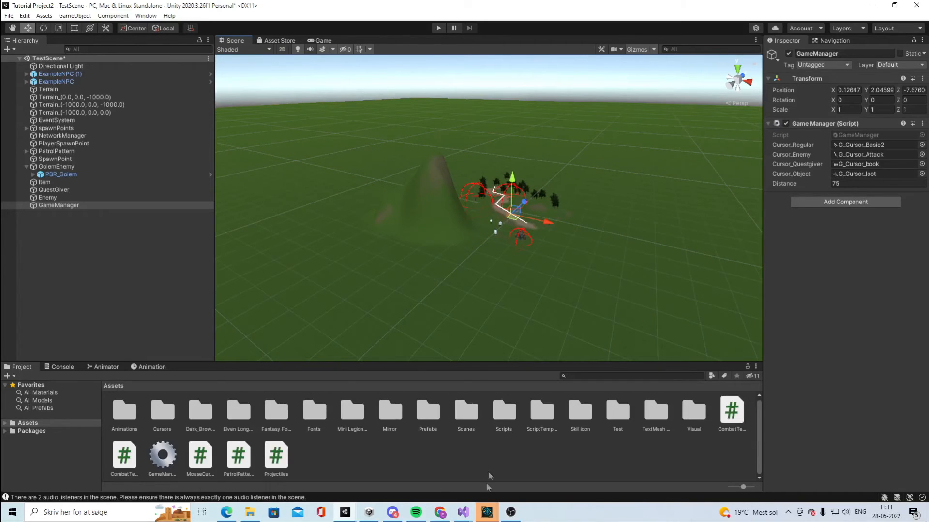
mouse_move(463, 512)
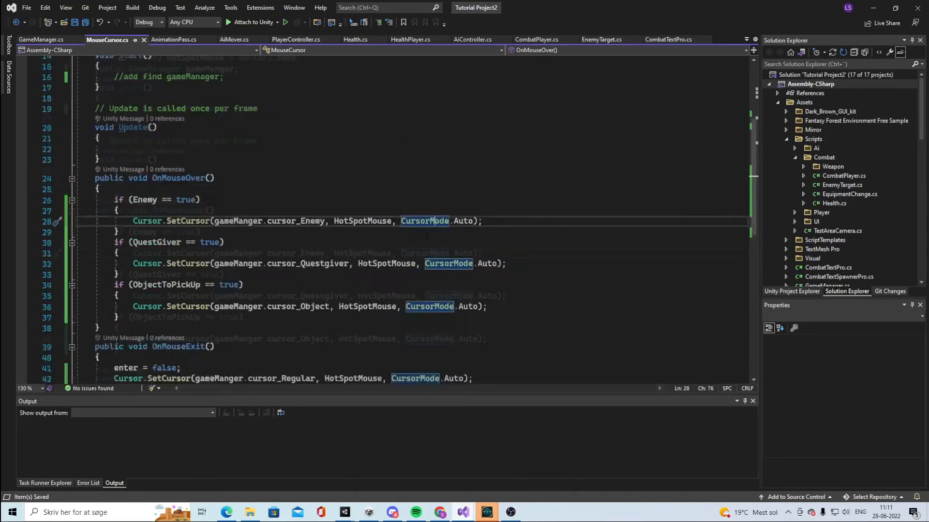
Step: Write public void TargetWithinRange() building Vector3 center from transform.position x, y, z, and begin a Collider line
scroll(down, 3)
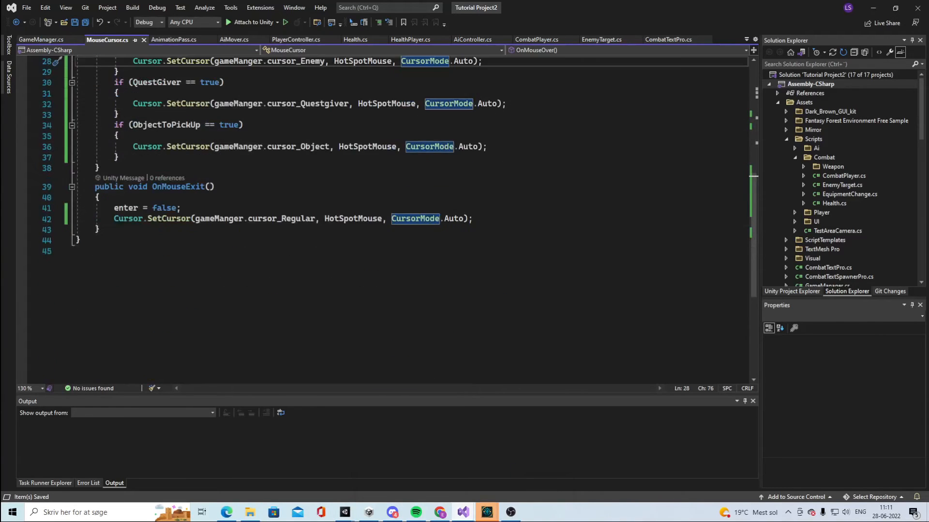
click(100, 229)
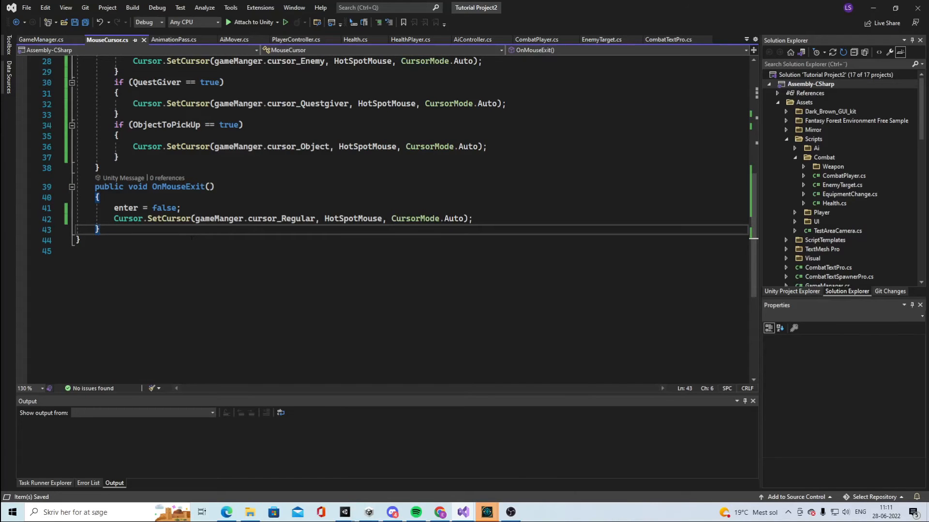
text(public void Ta)
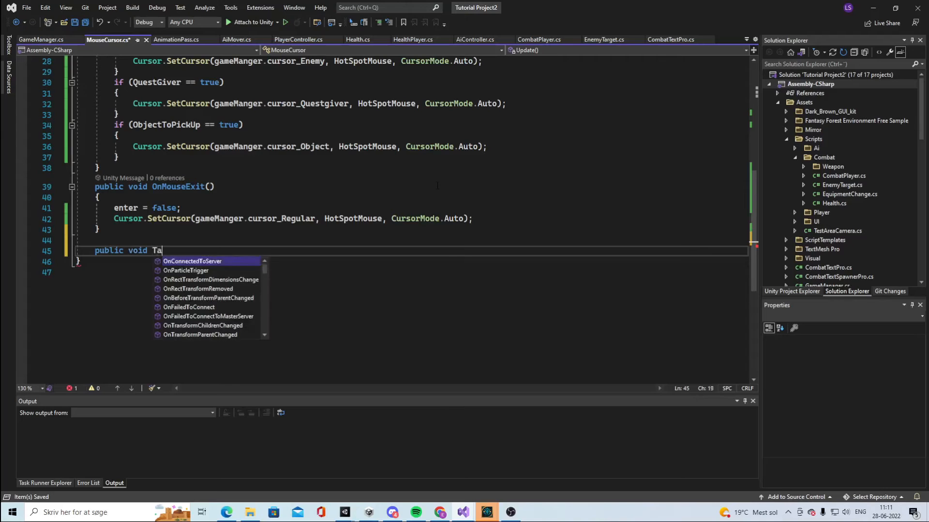
text(rgetI)
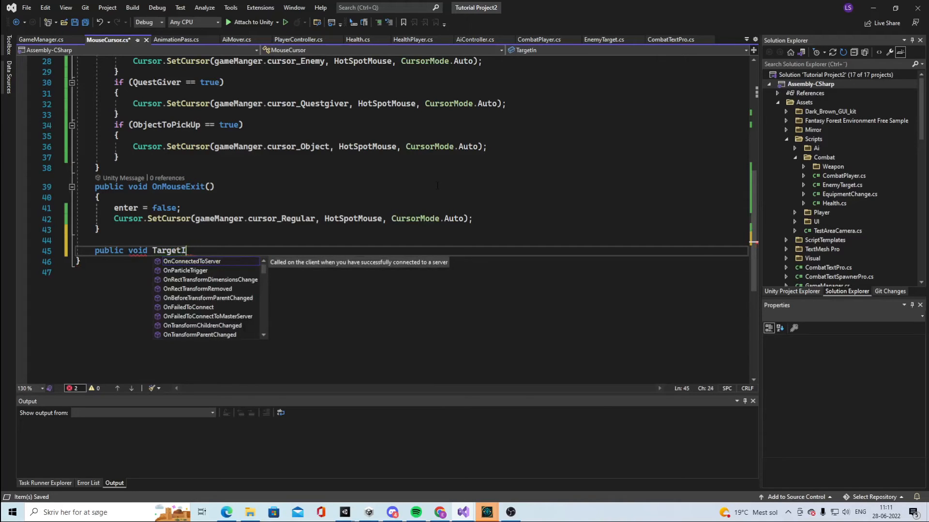
text(WithinRange()
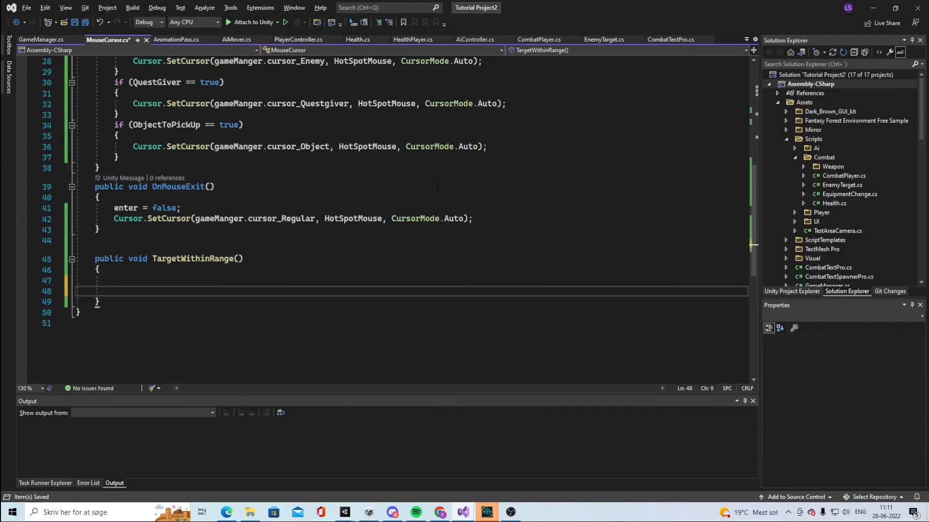
text(Vector3 center = new Vector3()
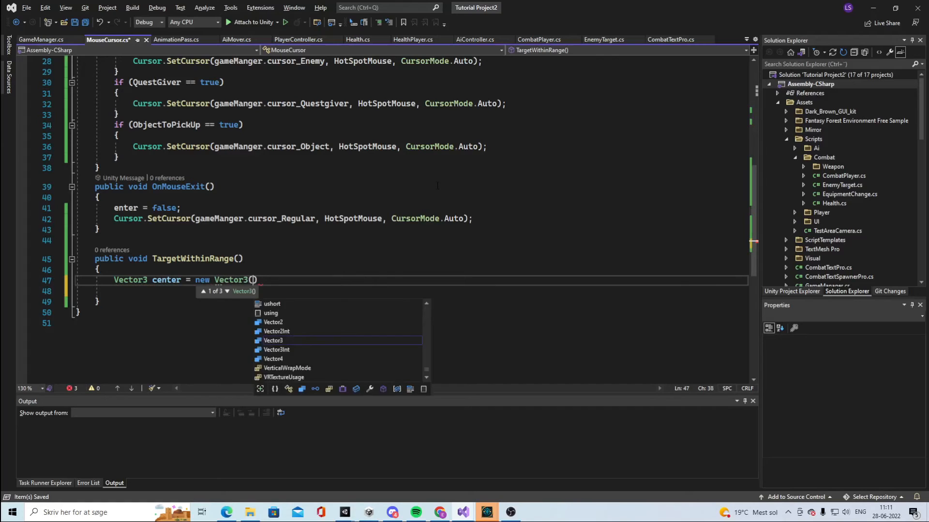
text(this.transform.position.x, this.transform.position.y, this.transform.position.z)
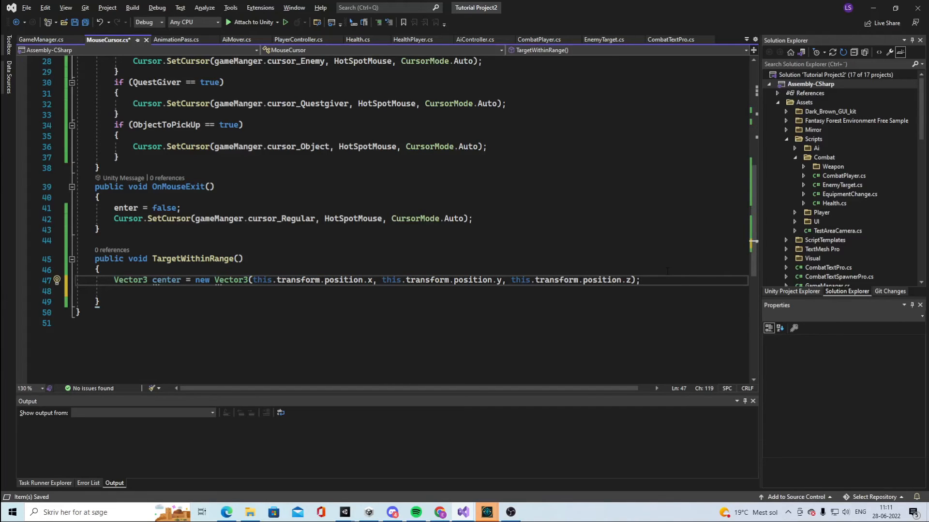
key(Enter)
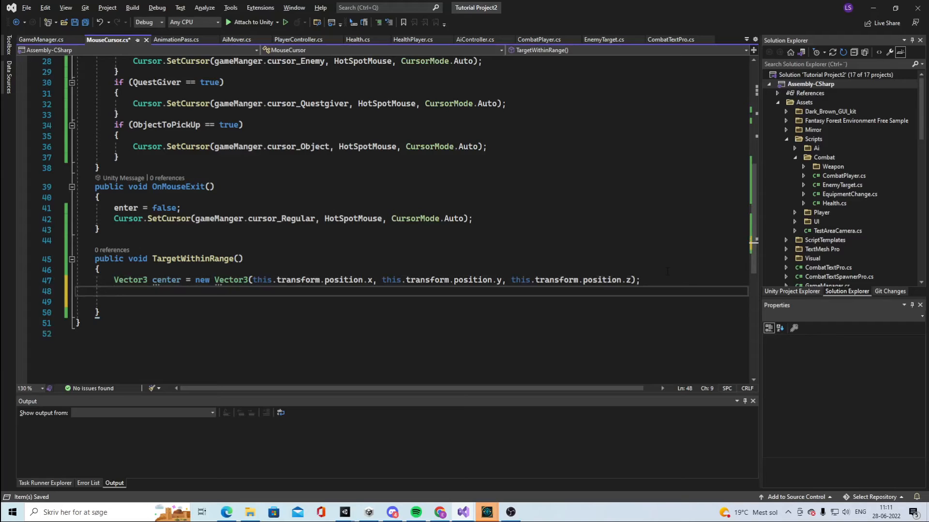
click(156, 279)
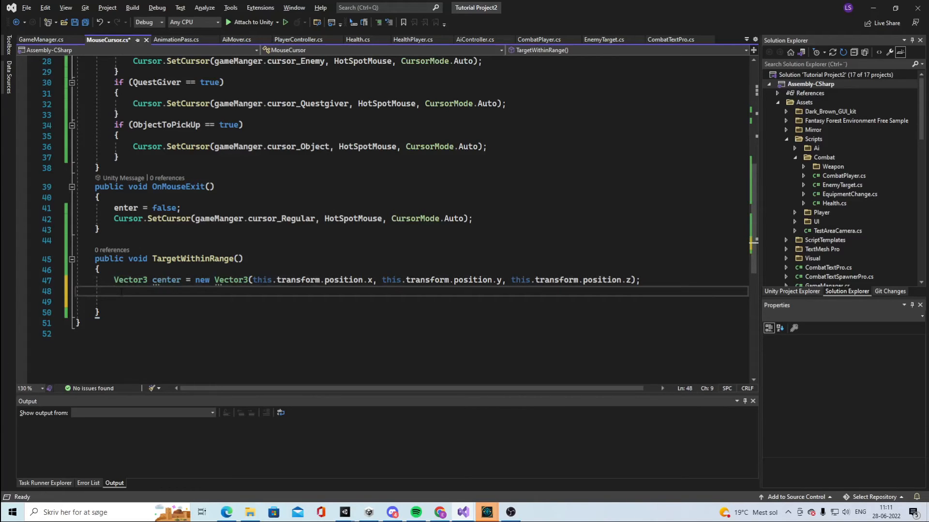
text(Collider)
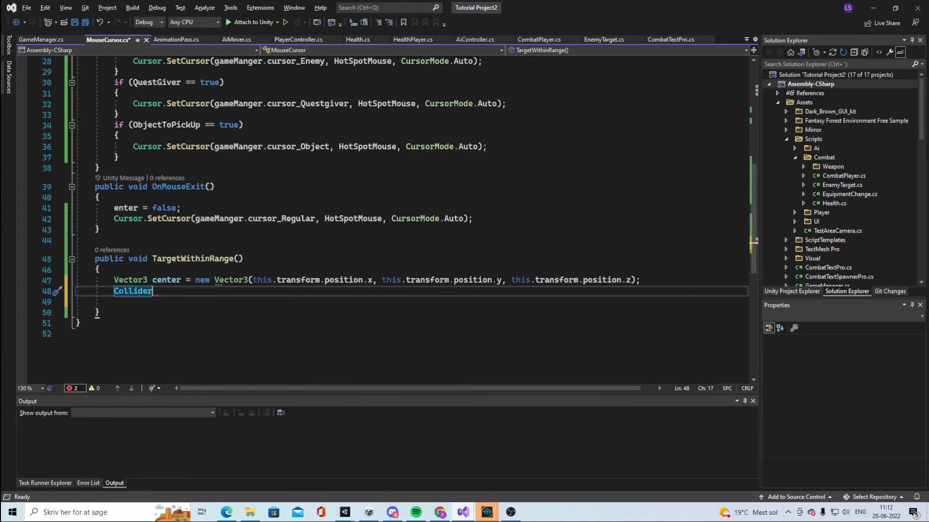
Step: Declare the hitColliders array, an int i = 0 counter, and a while loop over hitColliders.Length
text([] hitcolliders = Physics.OverlapSphere(center, gameManger.Distance);)
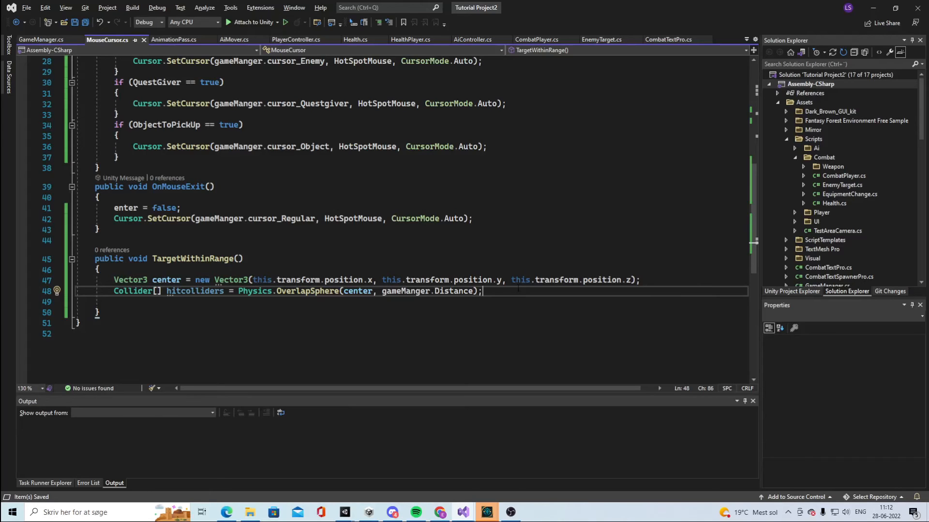
text(int)
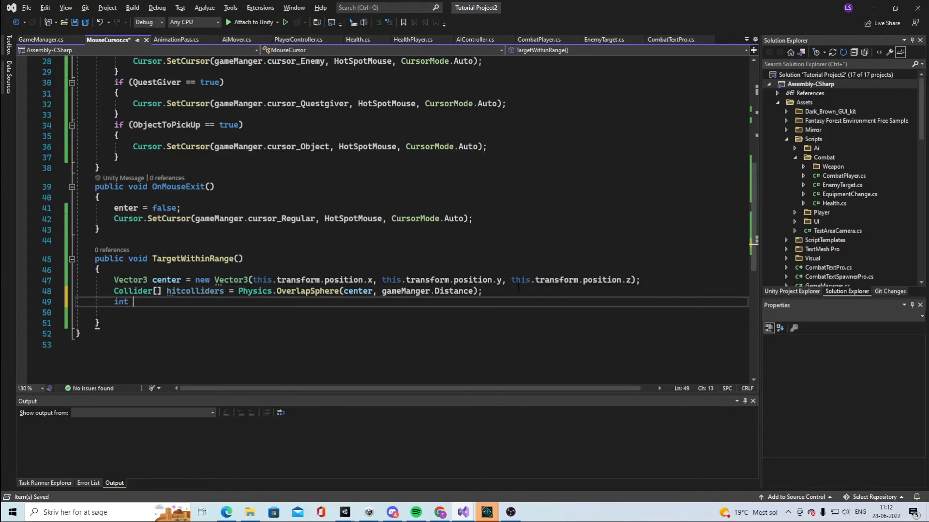
text(i = 0)
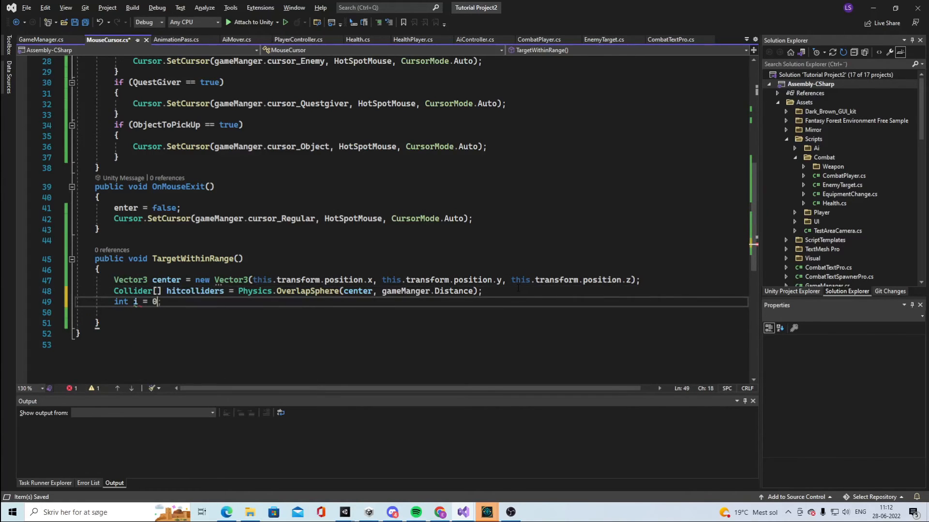
text(while (i)
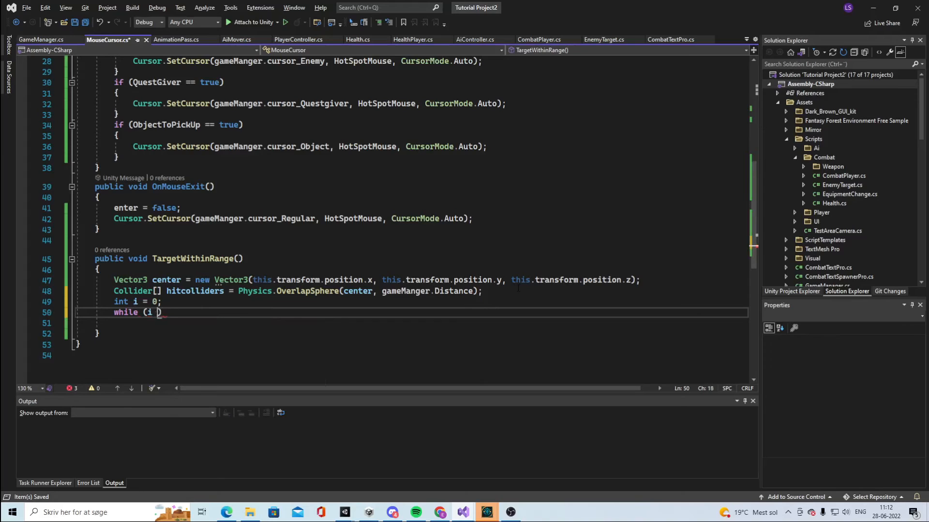
text(< hitcolliders.Length))
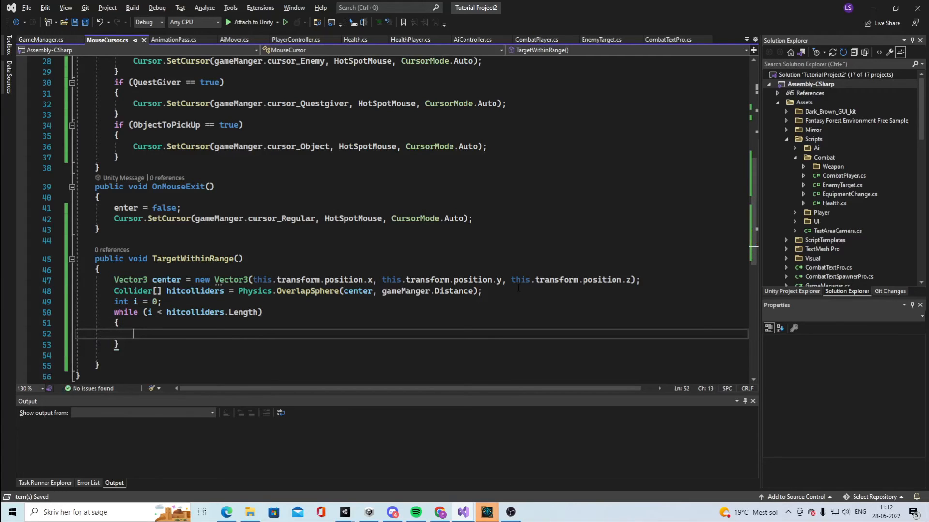
Step: Inside the loop, check for a Player-tagged collider, set enter = true, and increment i++
text(if ())
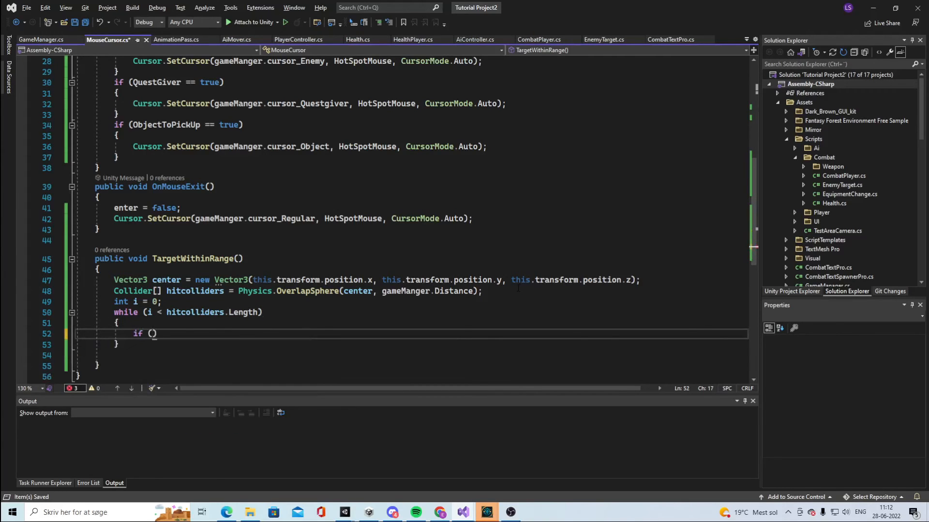
text(hitcolliders[i] == null)
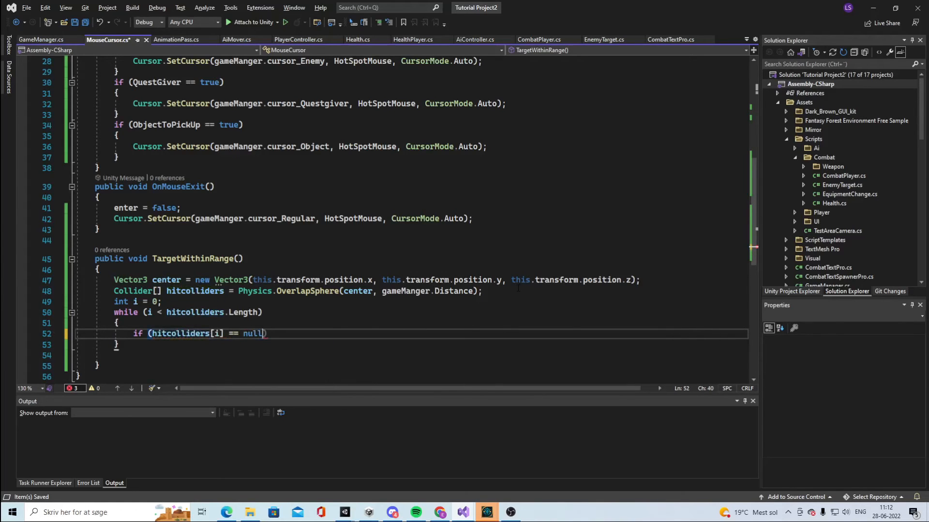
text(.transform.tag)
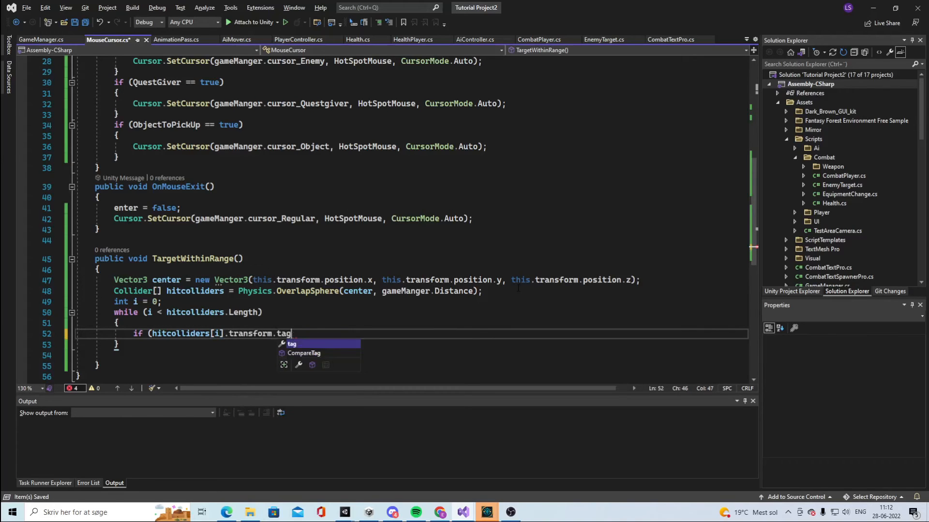
text(== ")
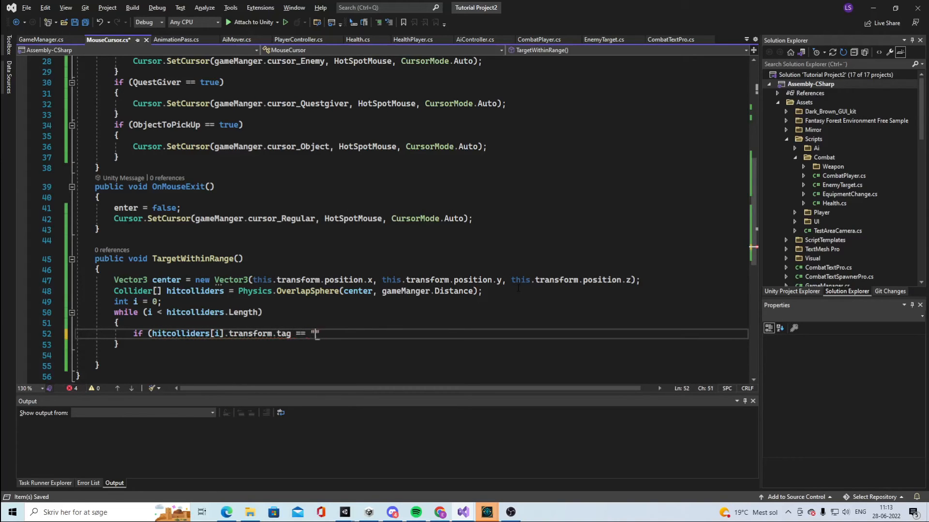
text(Player)
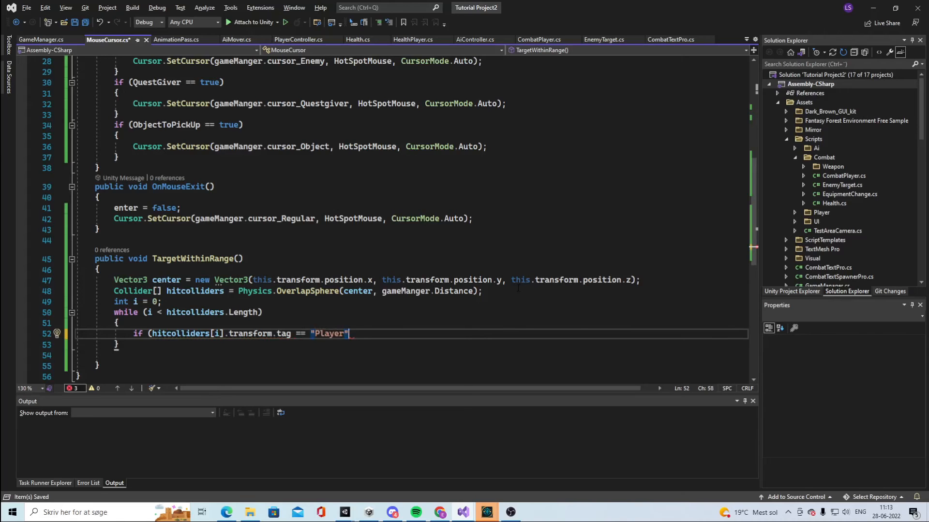
text())
key(enter)
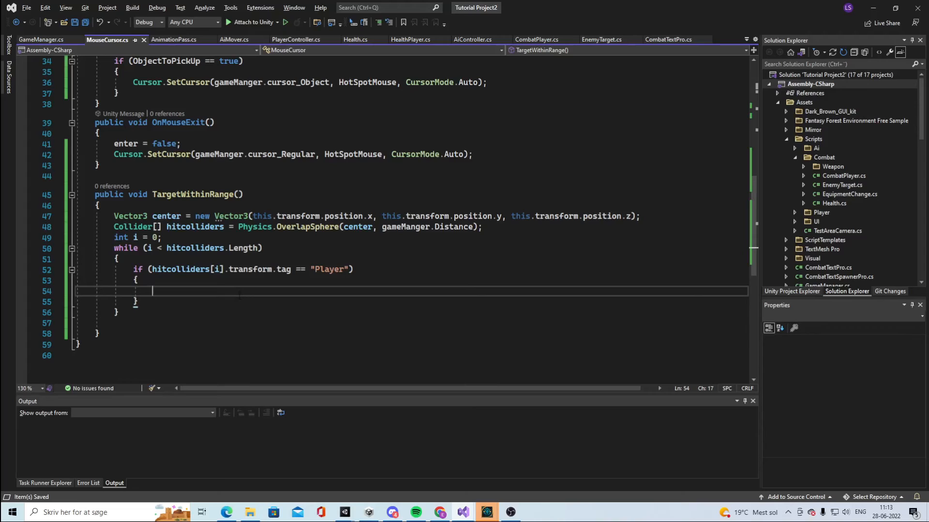
text(enter = true;)
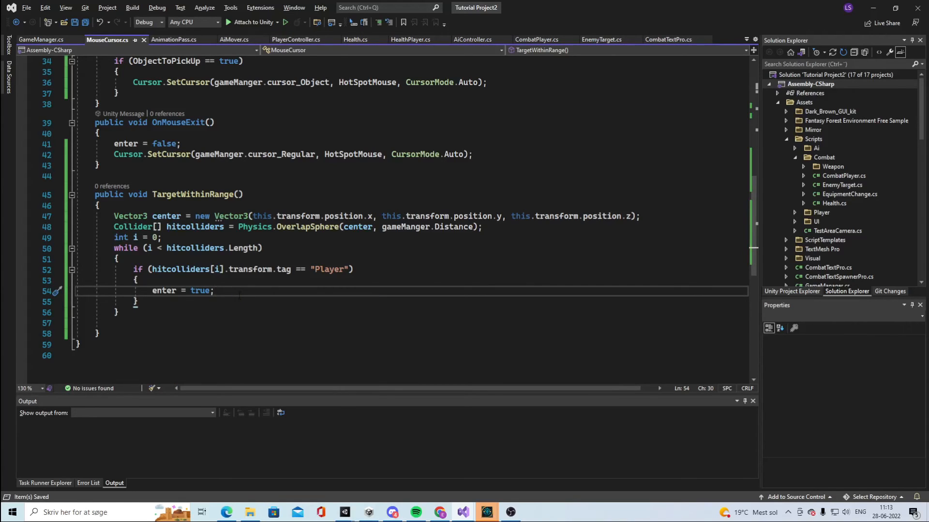
text(i++;)
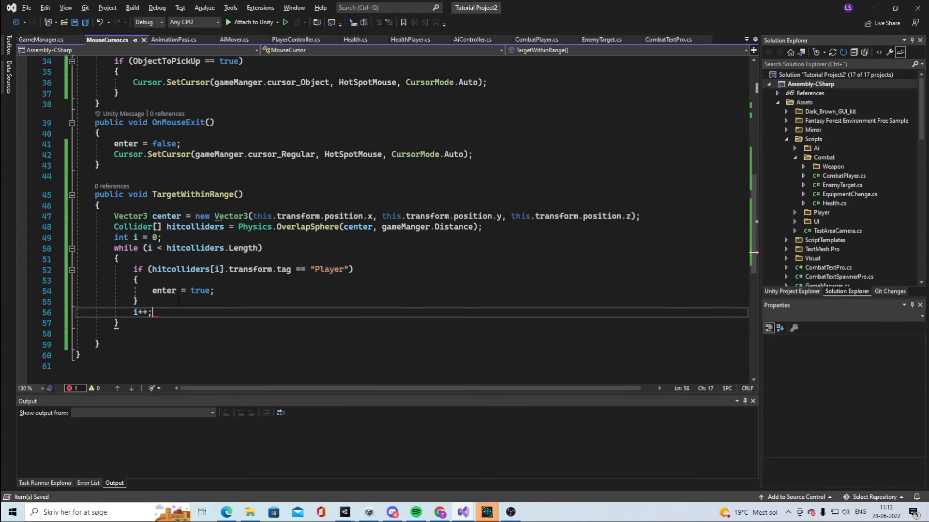
scroll(up, 3)
text(if (enter)
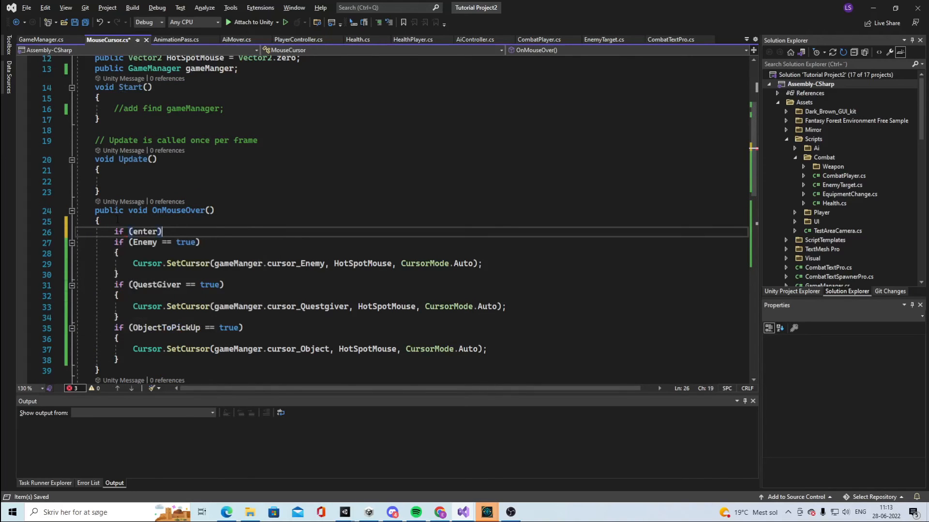
Step: Gate OnMouseOver's cursor checks with if (enter == true) and call TargetWithinRange(); in Update
text(== true)
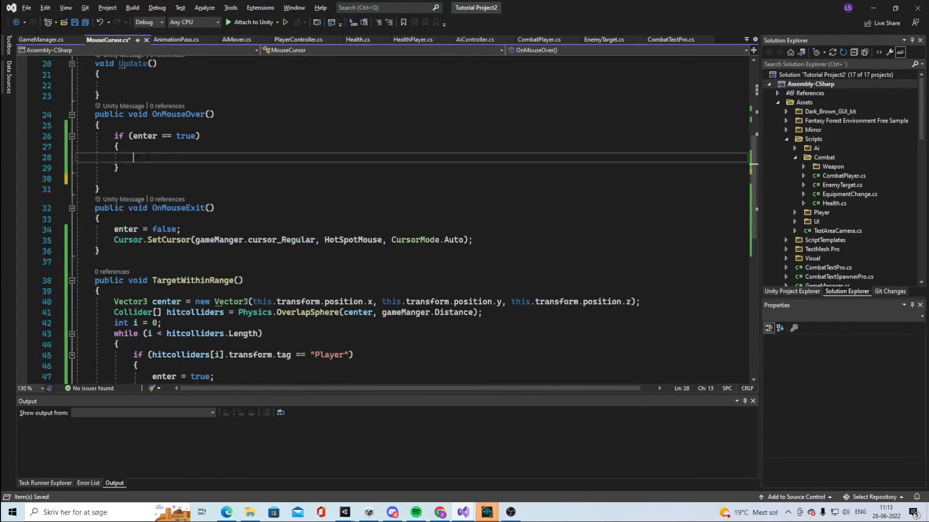
scroll(down, 3)
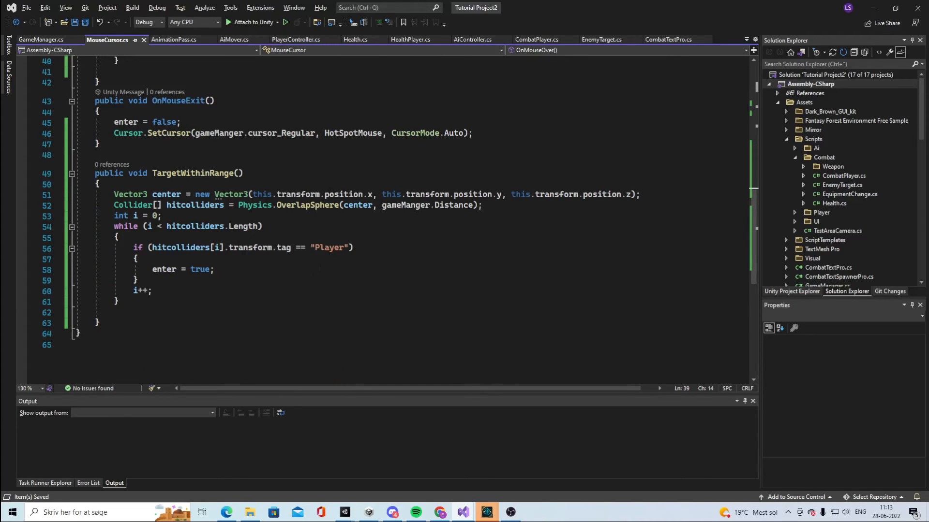
scroll(up, 3)
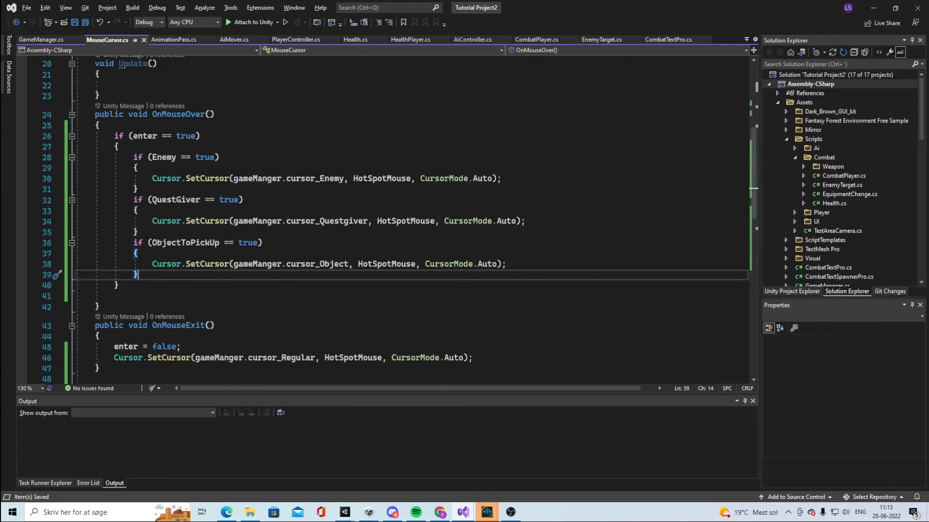
double_click(193, 269)
text(TargetWithinRange)
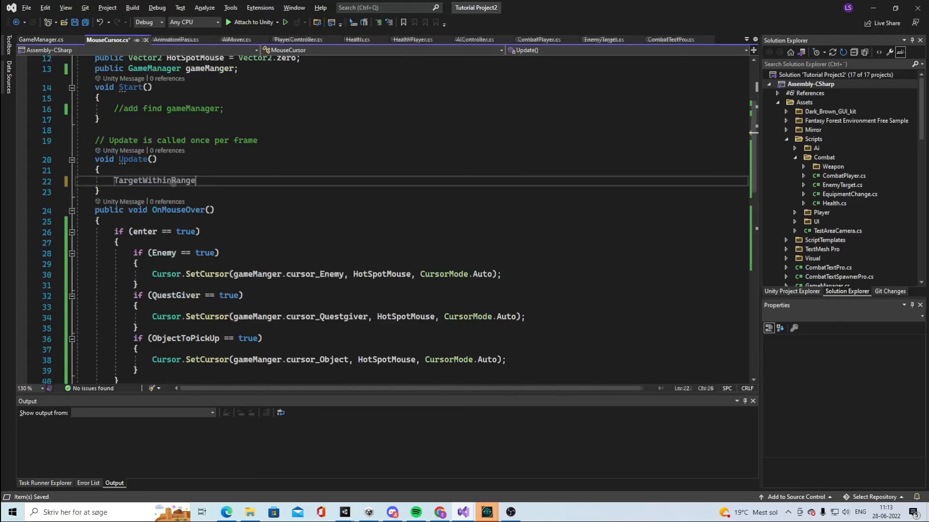
text(();)
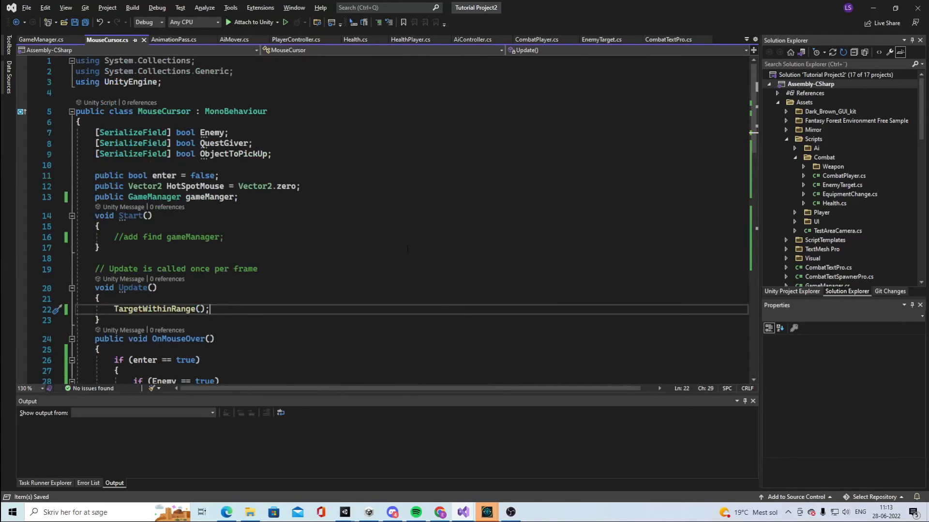
scroll(down, 3)
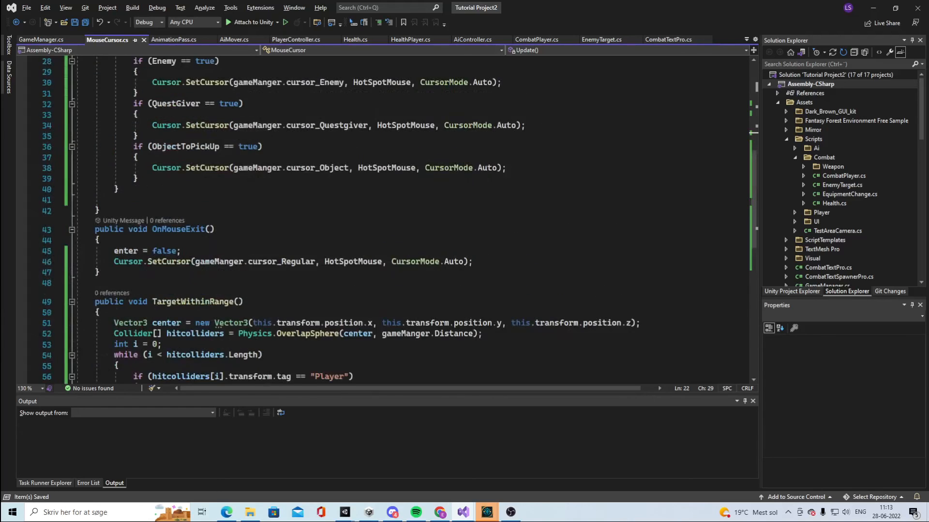
scroll(up, 3)
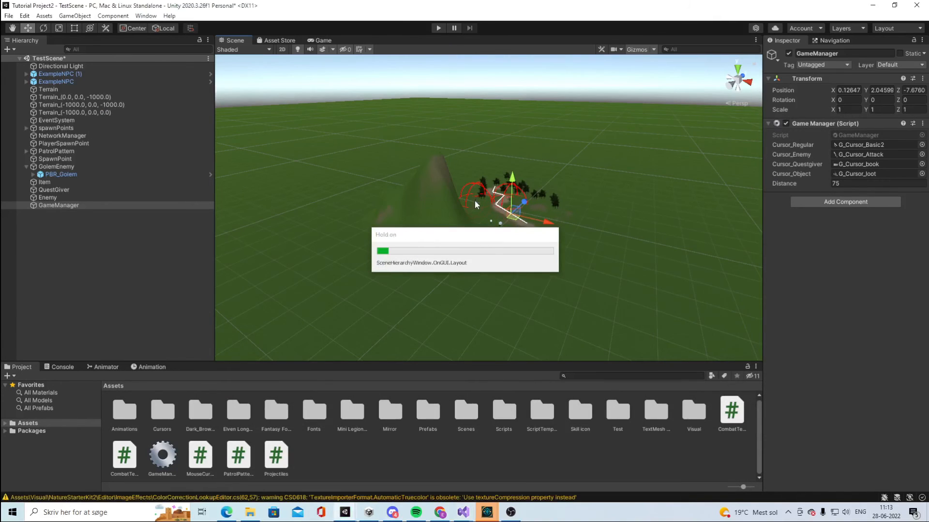
Step: Play the scene as Host (Server + Client), test the hover cursors, then stop Play mode
click(438, 29)
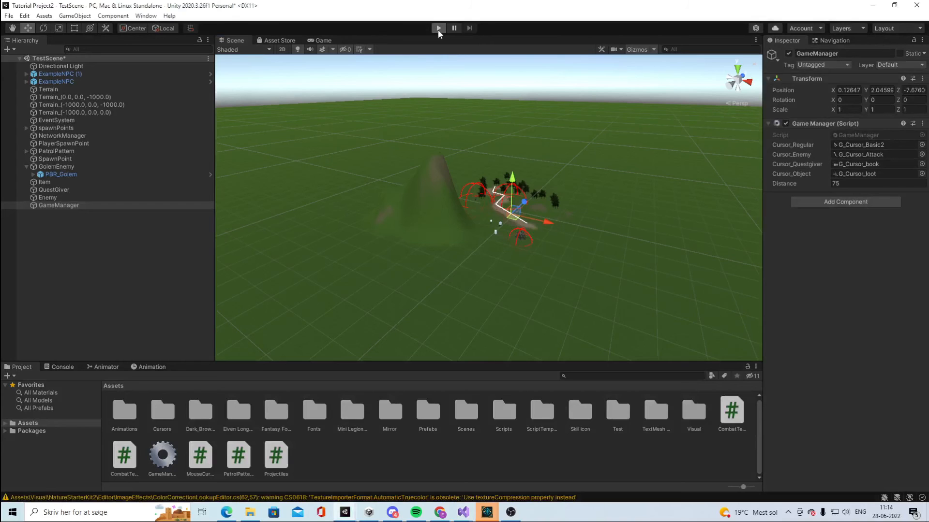
click(438, 28)
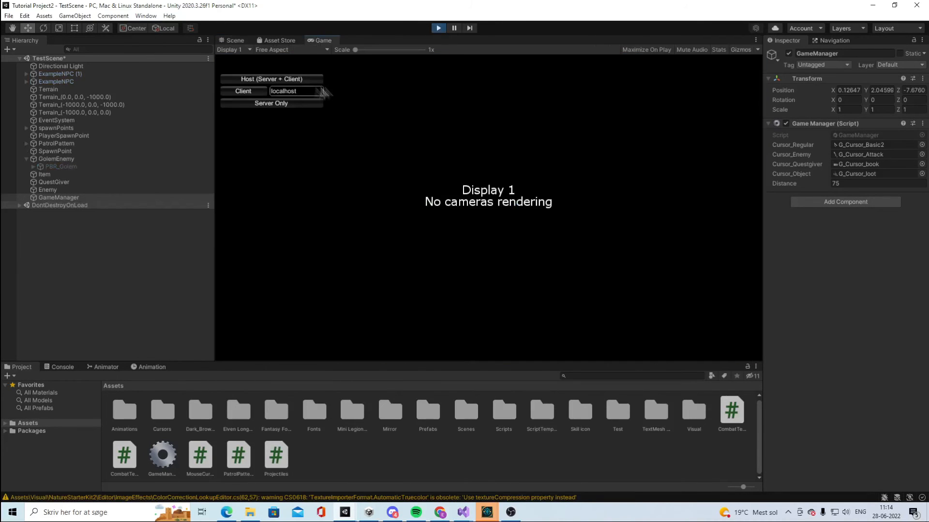
click(271, 79)
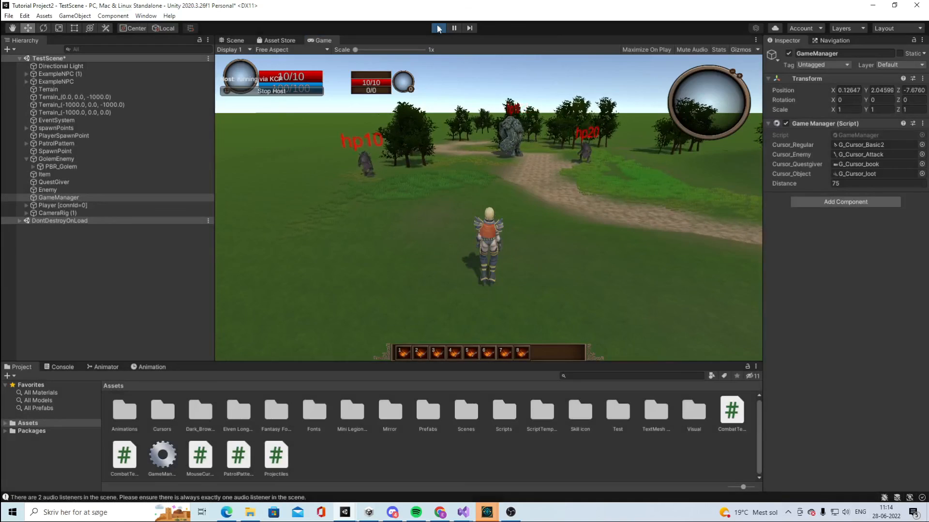
click(438, 28)
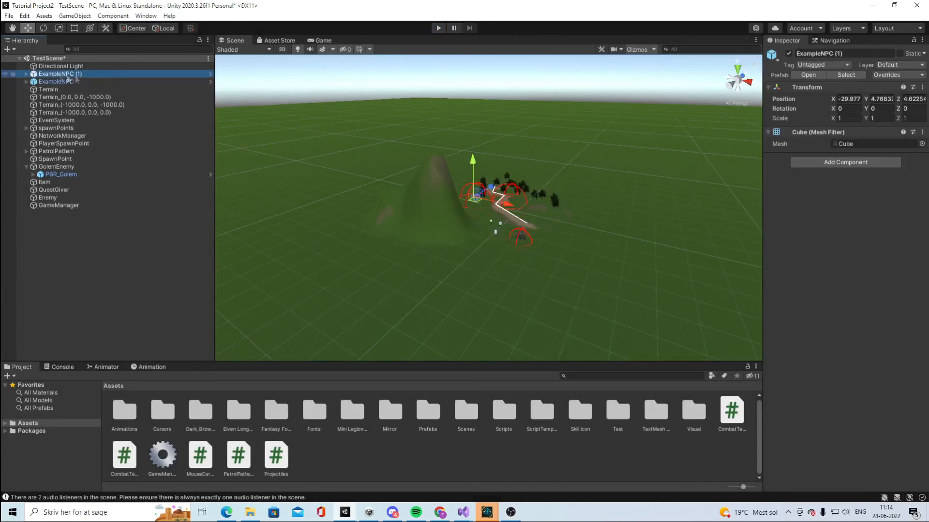
Step: Select goblin_d_shareyko inside ExampleNPC (1) and add the MouseCursor script component
click(70, 81)
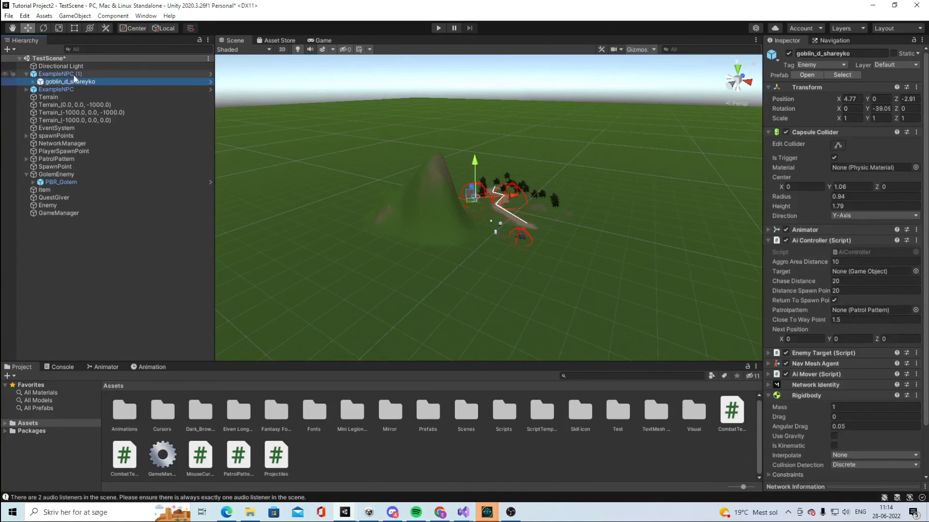
click(61, 73)
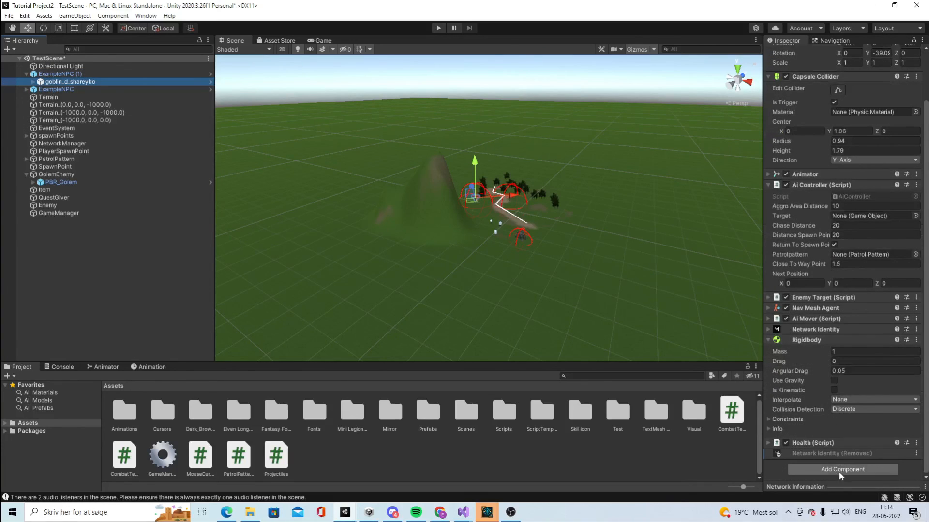
click(842, 469)
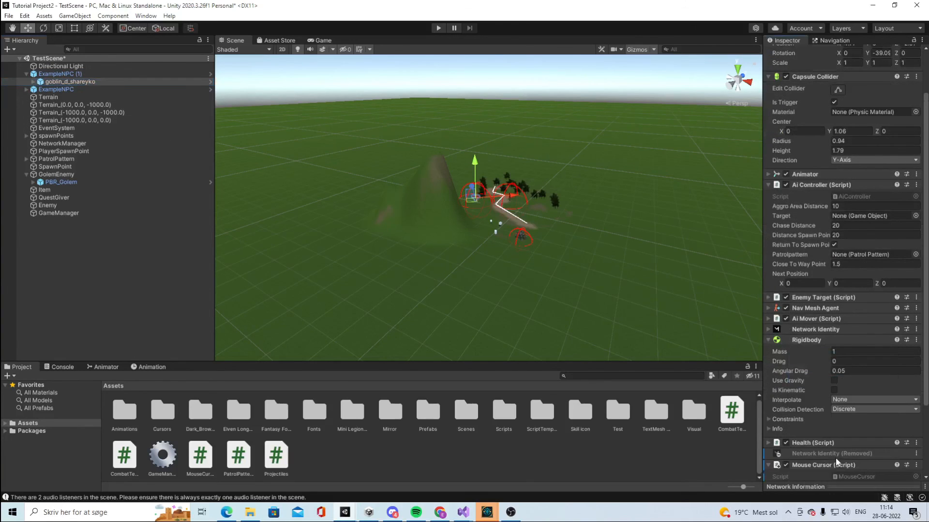
scroll(down, 3)
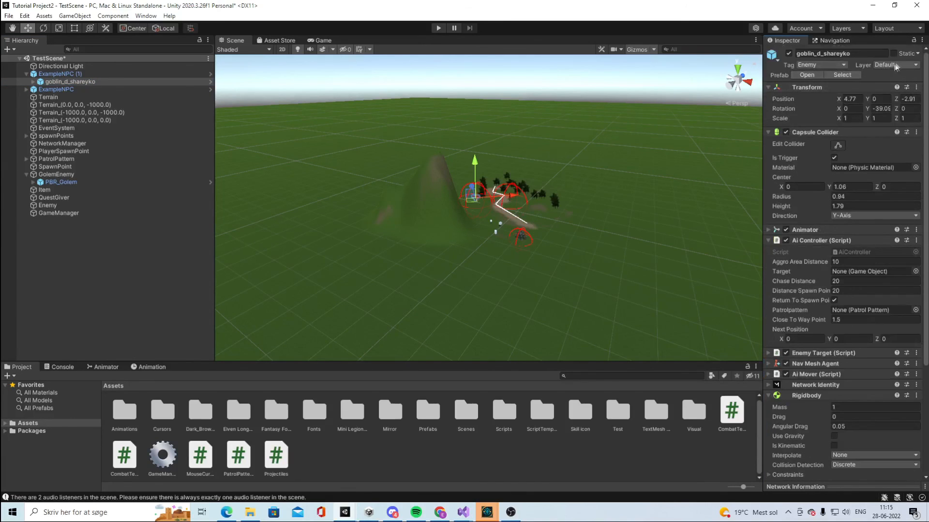
click(902, 64)
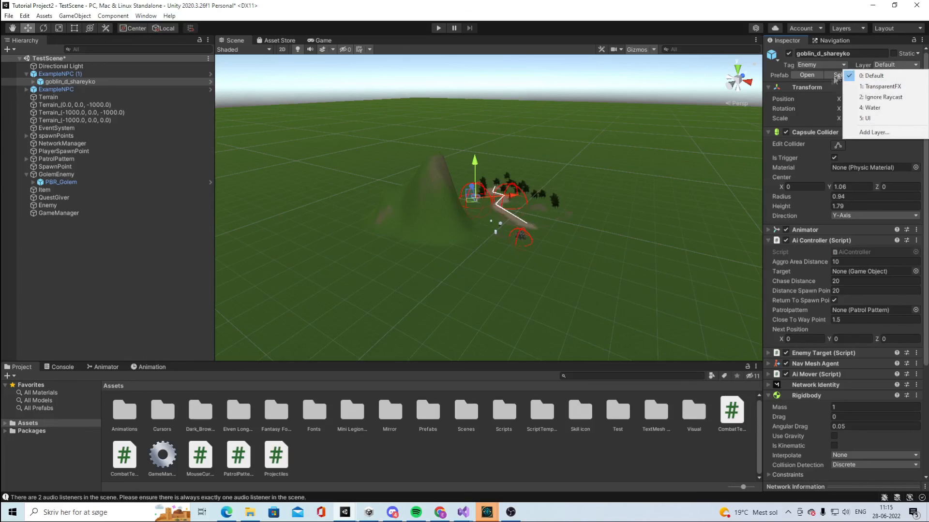
Step: Apply the added script as an override to the ExampleNPC prefab and check the other goblin
click(60, 73)
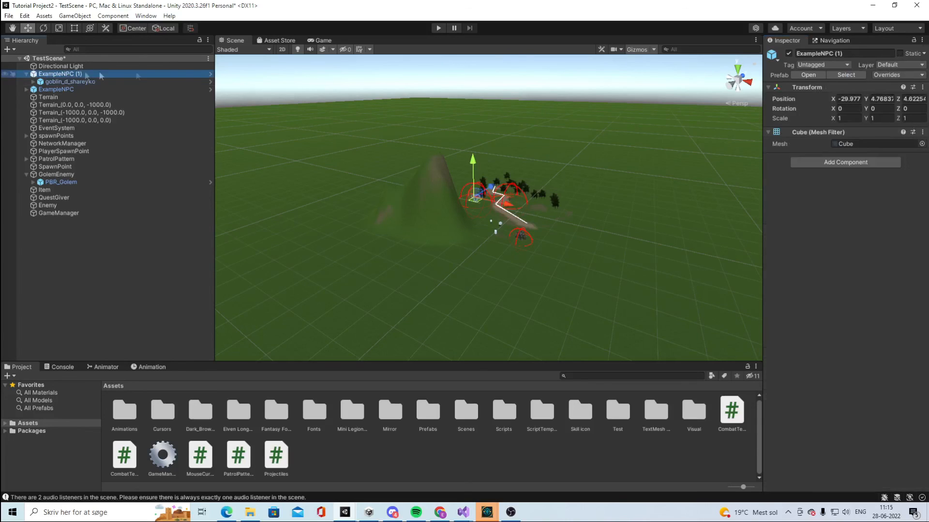
click(898, 74)
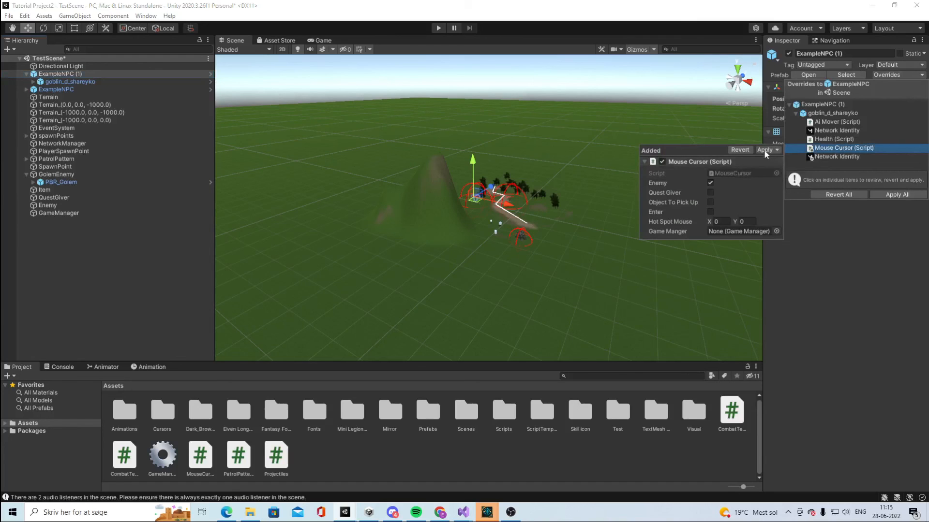
click(765, 150)
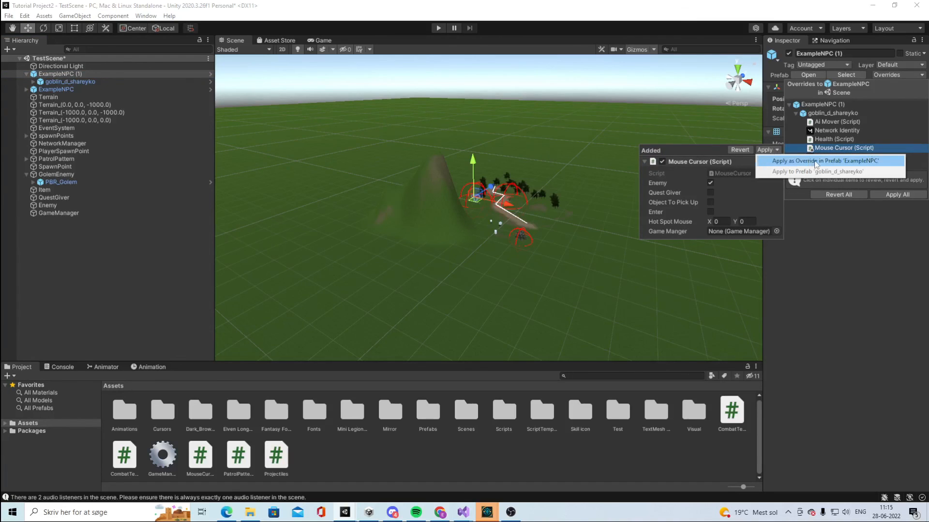
click(824, 160)
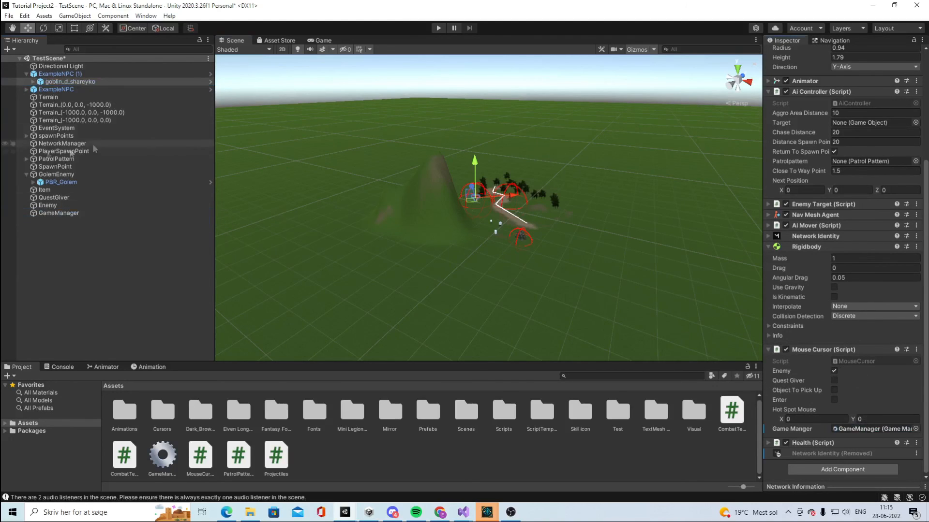
click(69, 96)
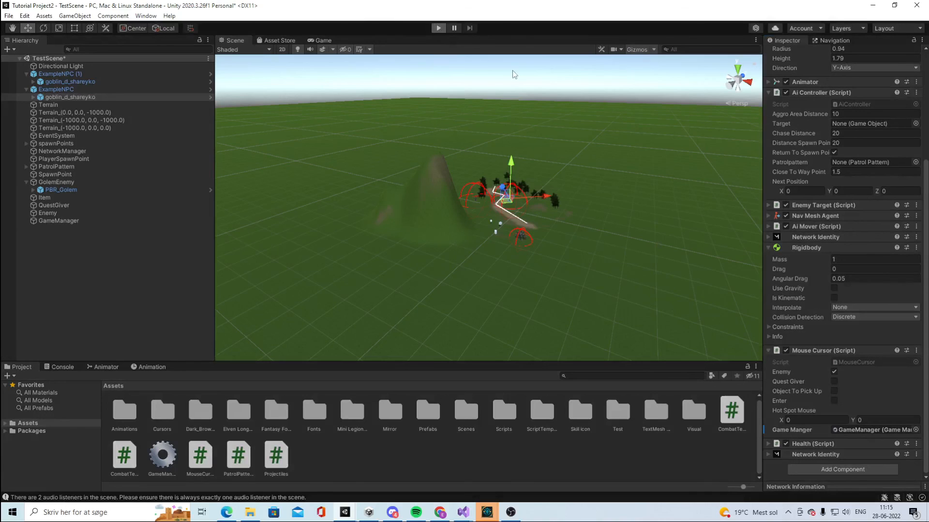
Step: Enter Play mode and start as Host (Server + Client) to watch the goblin's Enter flag
click(437, 28)
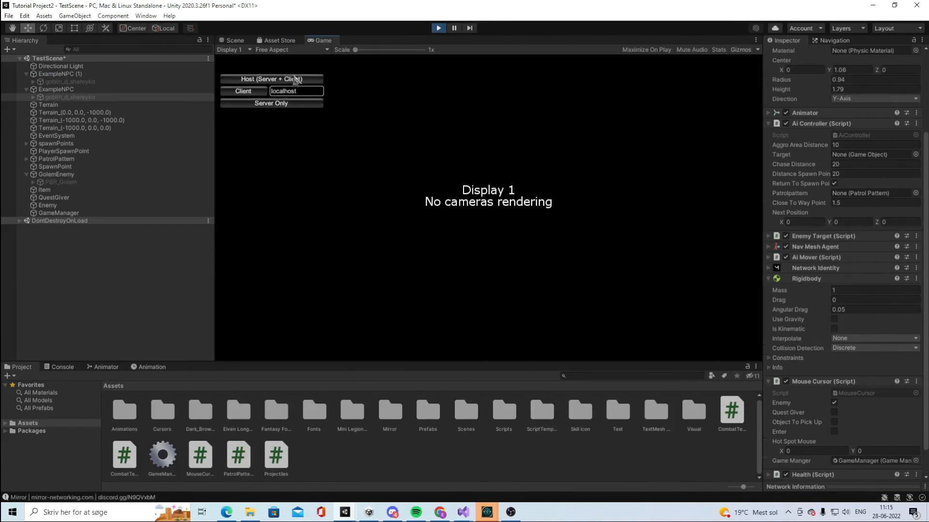
click(271, 79)
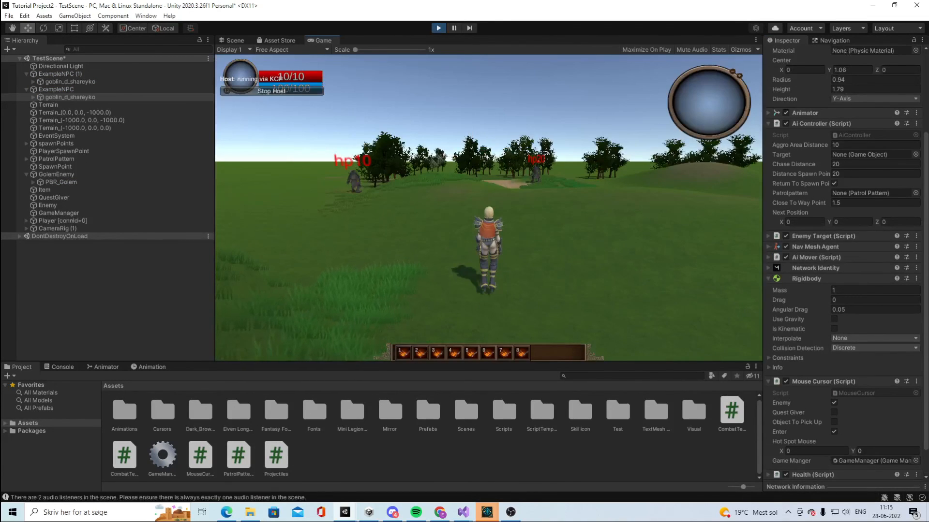